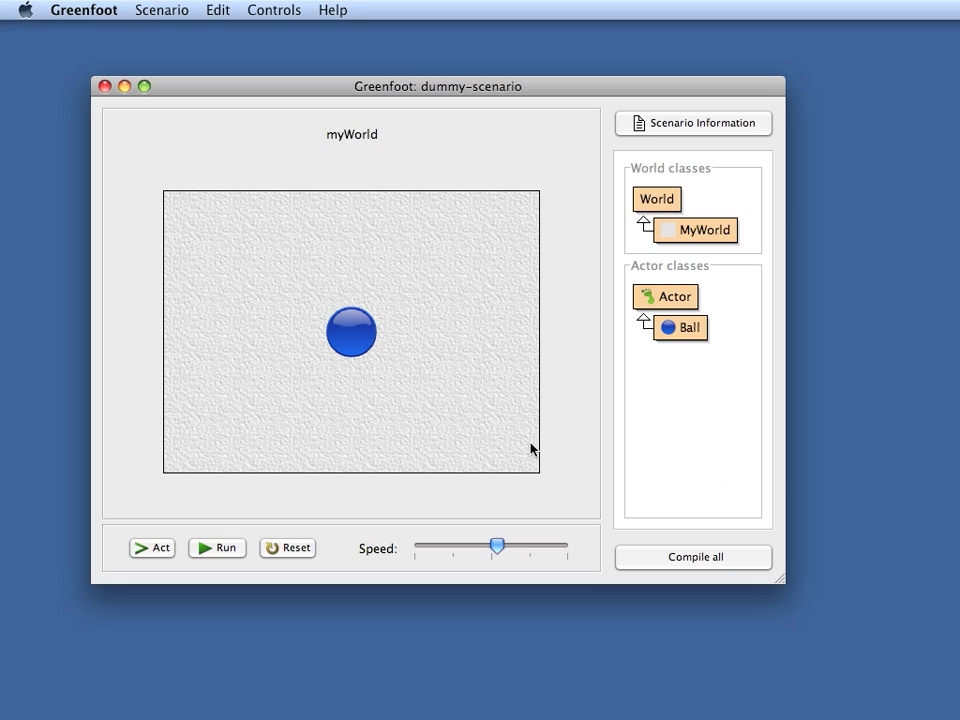
mouse_move(402, 462)
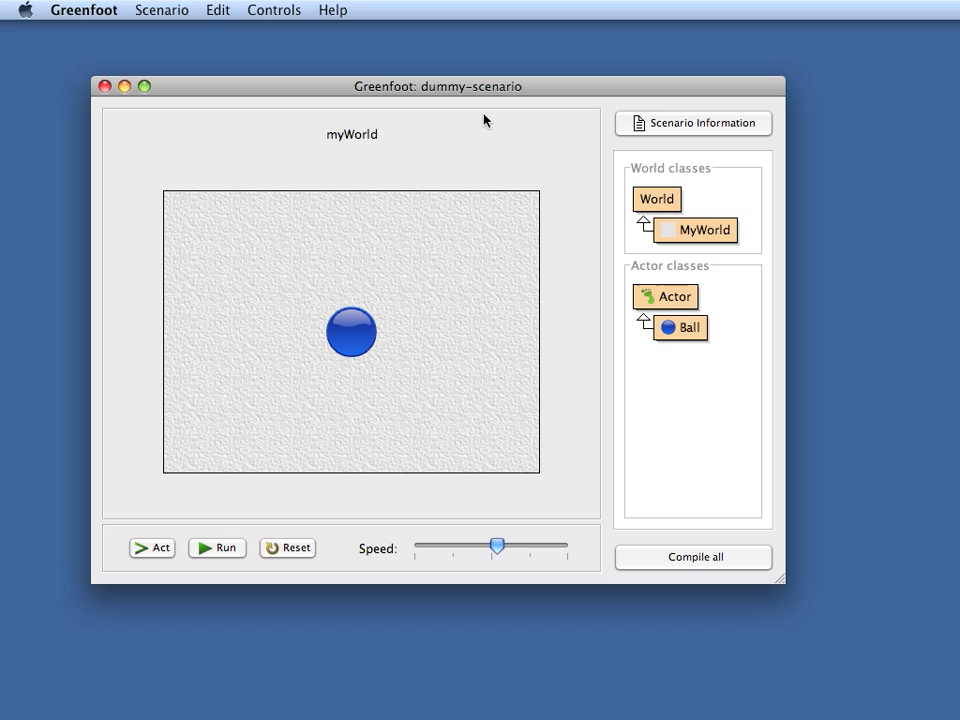
mouse_move(278, 280)
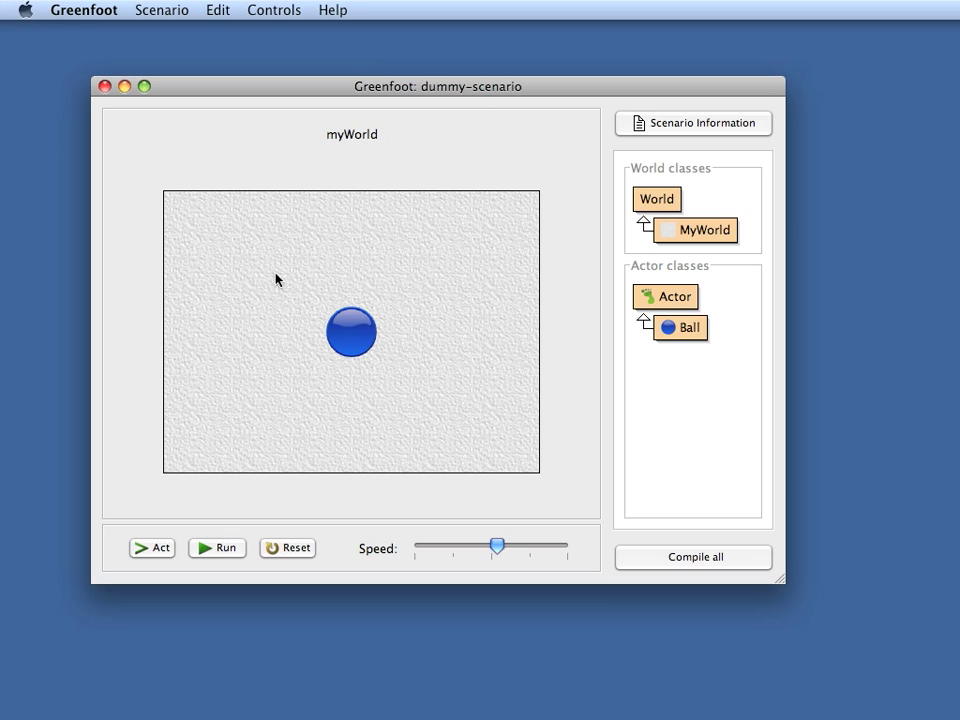
mouse_move(336, 358)
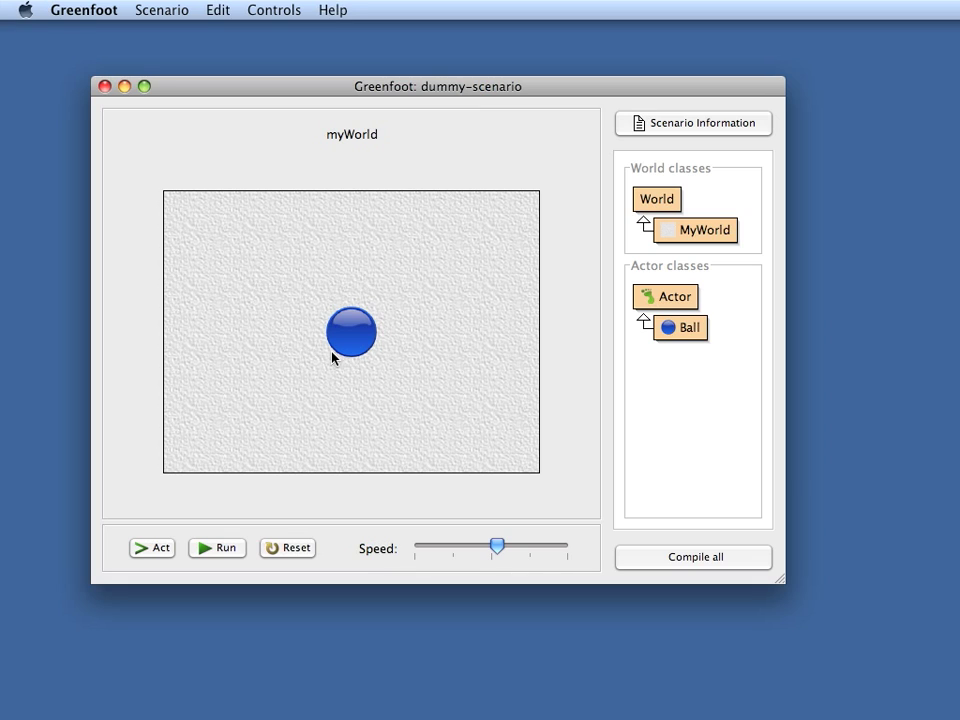
mouse_move(496, 352)
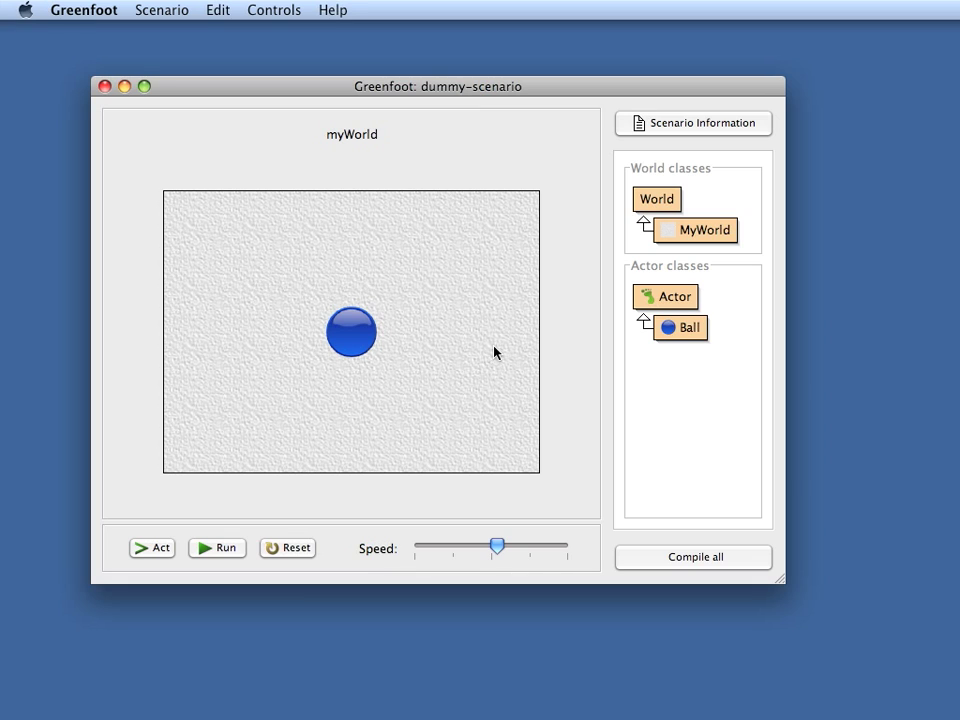
mouse_move(500, 420)
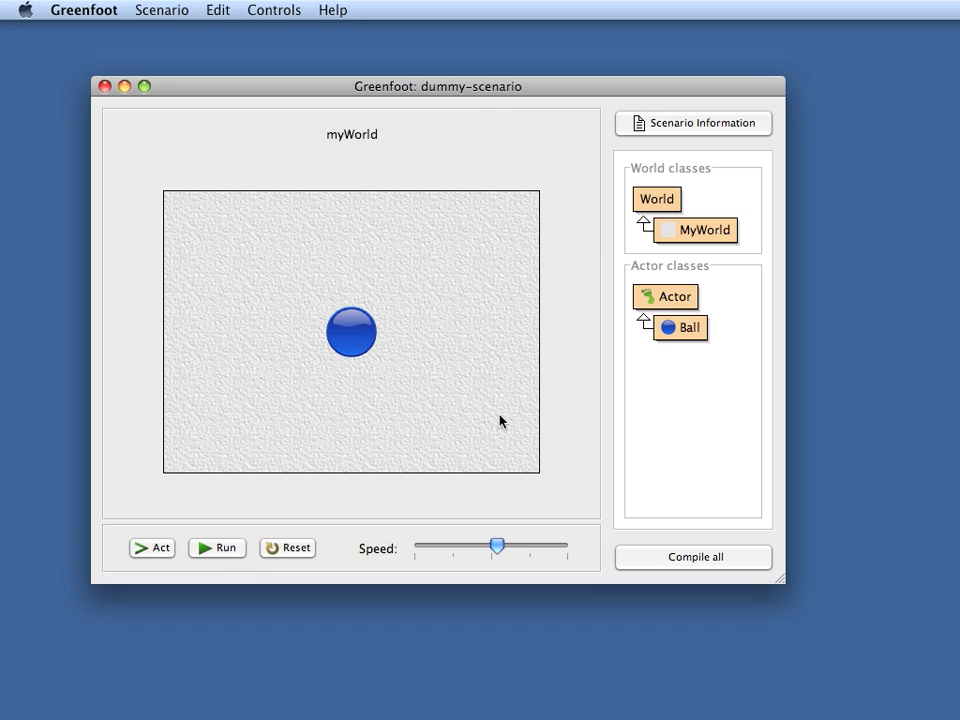
mouse_move(278, 448)
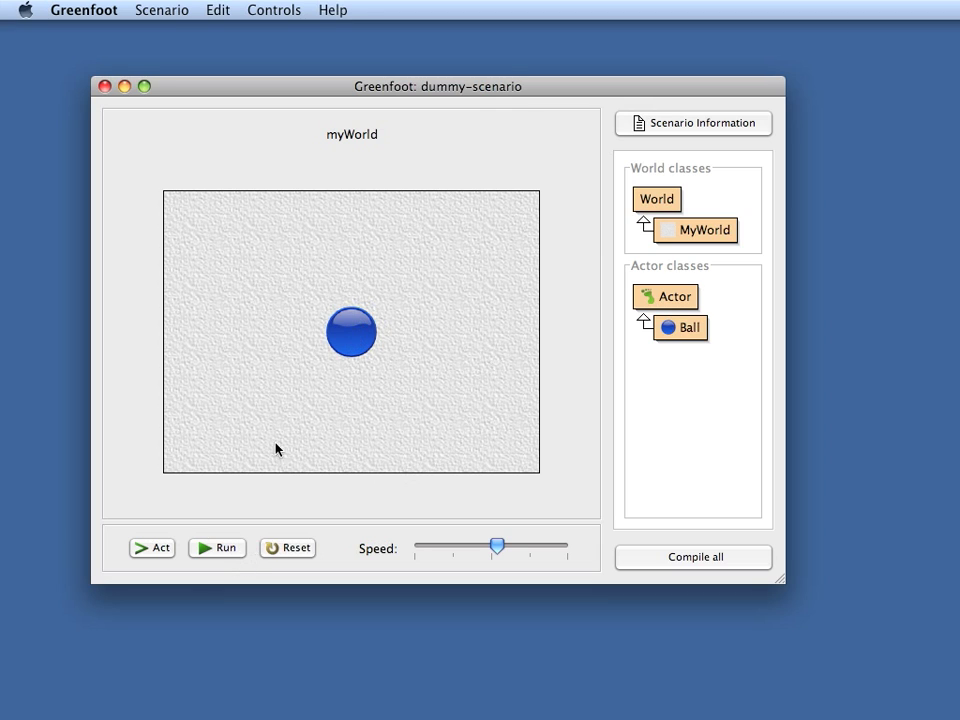
Run the scenario so the ball crosses the world, then pause it
left_click(216, 548)
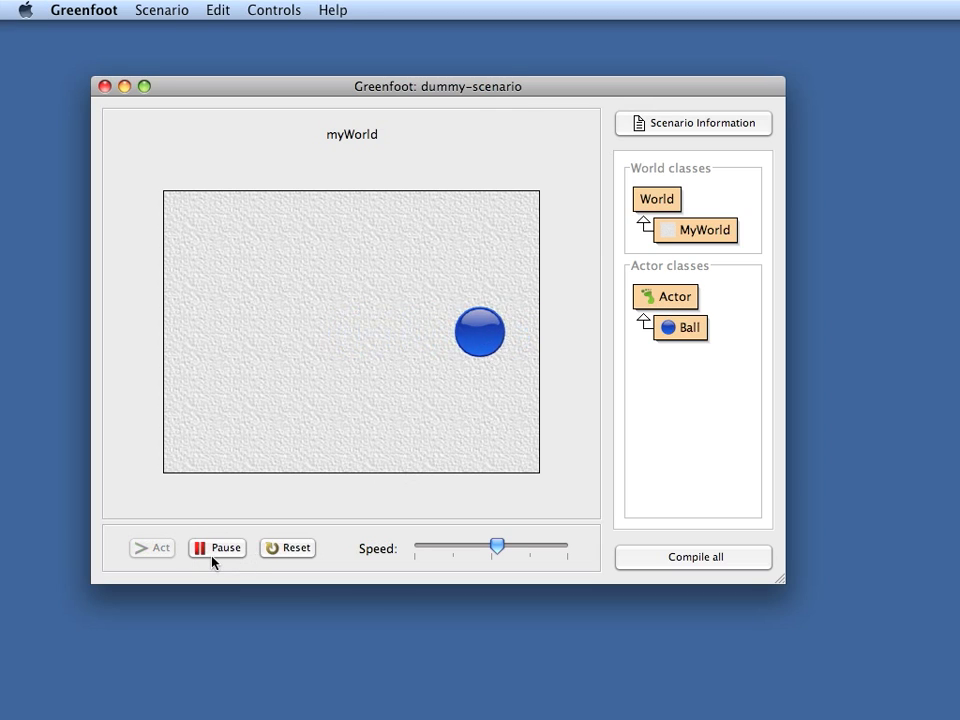
left_click(152, 548)
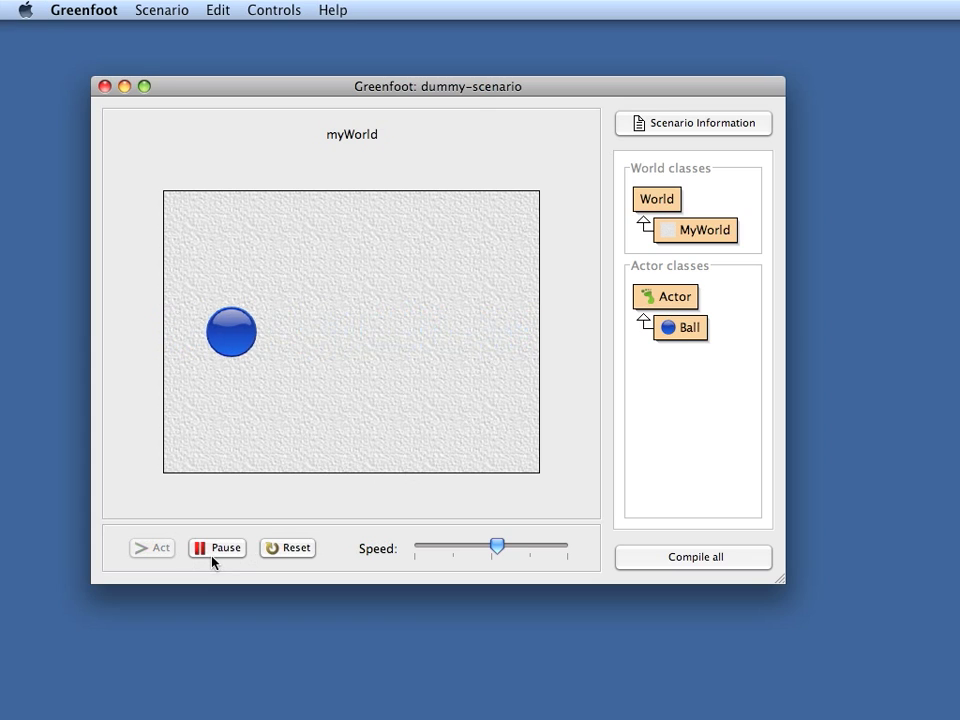
left_click(216, 548)
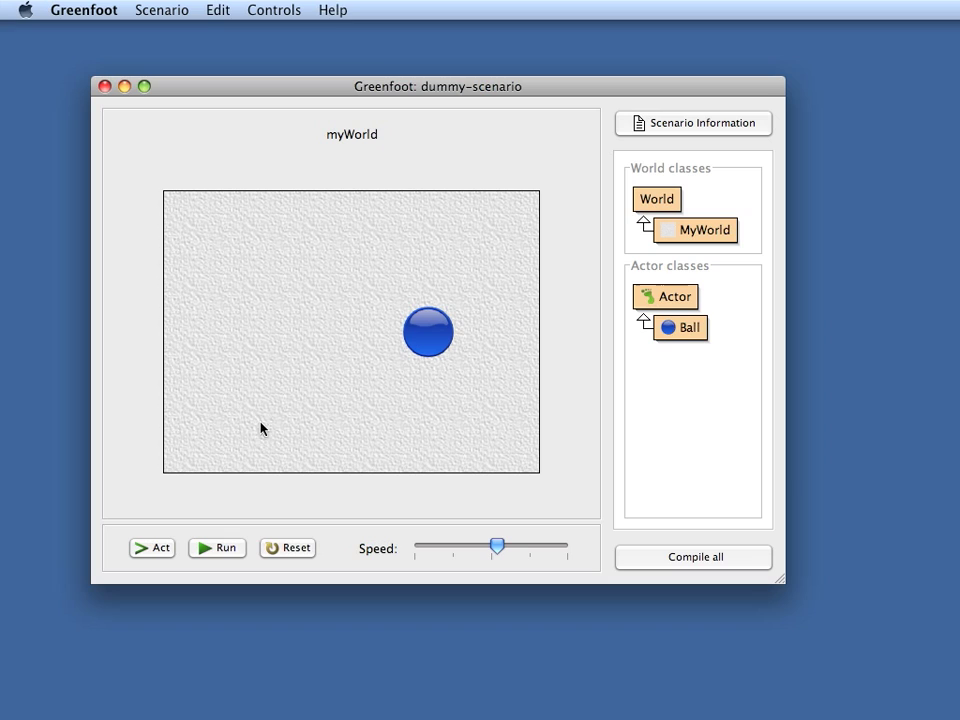
mouse_move(548, 374)
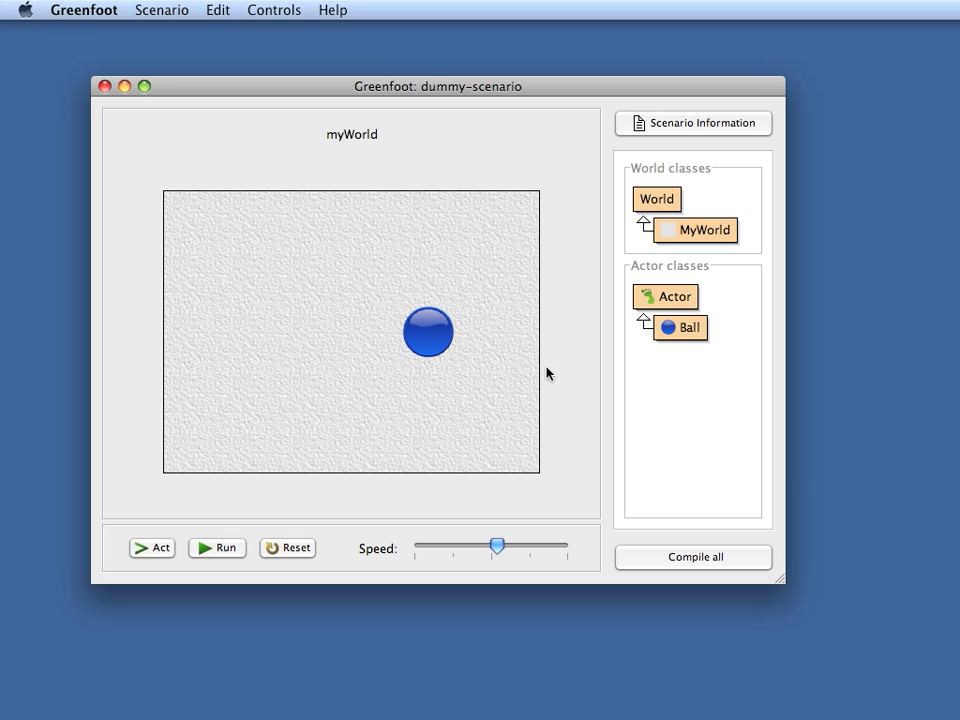
Create a new Actor subclass named Label from the Actor context menu
right_click(664, 296)
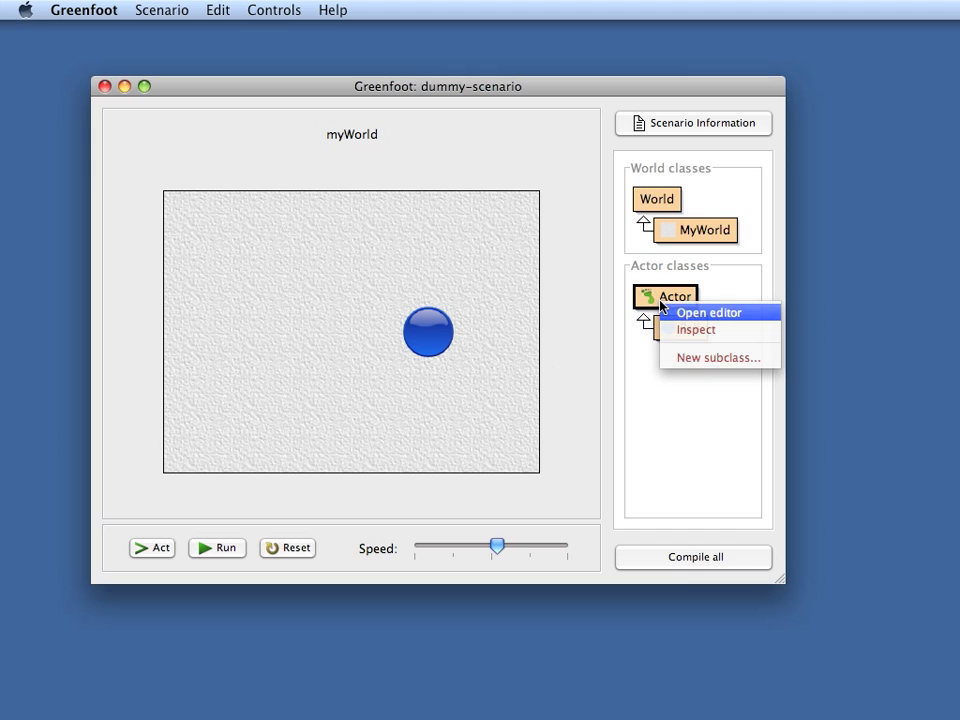
left_click(718, 356)
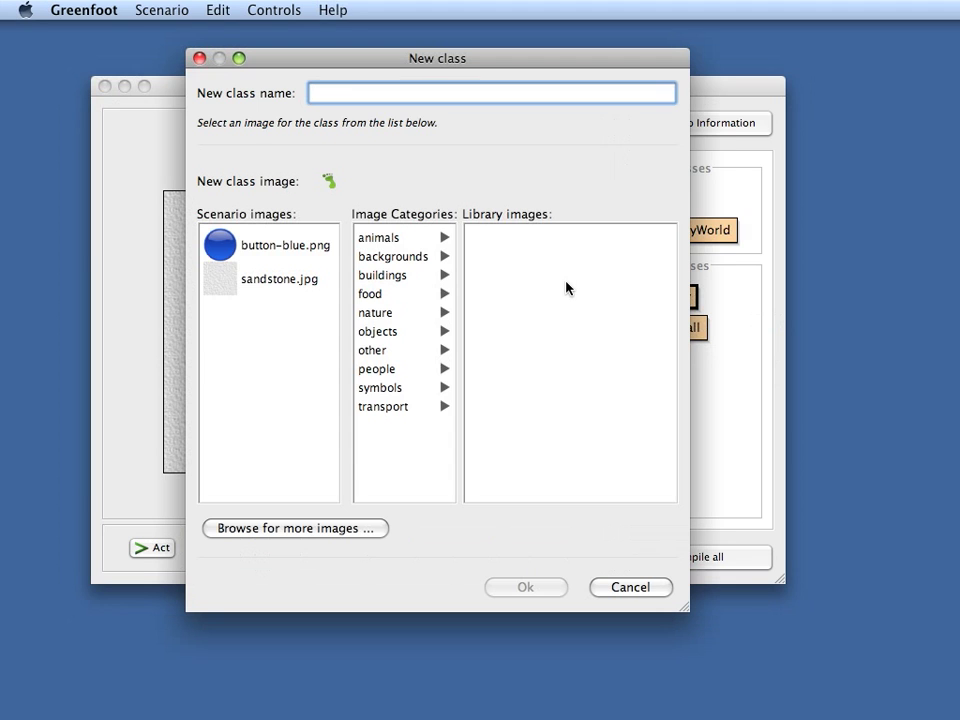
type("Label")
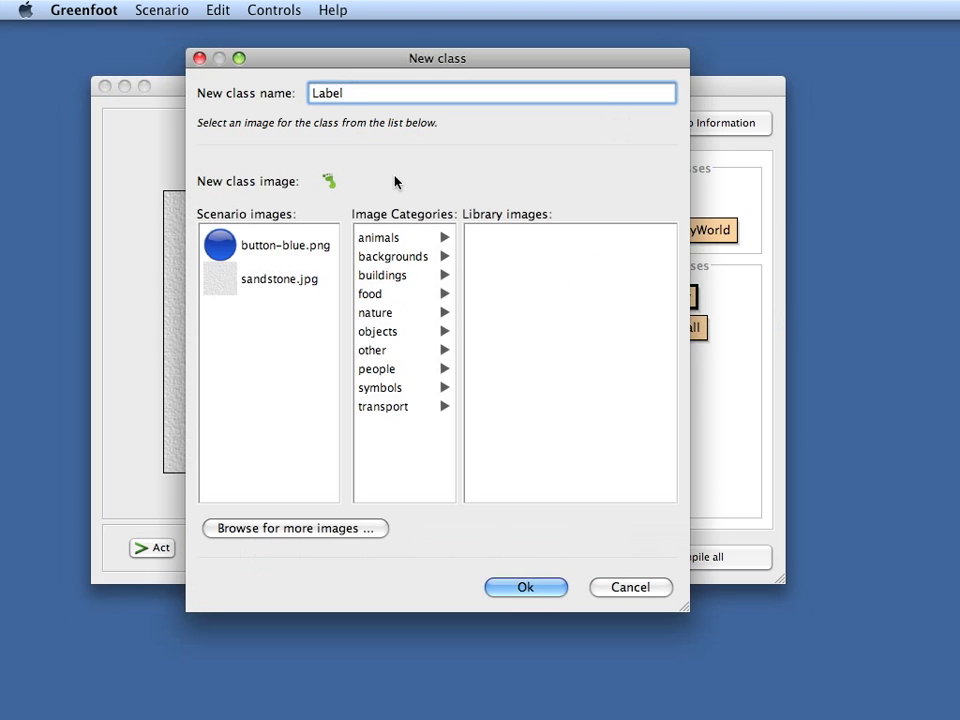
mouse_move(322, 188)
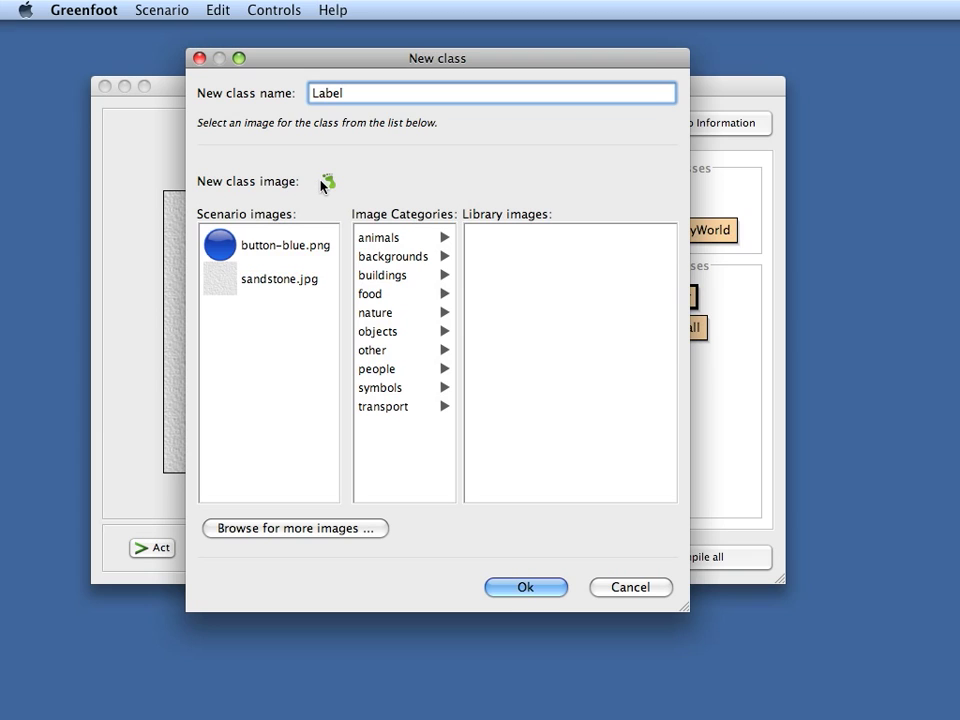
mouse_move(330, 184)
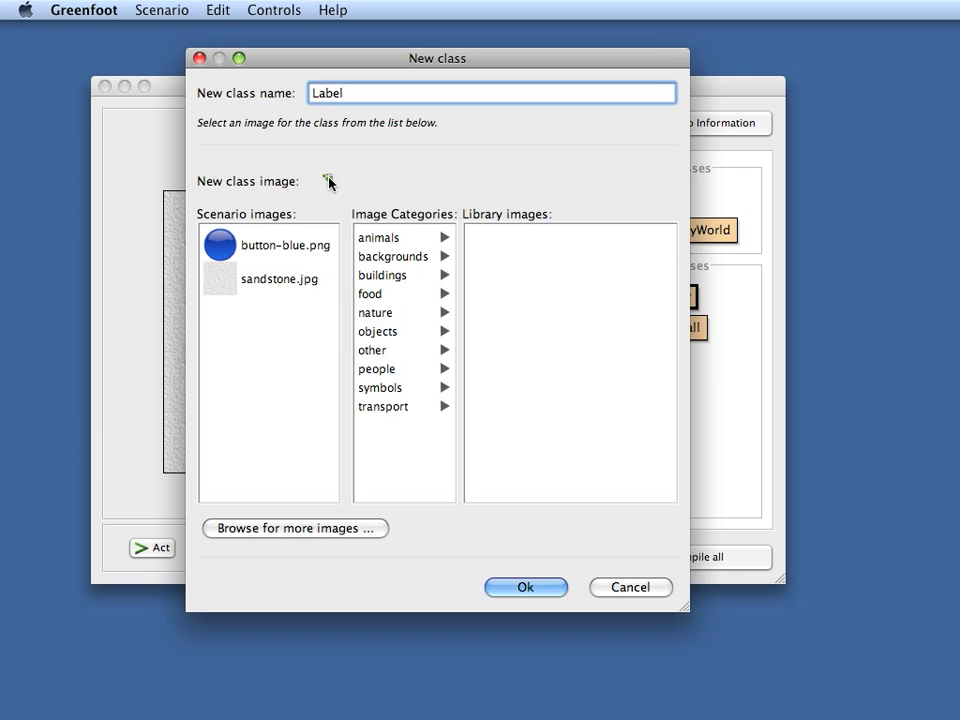
mouse_move(520, 198)
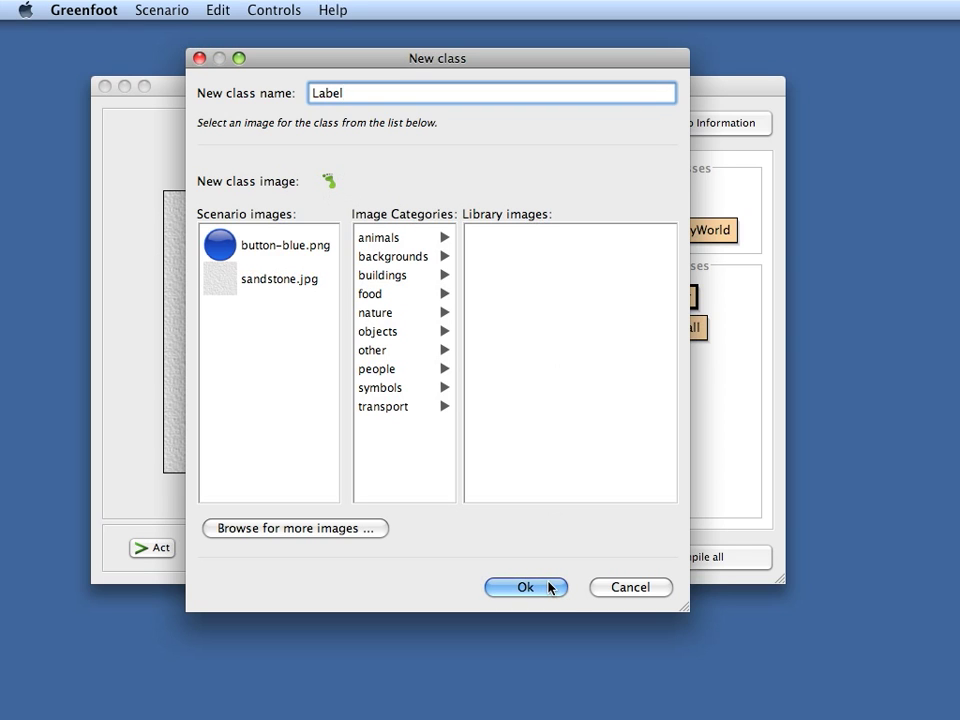
left_click(524, 588)
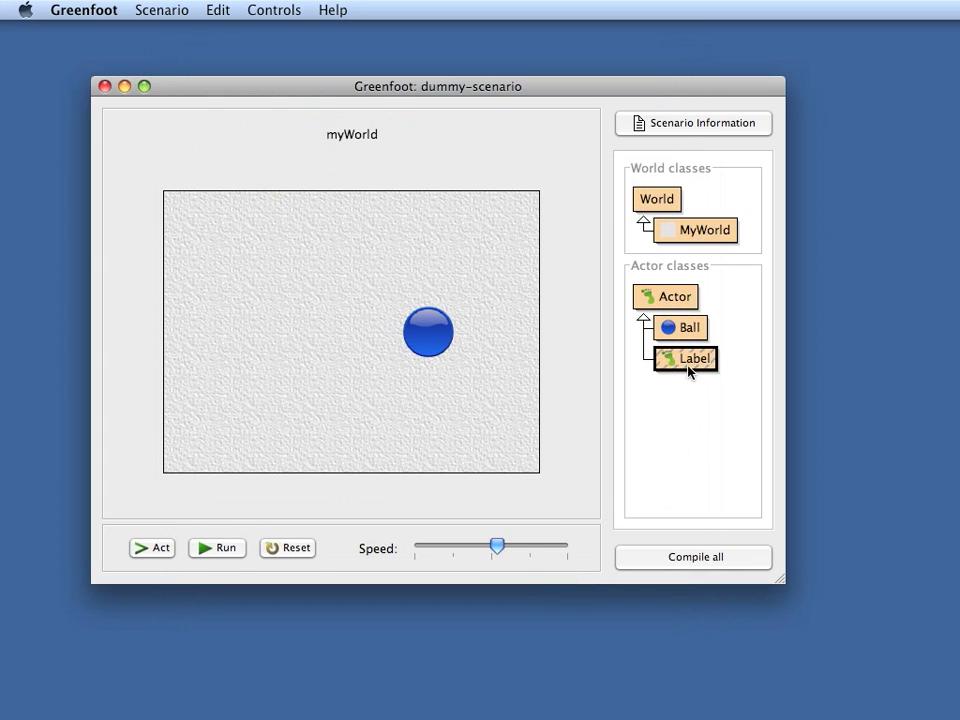
mouse_move(658, 404)
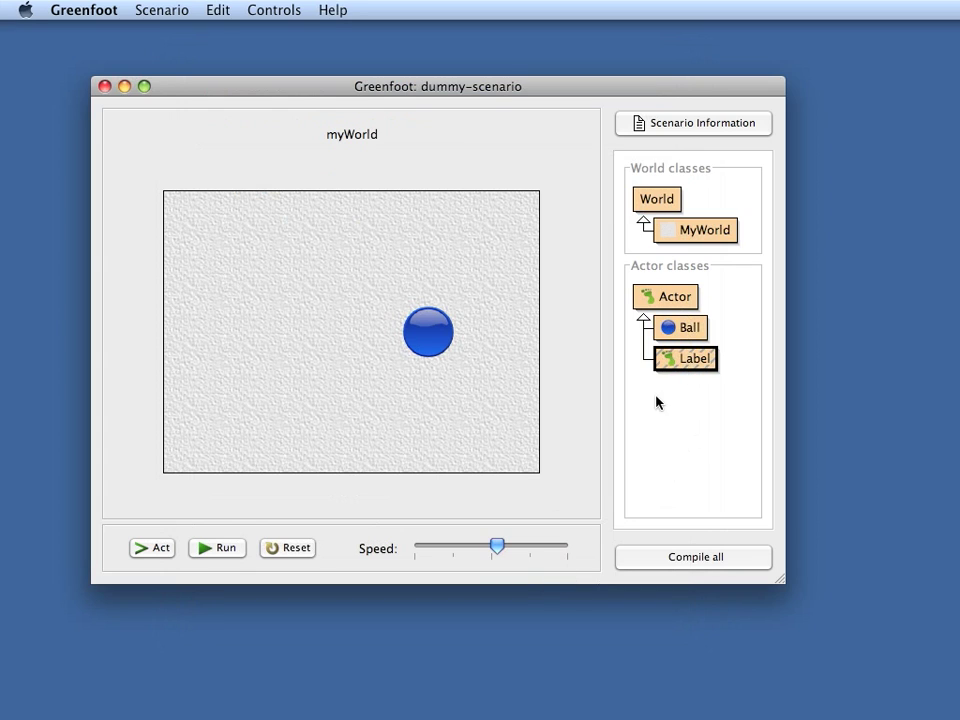
Add an empty public Label() constructor in Label's source, then bring up the Greenfoot API page
double_click(684, 358)
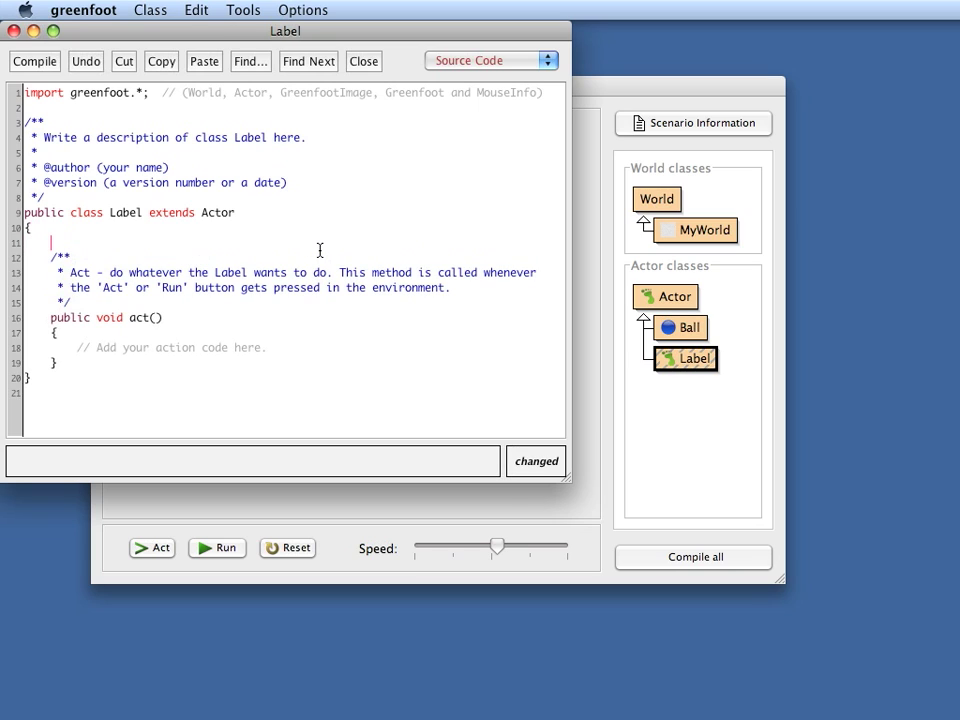
type("public Label(")
type("}")
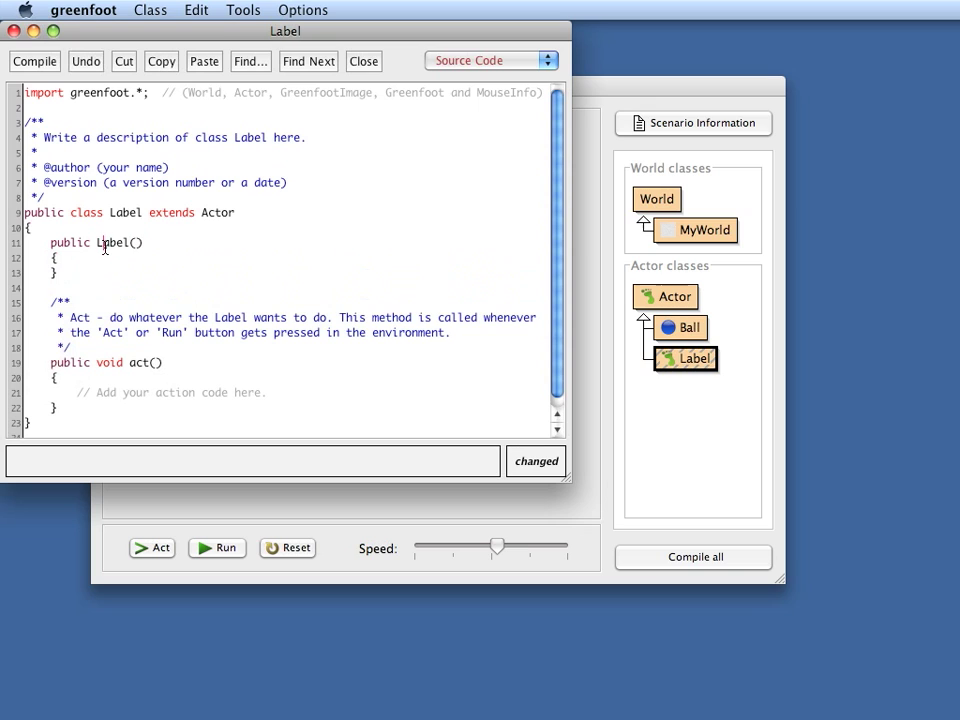
double_click(126, 212)
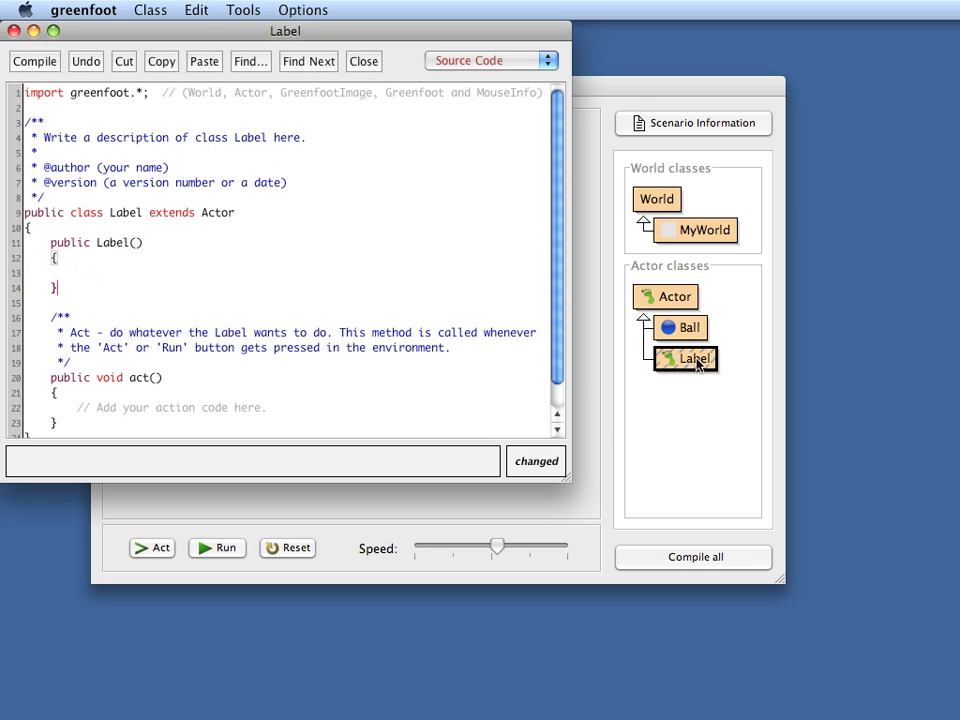
mouse_move(692, 392)
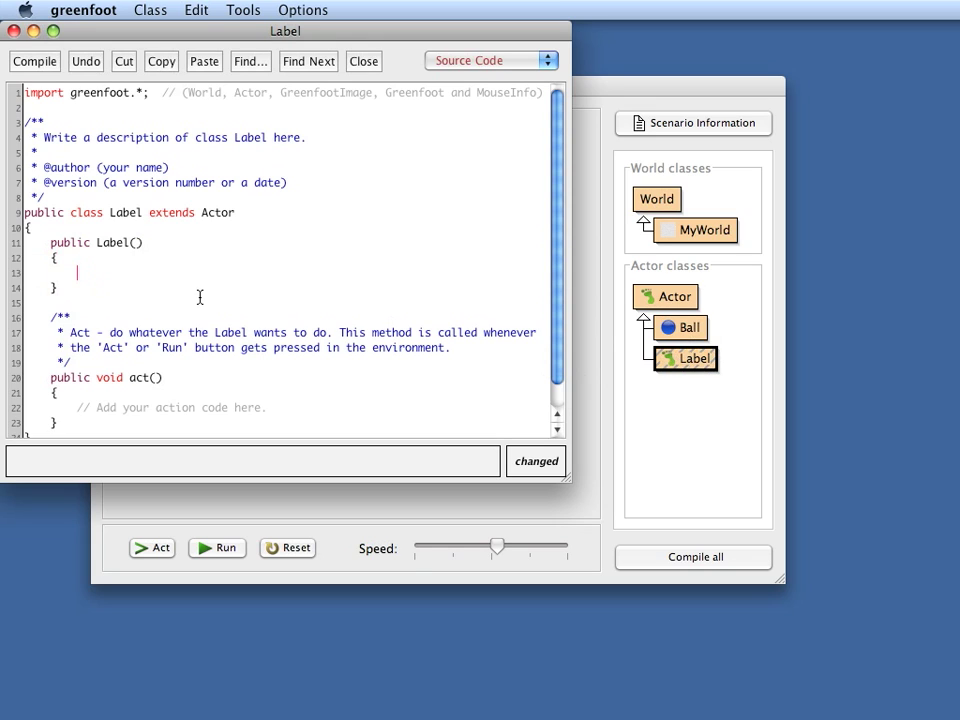
mouse_move(600, 326)
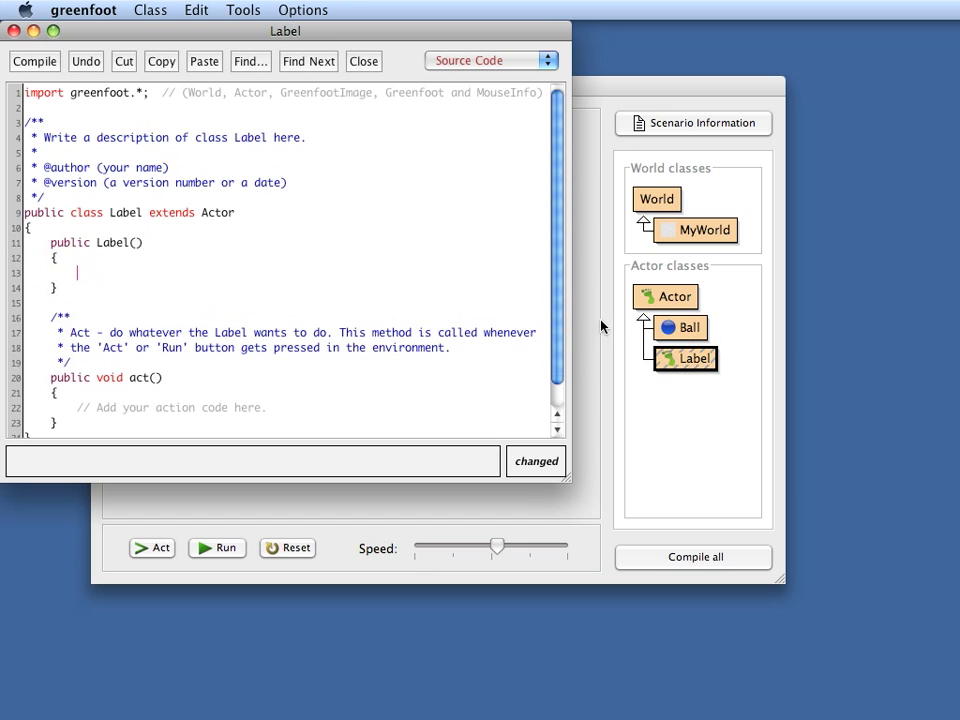
left_click(332, 10)
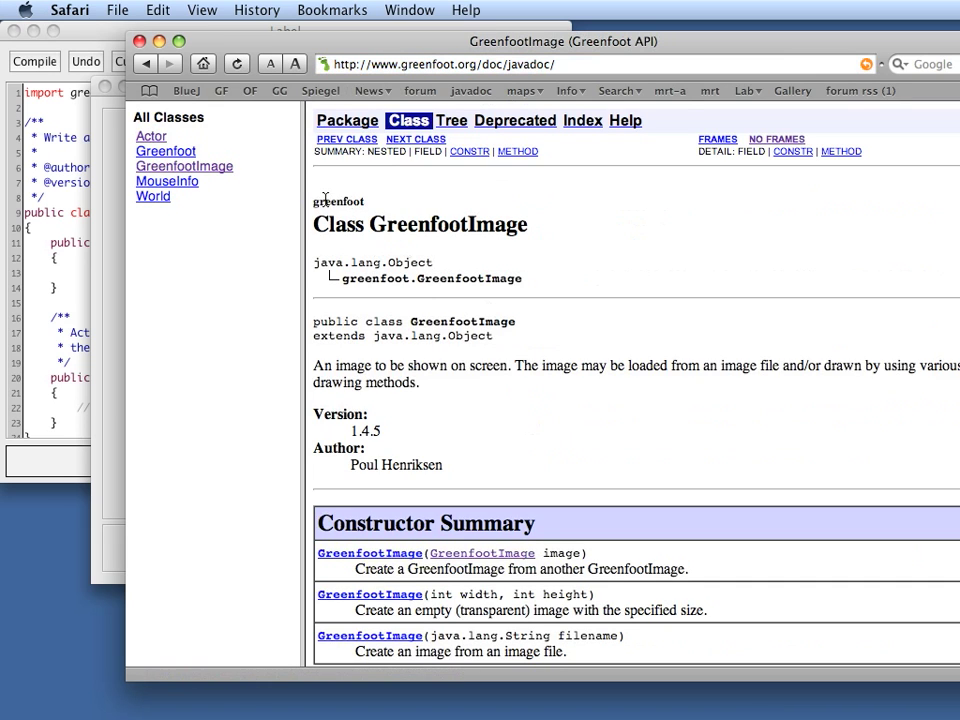
From Actor's setImage entry, view the GreenfootImage class and its constructor summary
left_click(152, 136)
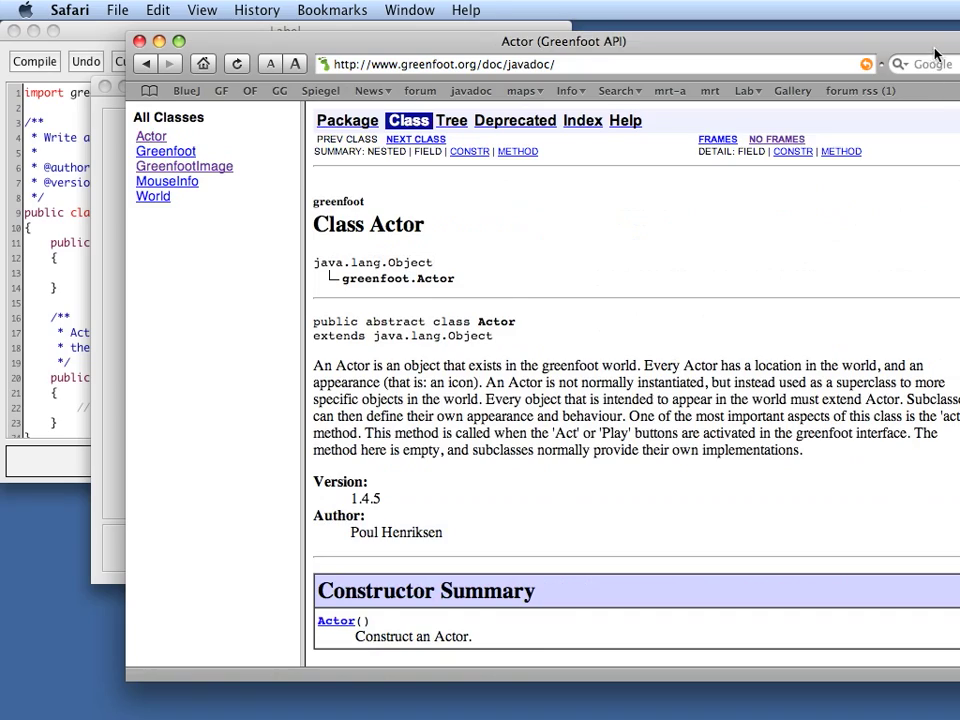
scroll("down", 3)
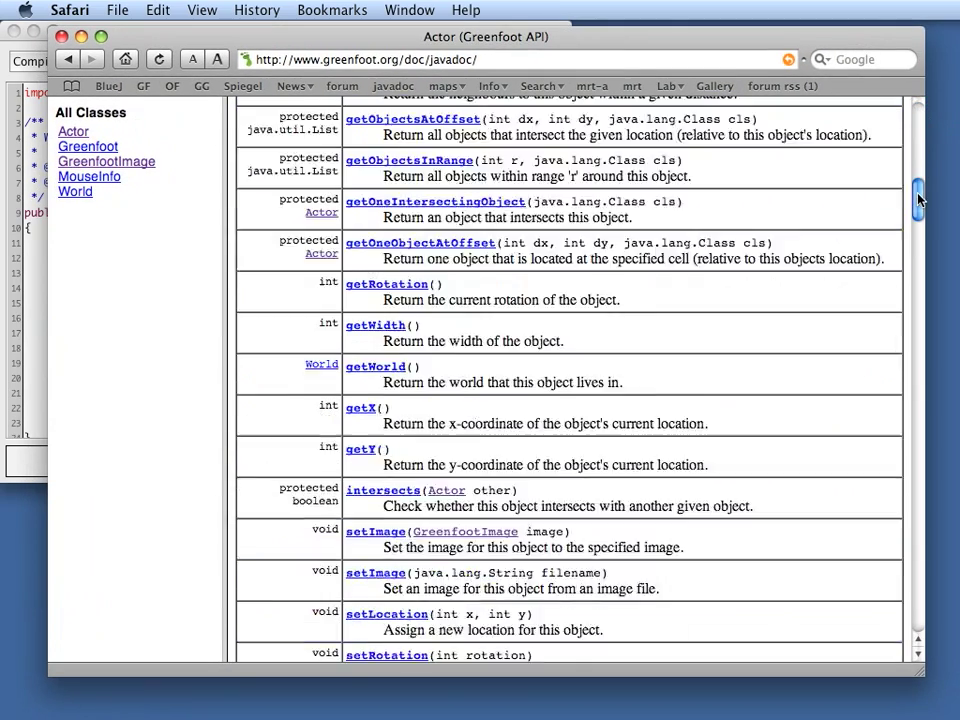
scroll("down", 3)
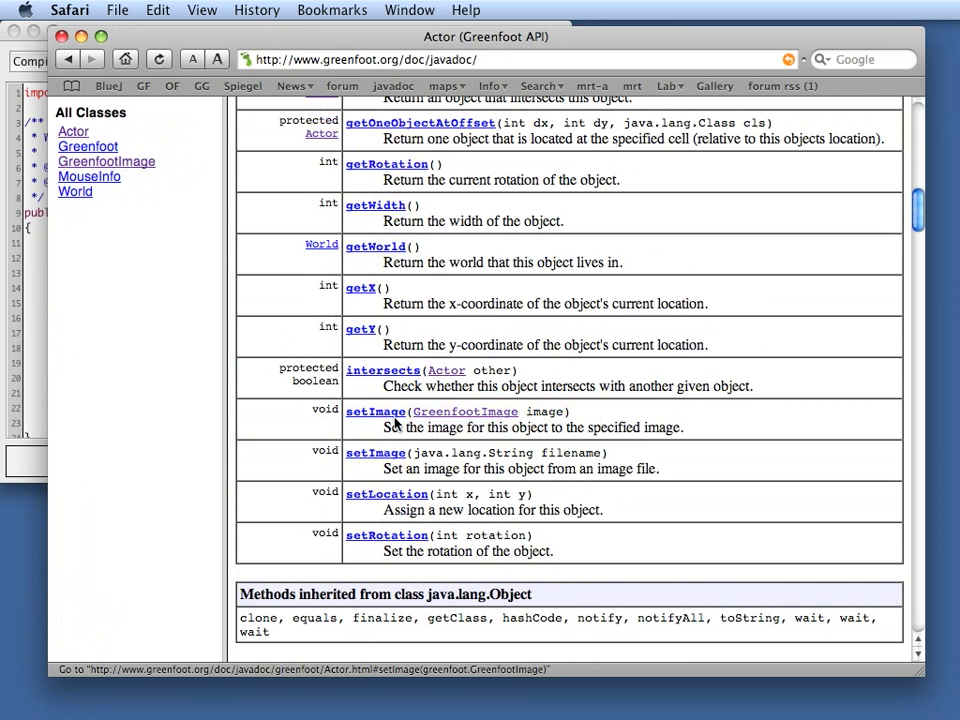
mouse_move(464, 412)
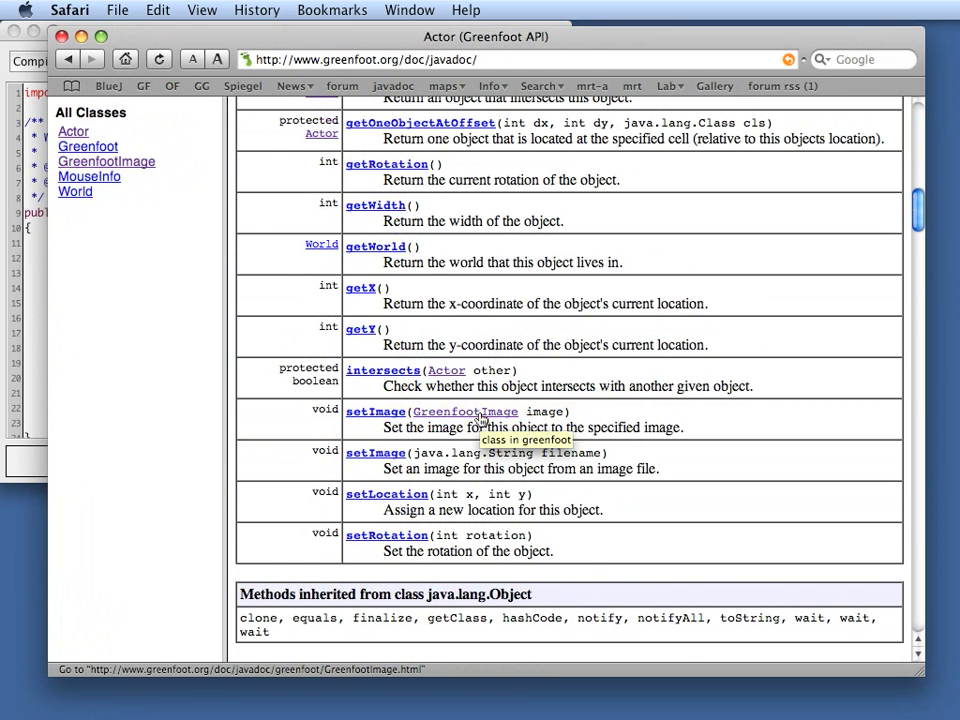
left_click(464, 412)
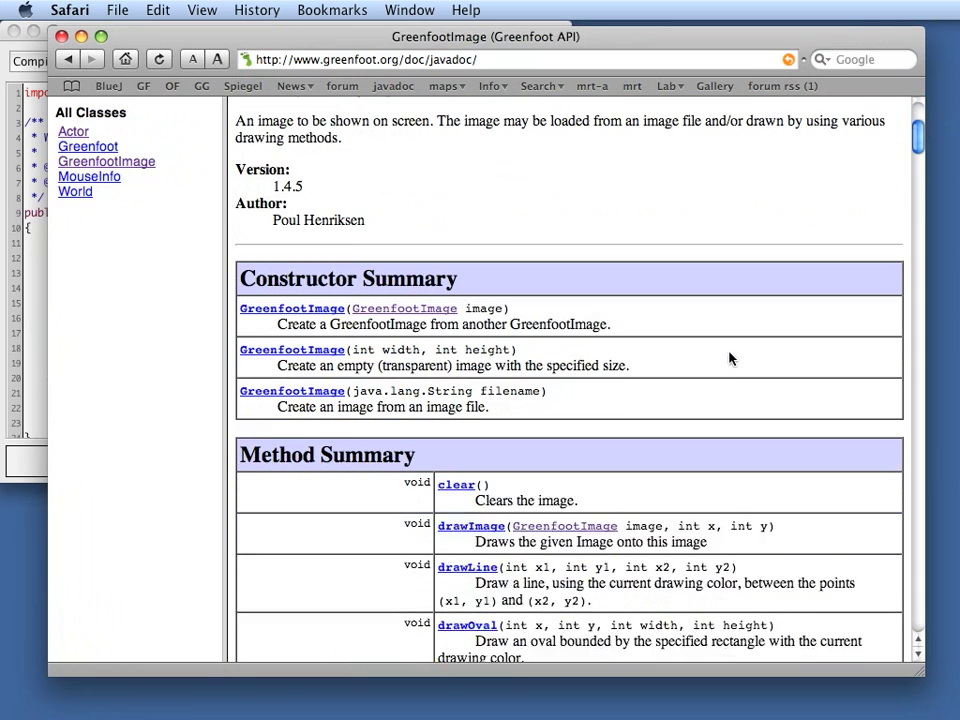
scroll("down", 3)
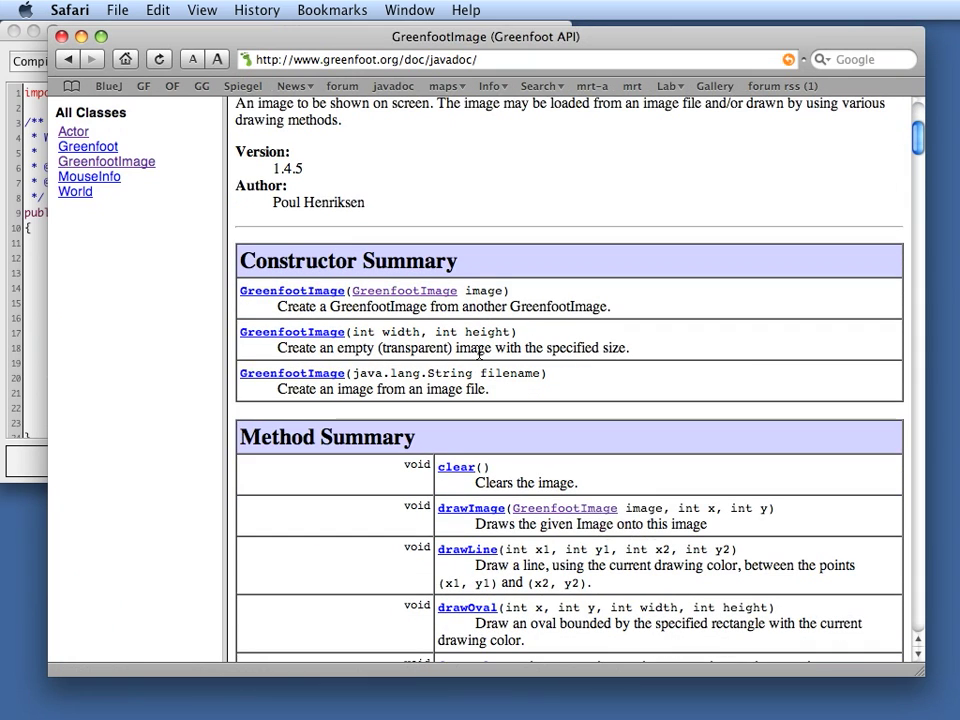
mouse_move(460, 368)
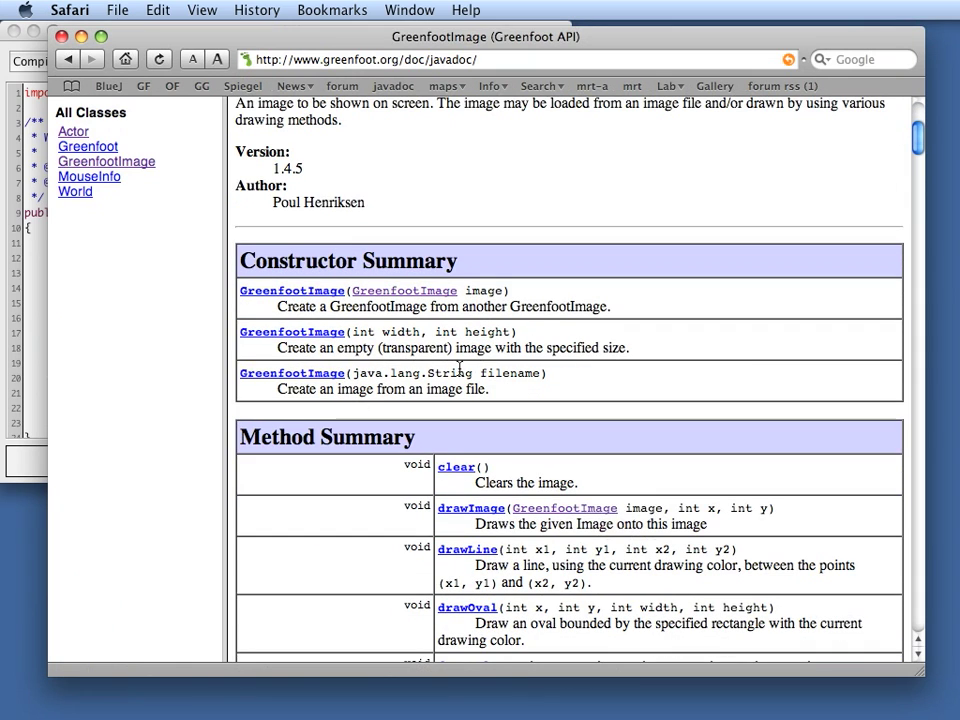
left_click_drag(350, 332, 520, 332)
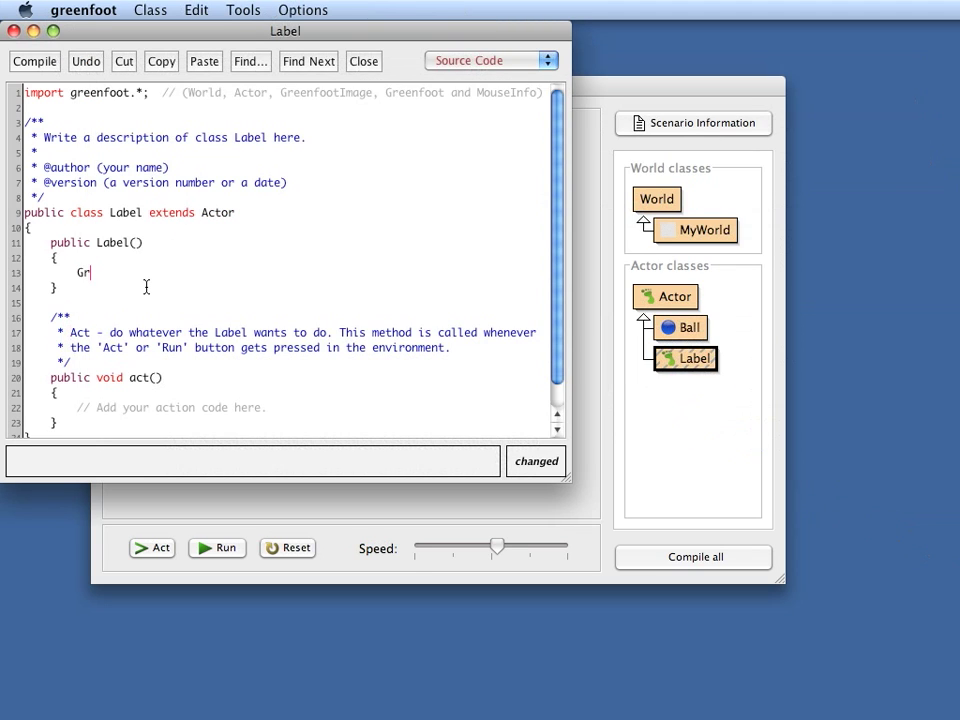
Write GreenfootImage img = new GreenfootImage(100, 30); in the Label constructor
type("eenfoo")
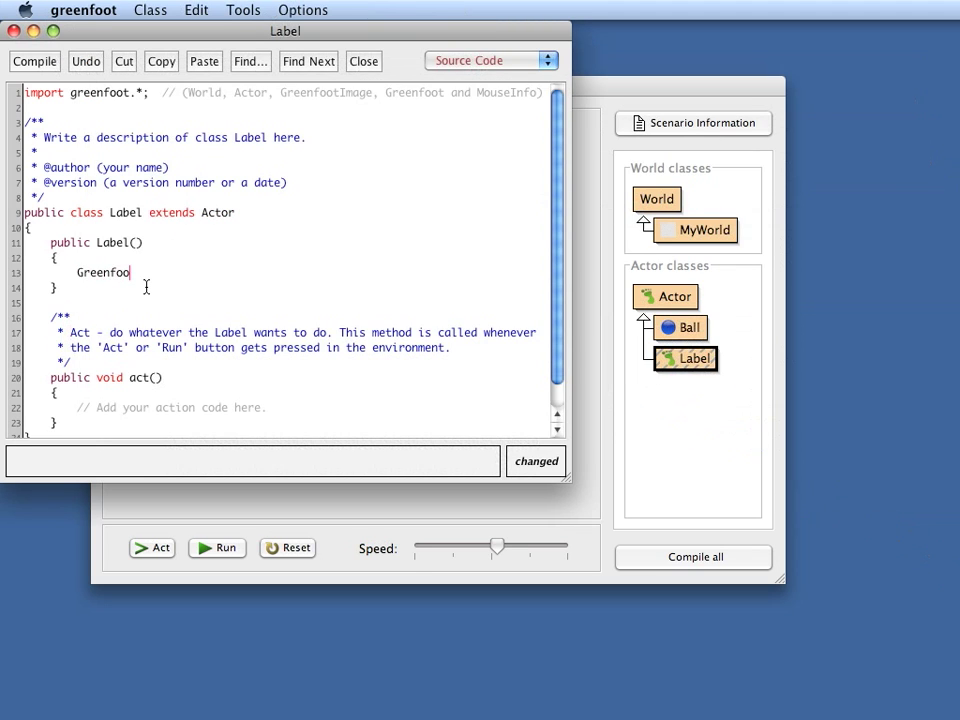
type("tImage")
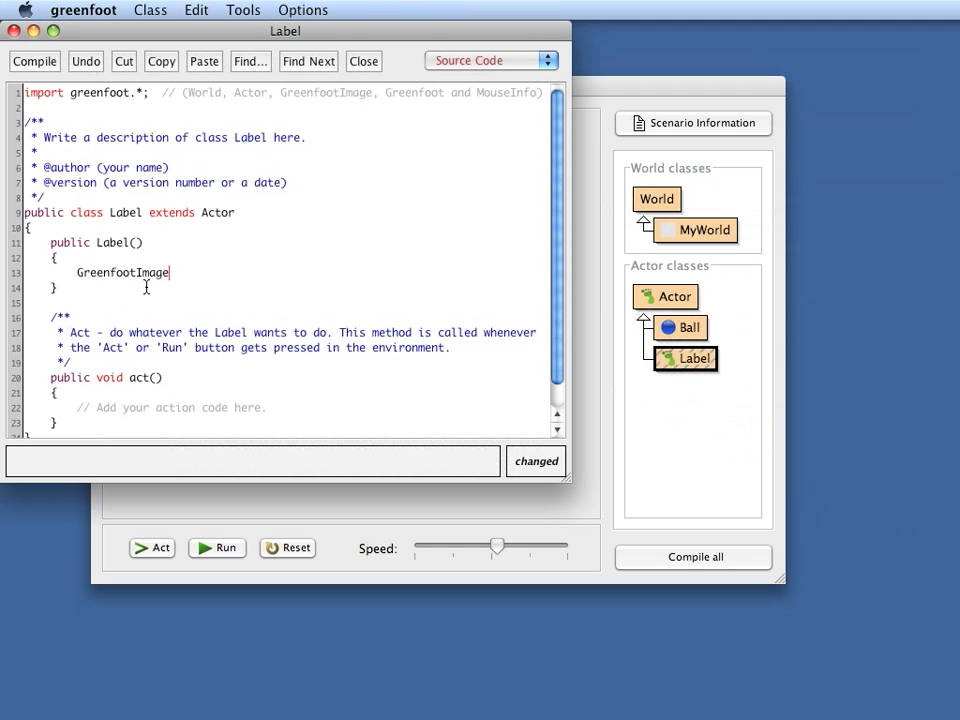
type("img")
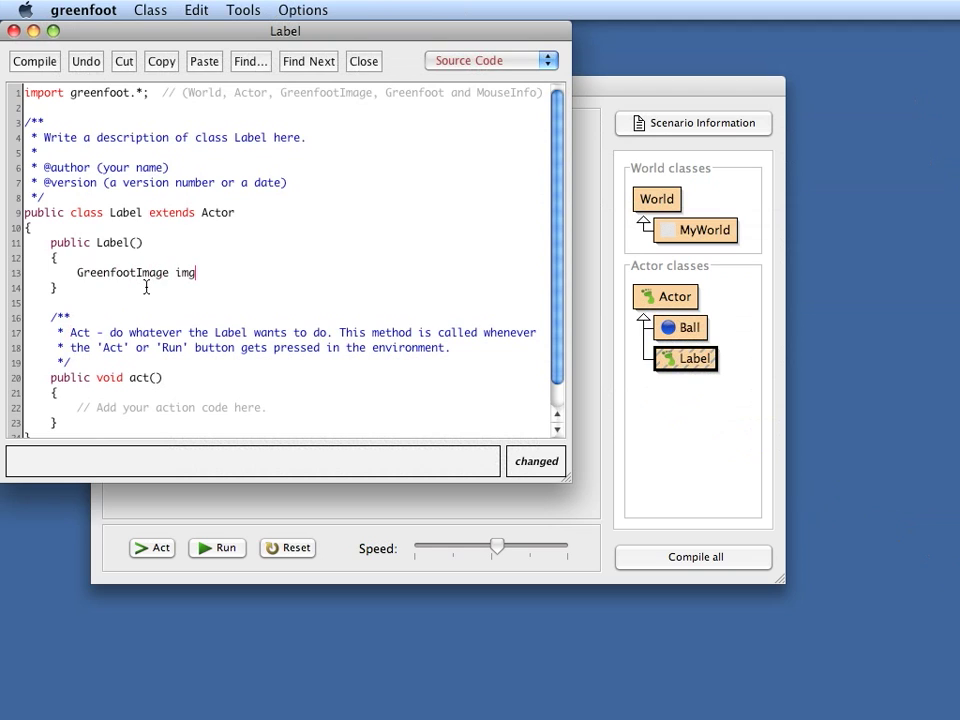
type("=")
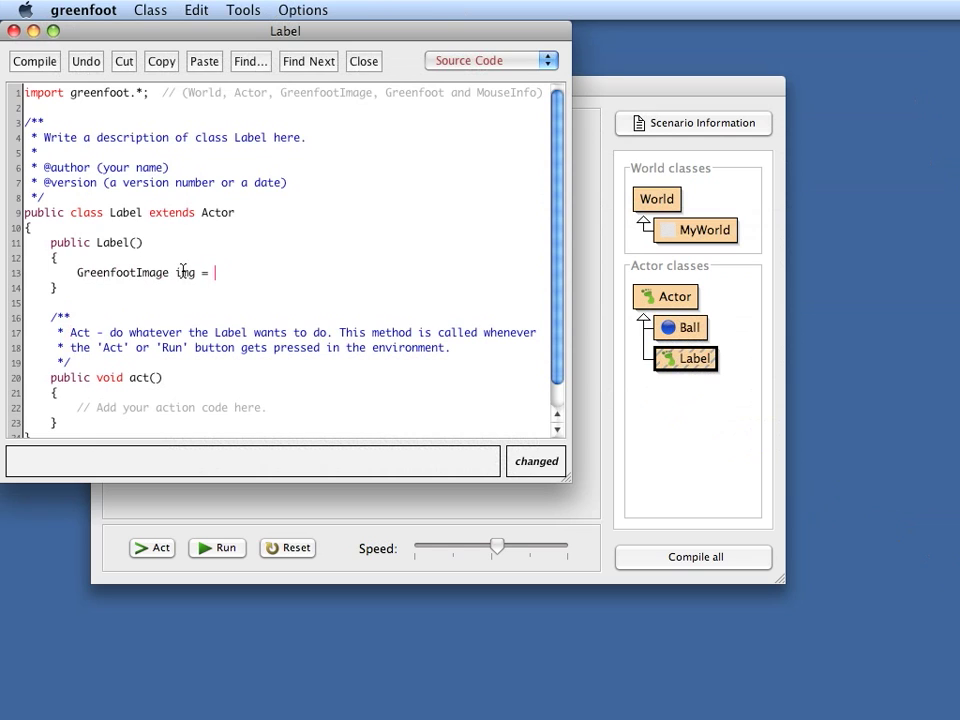
type("ne")
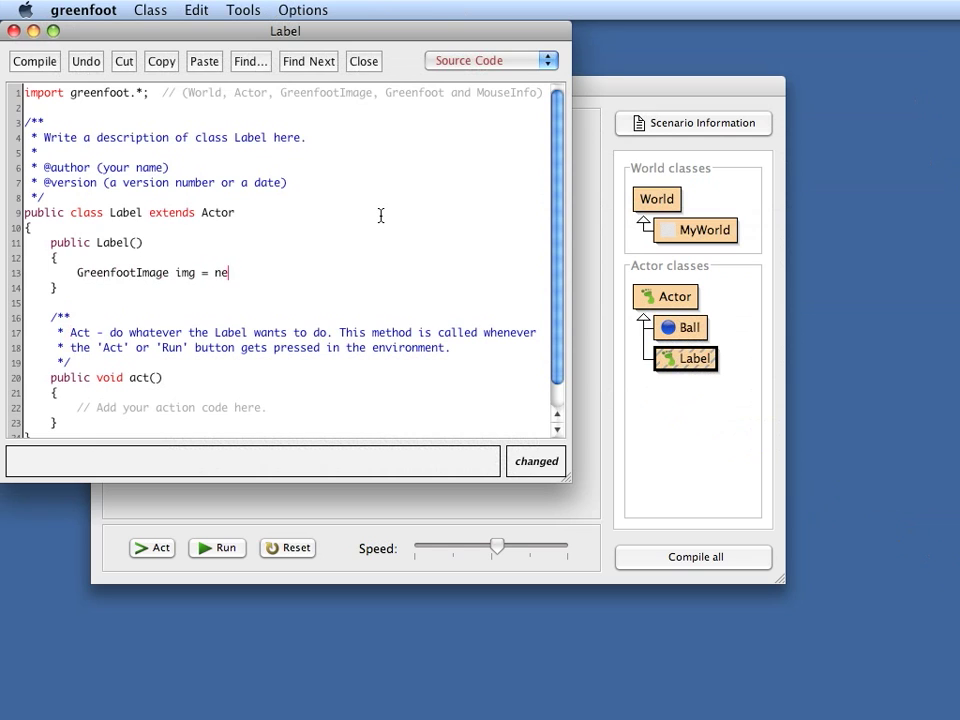
type("w Greenfoot")
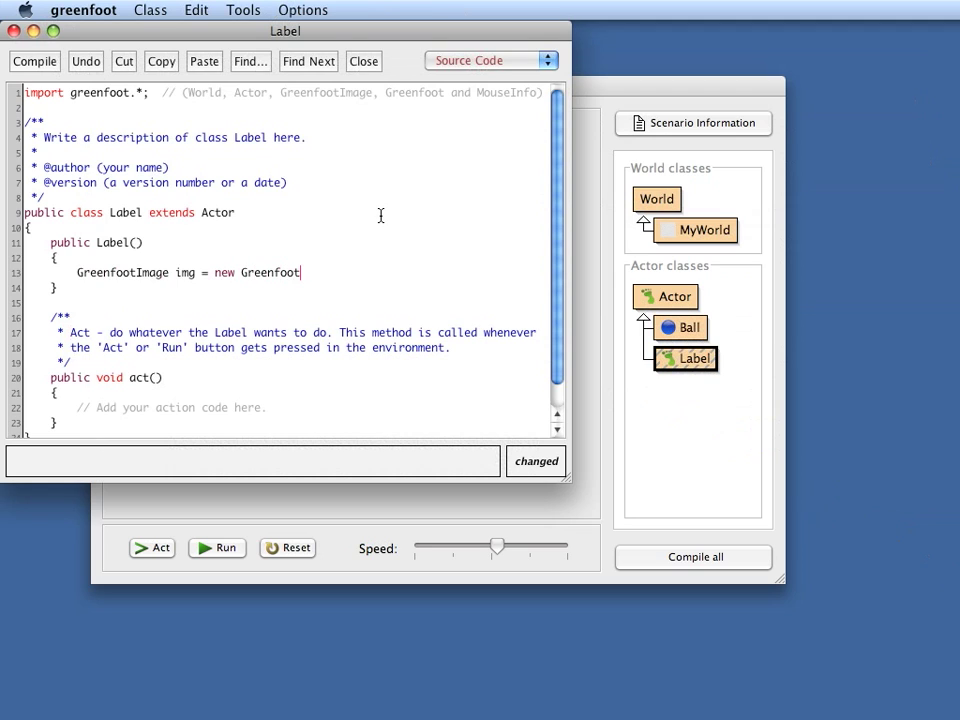
type("Image")
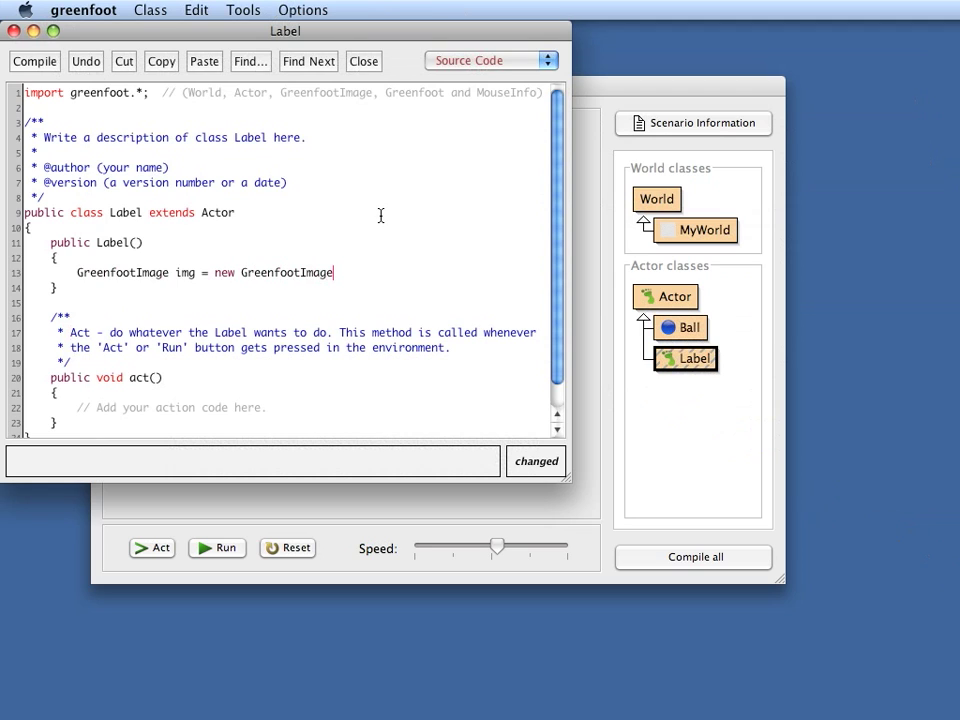
type("(")
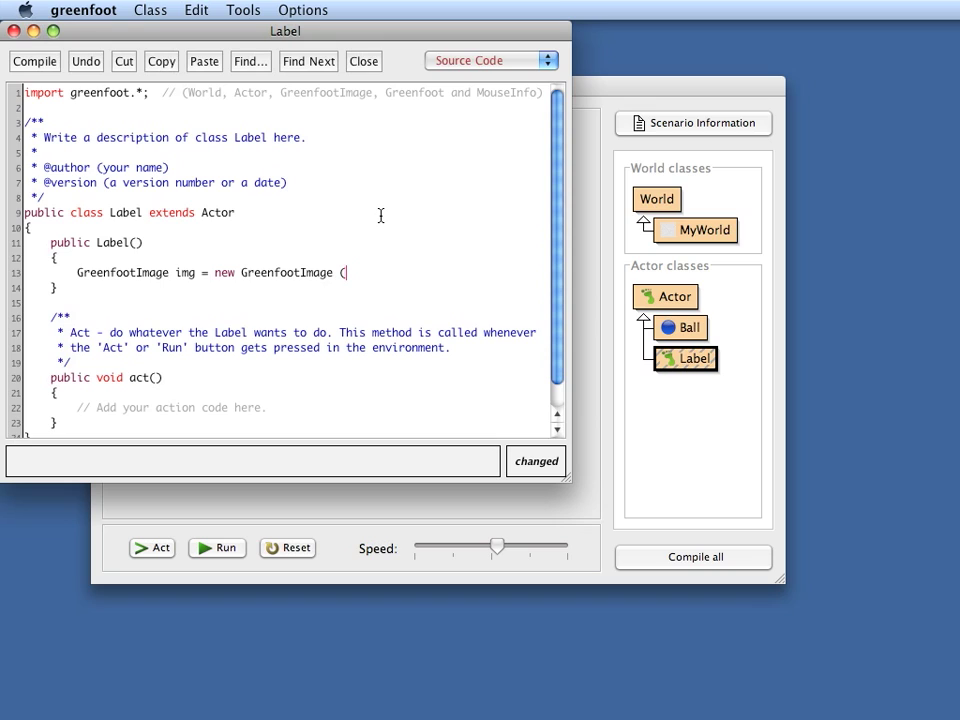
type("1")
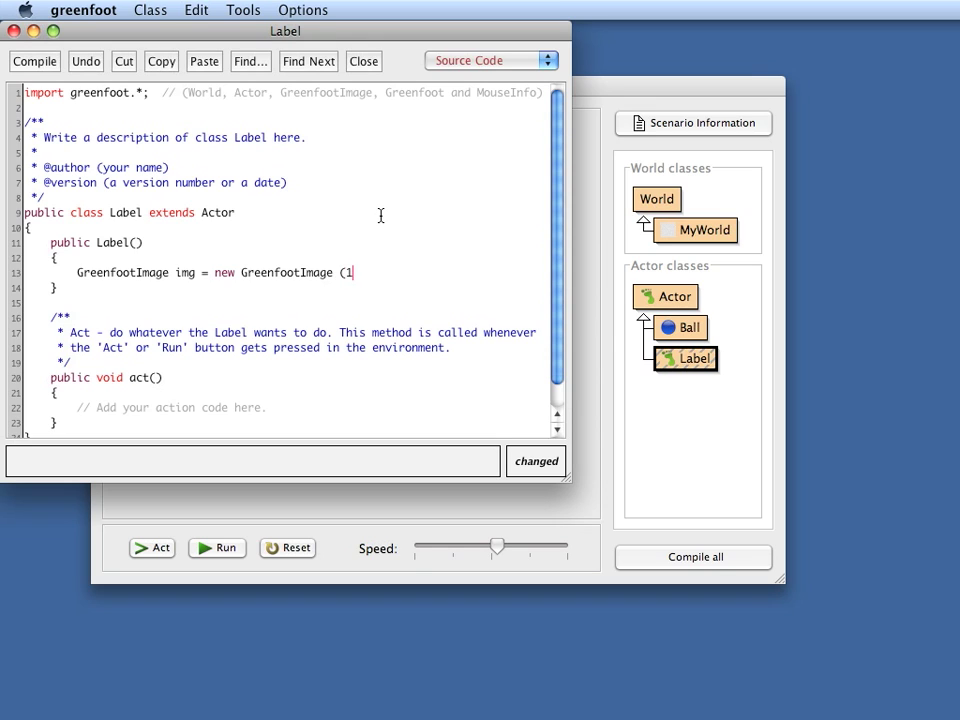
type("00, 30")
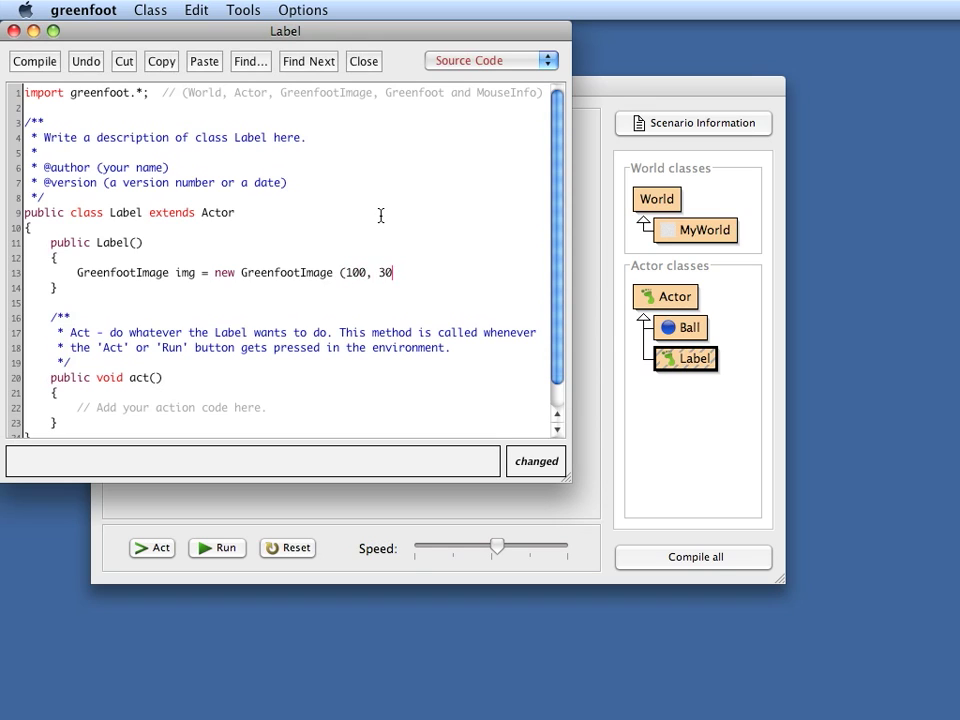
type(");")
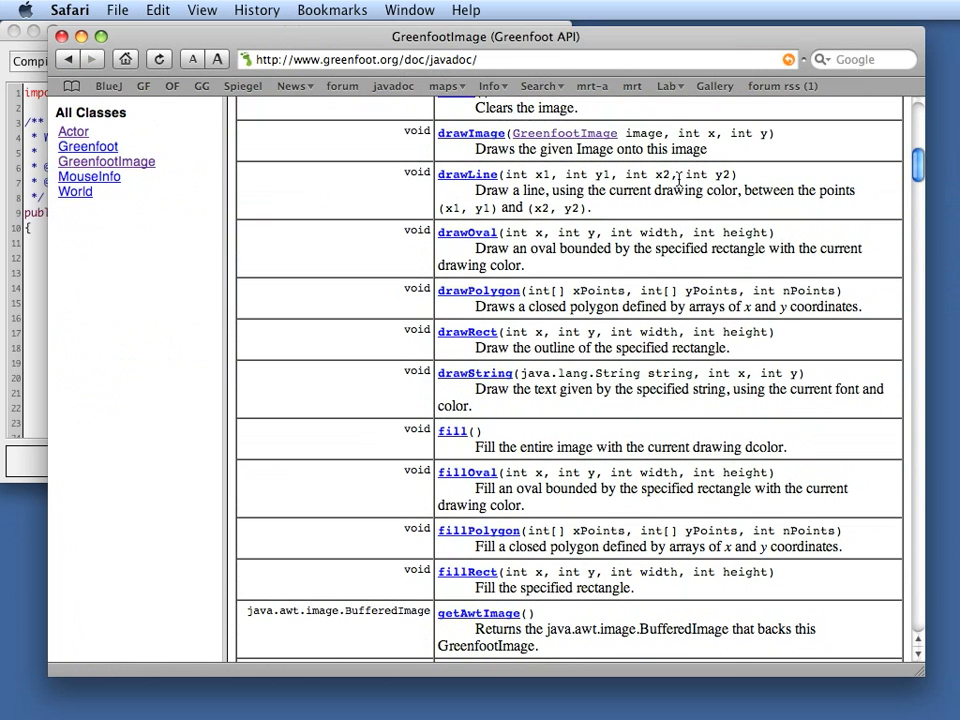
mouse_move(630, 424)
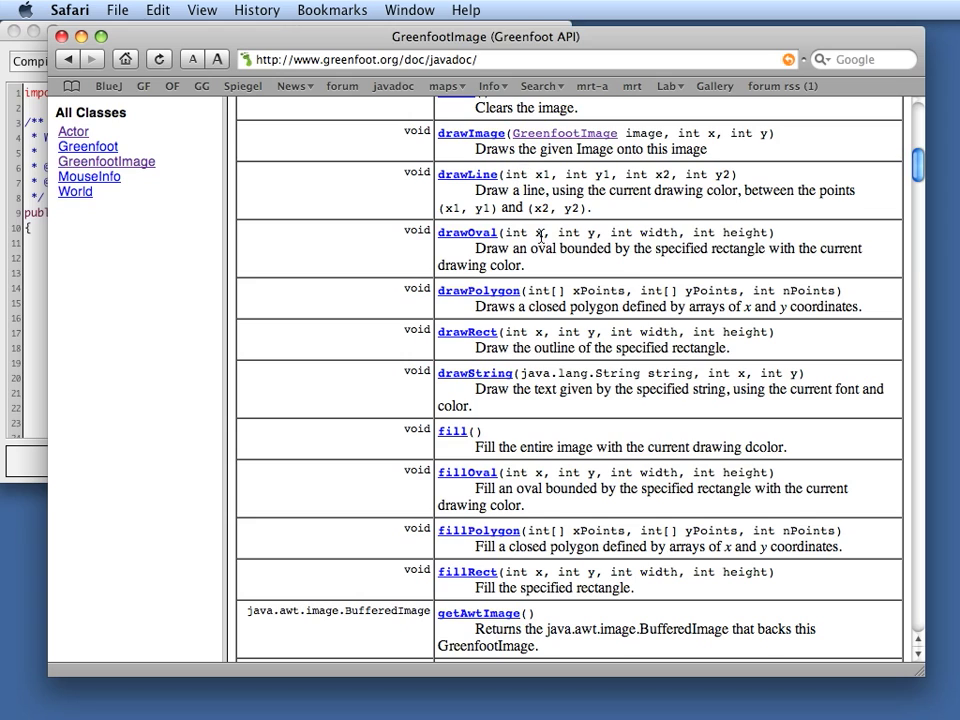
mouse_move(516, 368)
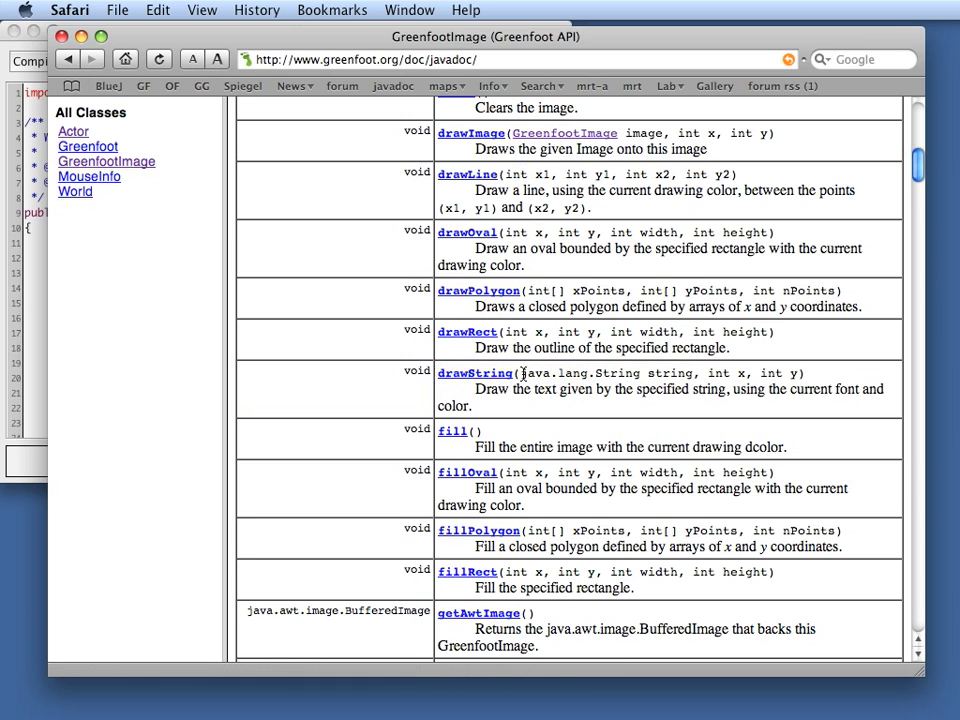
Return to the Label editor and start a new line below the img declaration
double_click(718, 374)
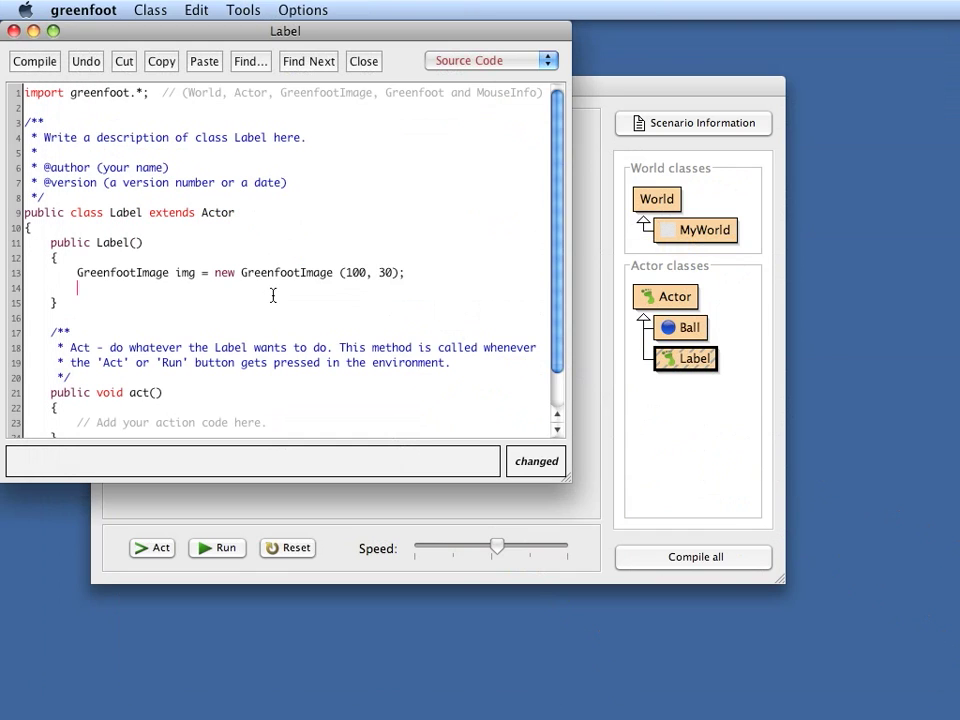
Write img.drawString("Hello", 2, 20); in the constructor
type("img.")
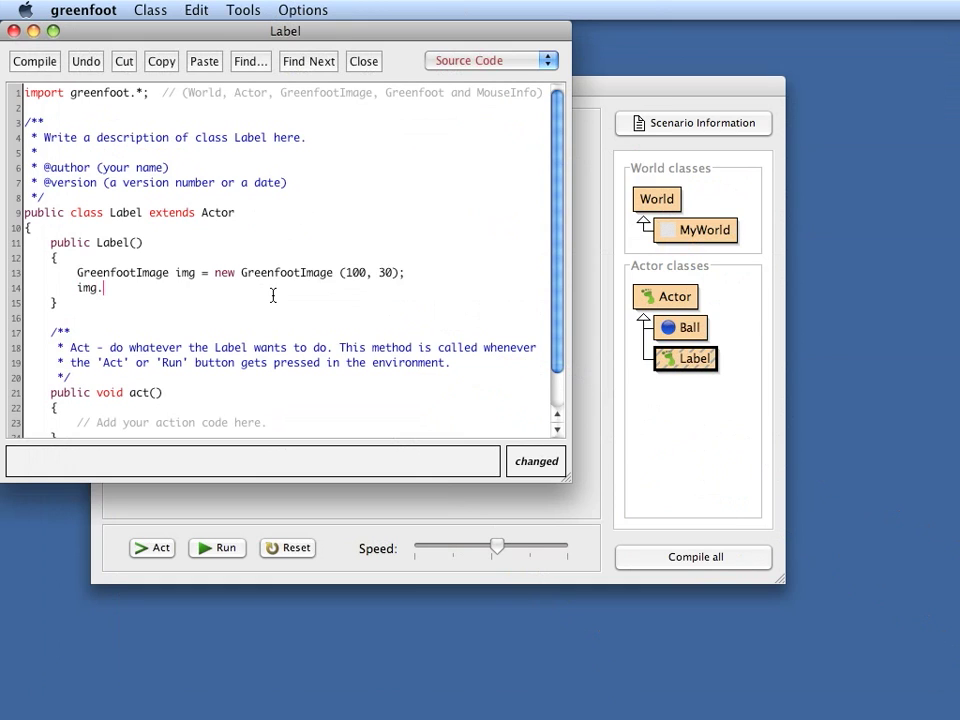
type("drawSt")
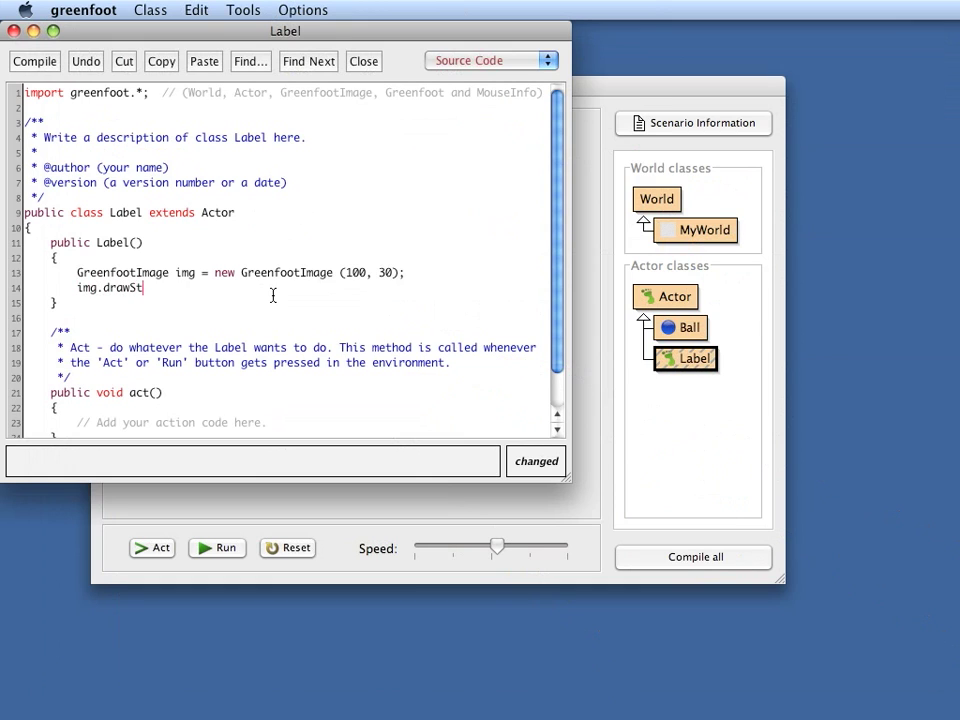
type("ring (")
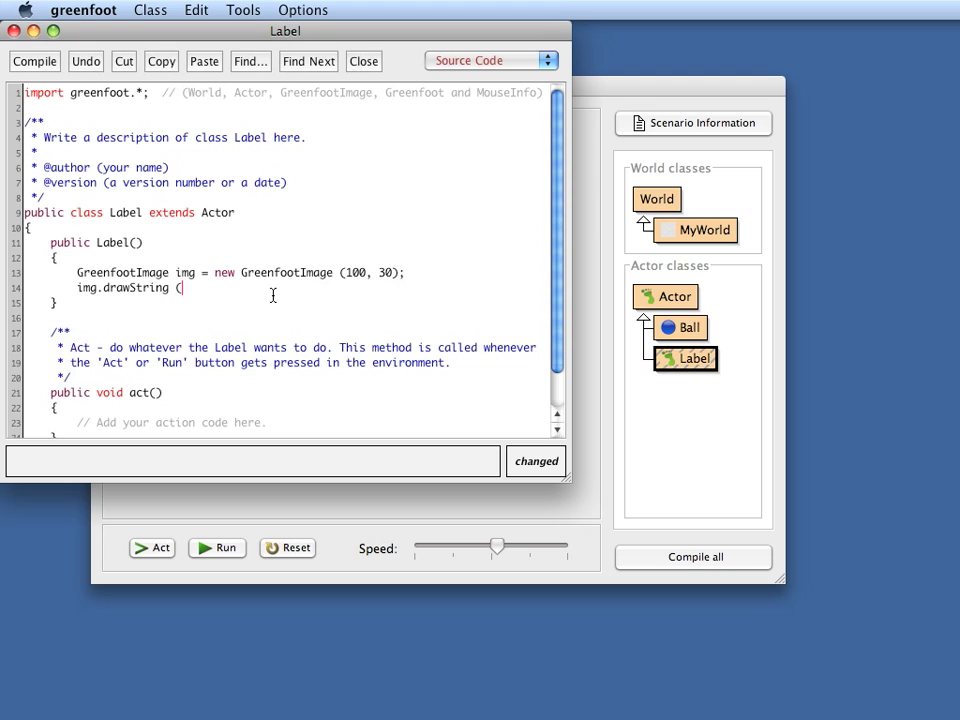
type("\"Hel")
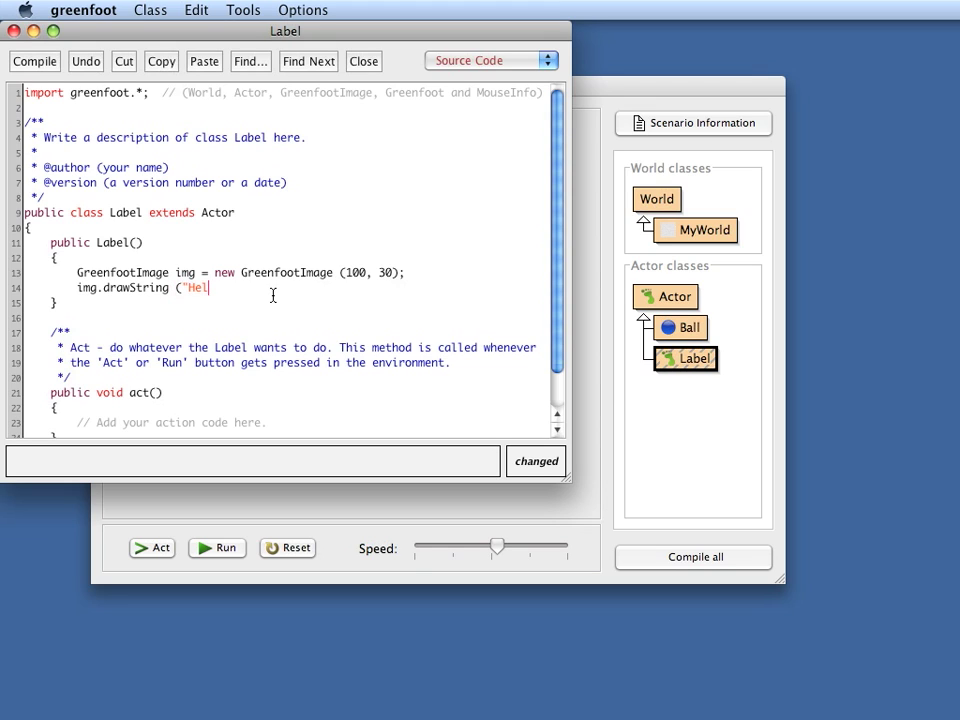
type("lo\",")
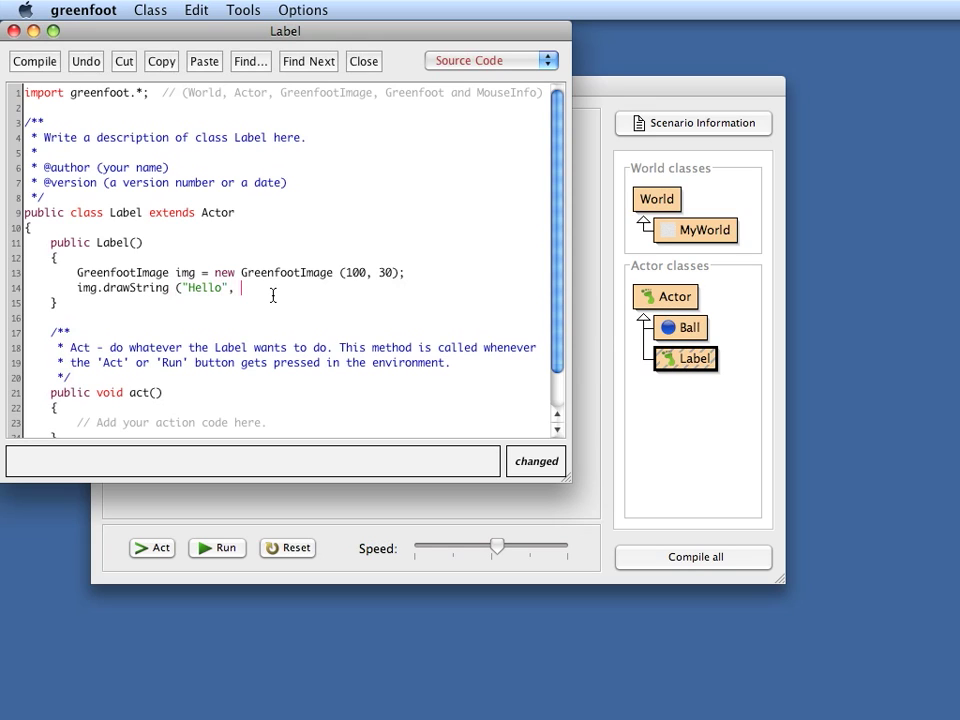
type("2")
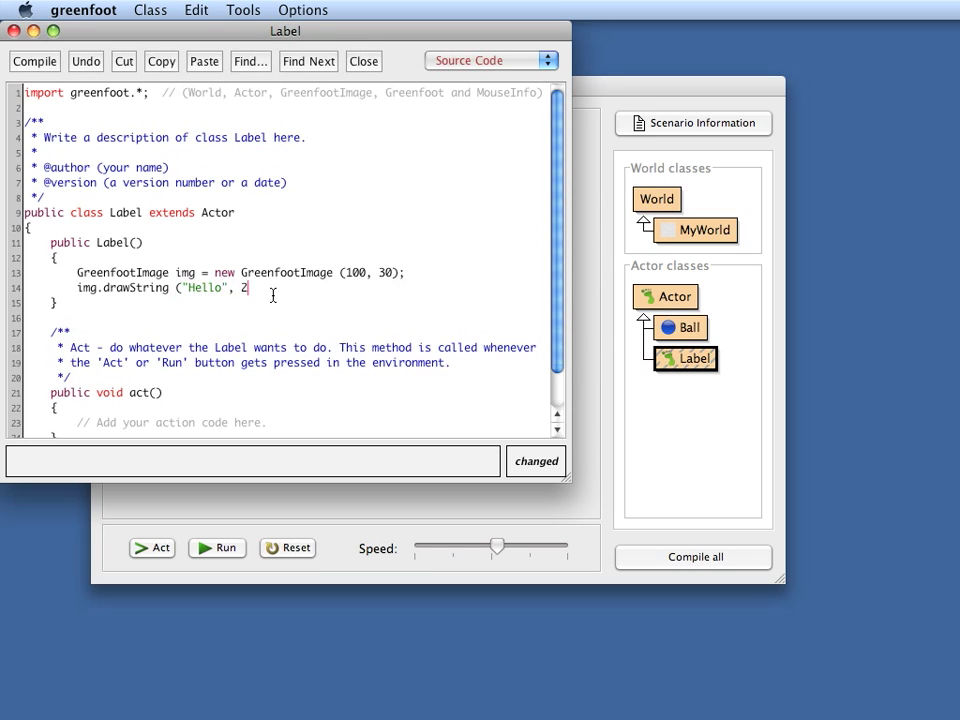
type(",")
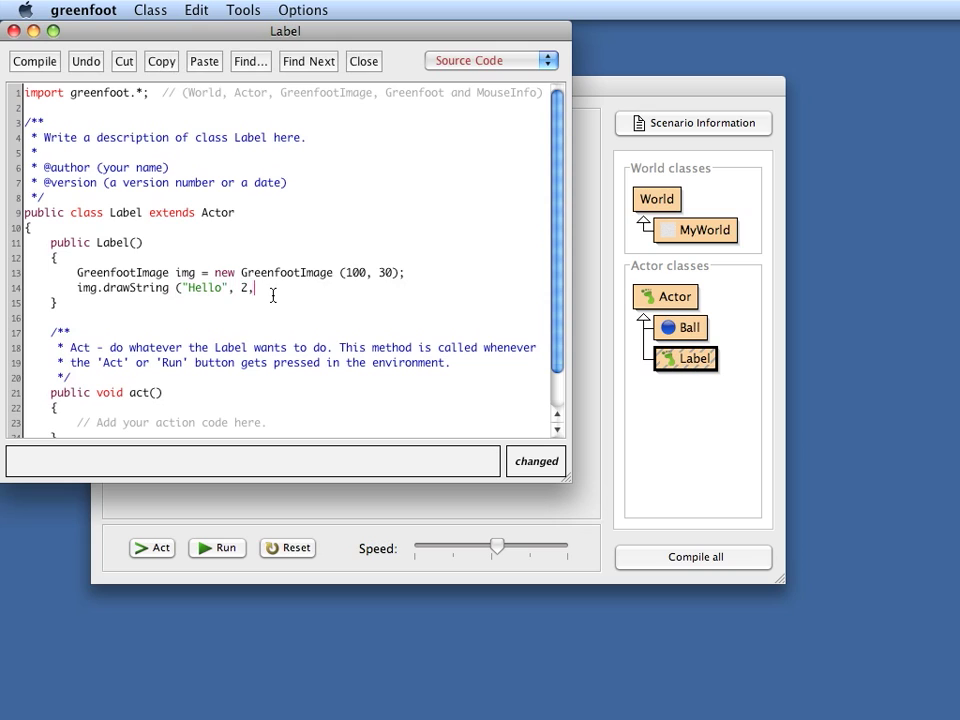
type("20")
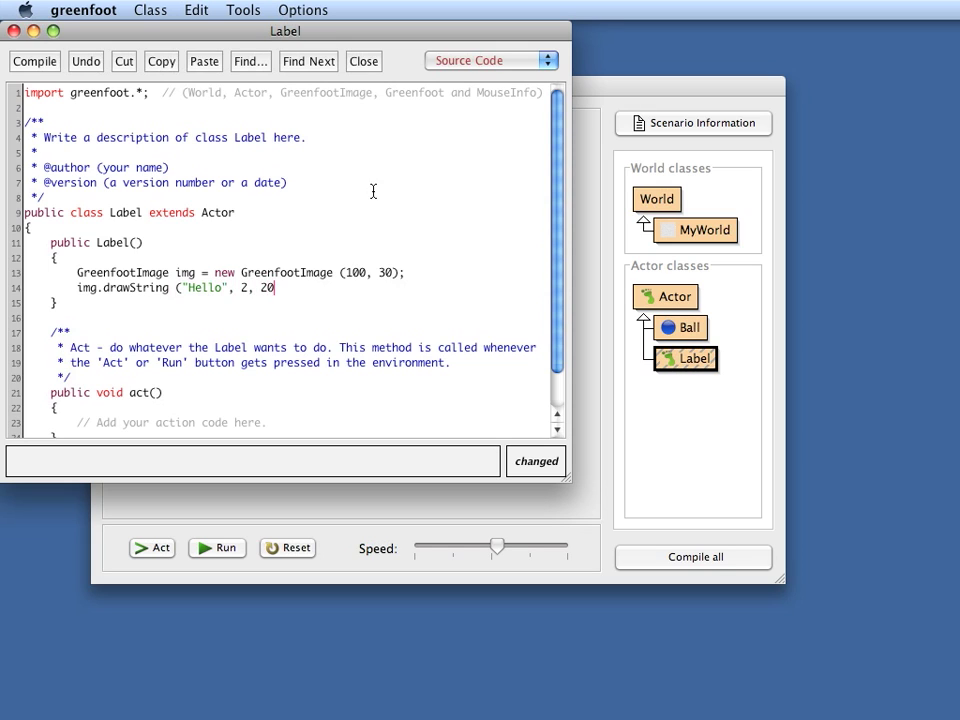
mouse_move(288, 308)
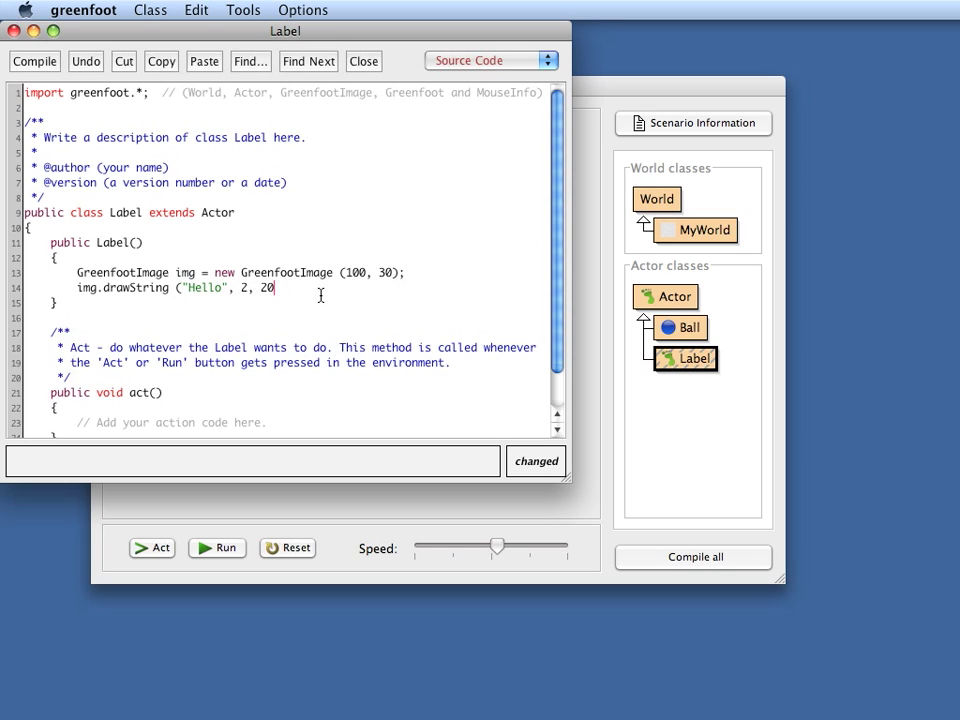
type(");")
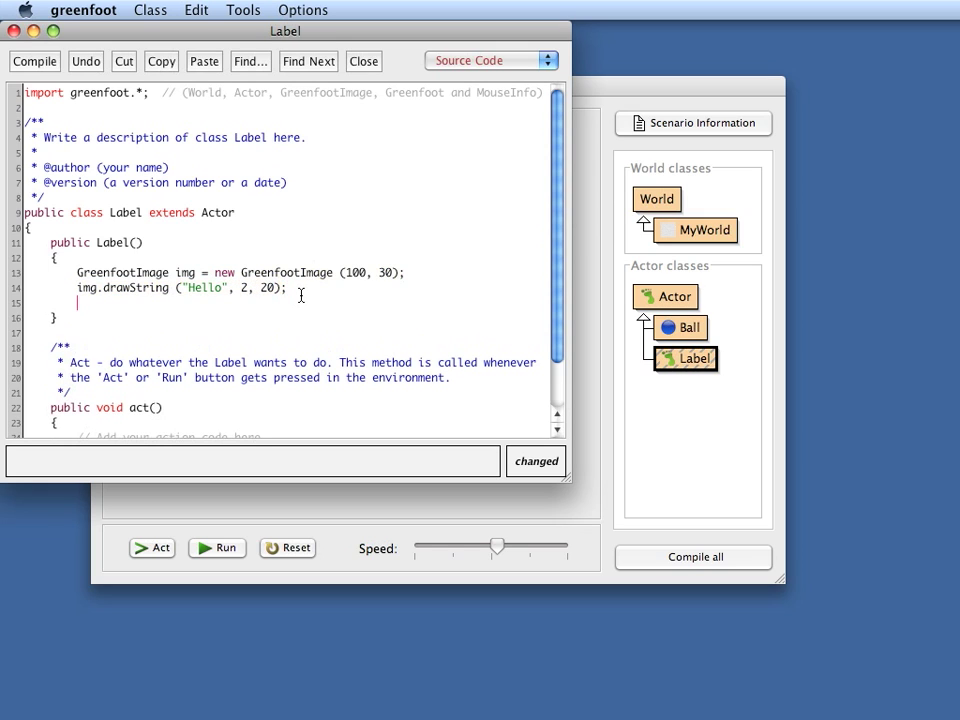
Add setImage(img); so the drawn image becomes the actor's appearance
type("setImage")
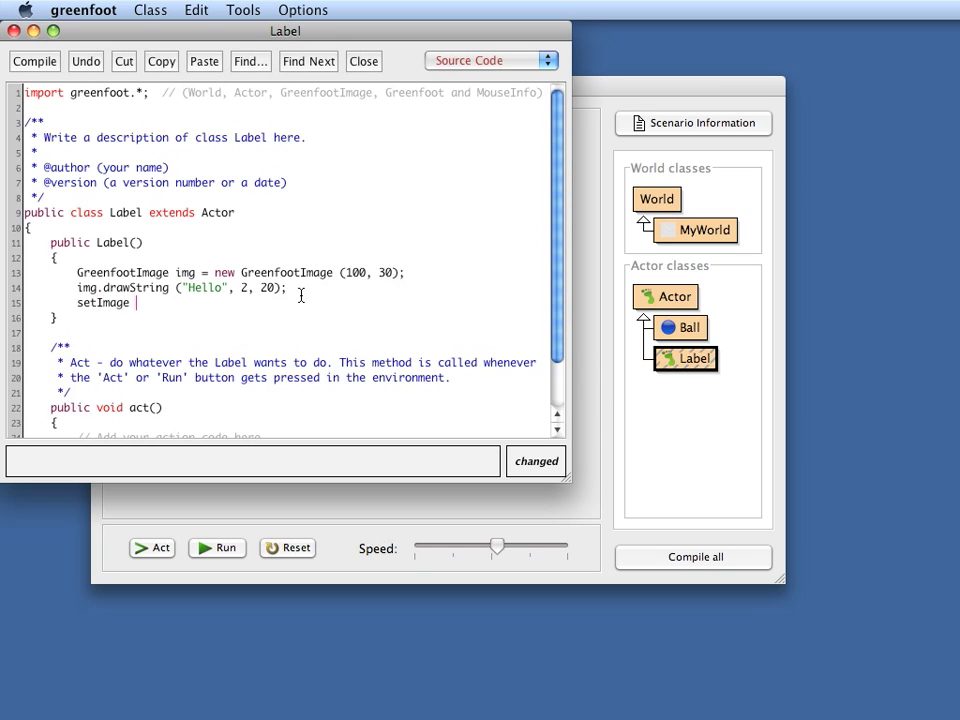
type("(img")
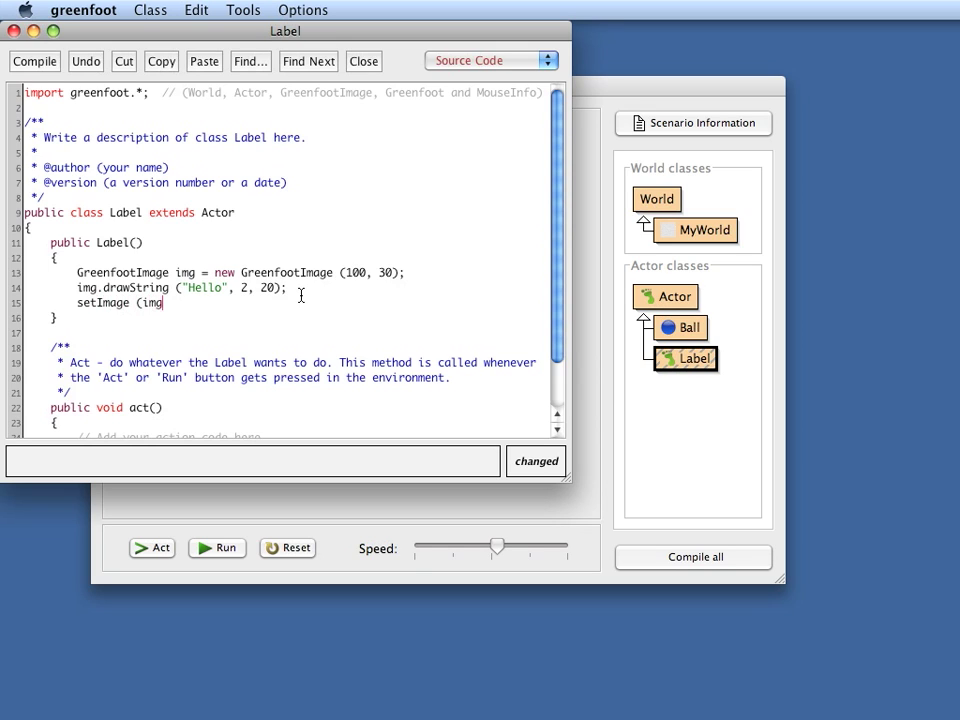
type(");")
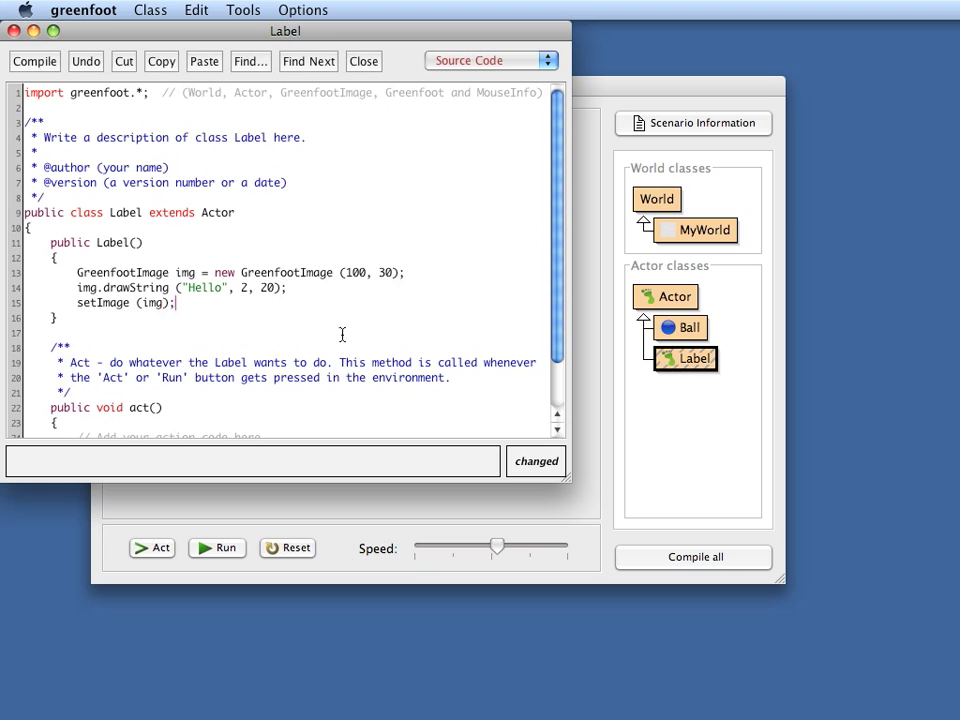
mouse_move(660, 546)
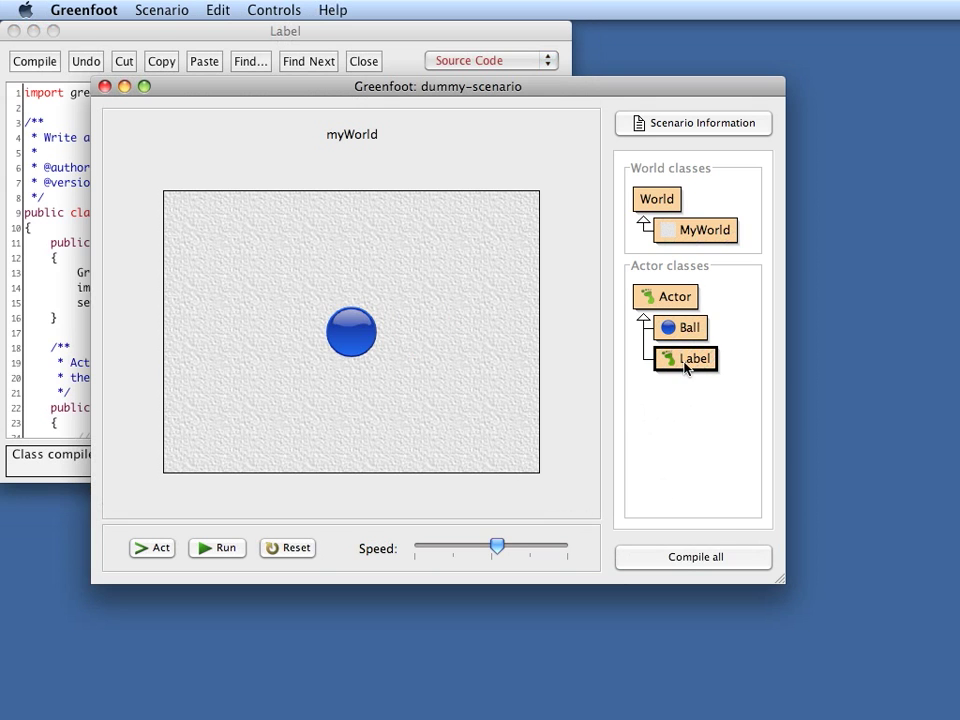
Create a new Label() showing Hello and place it in the world, then reopen Label's source
right_click(692, 358)
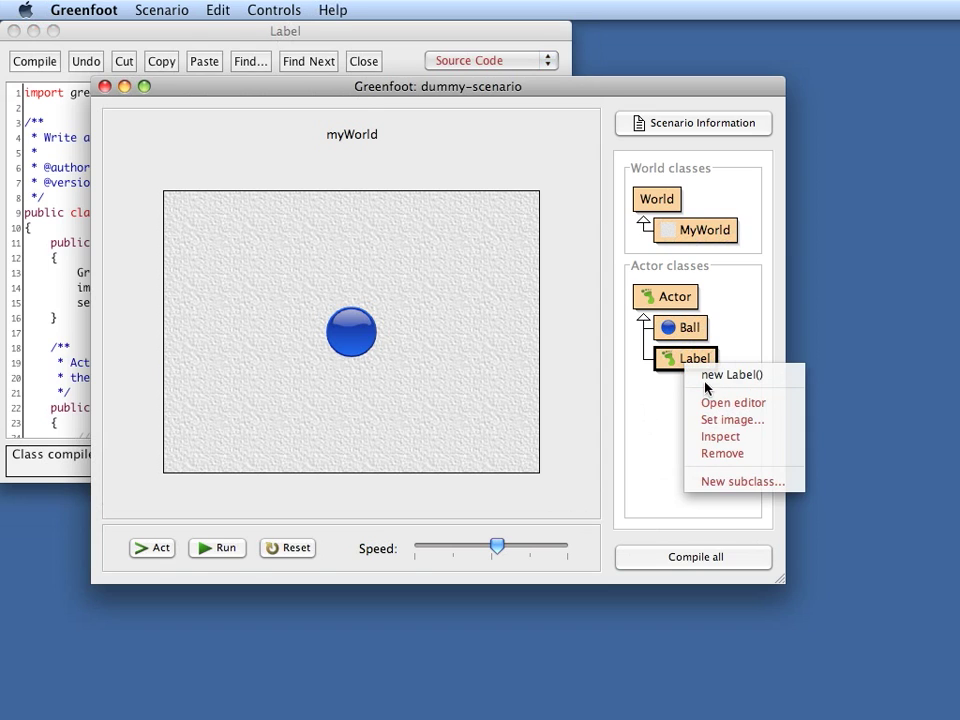
left_click(732, 374)
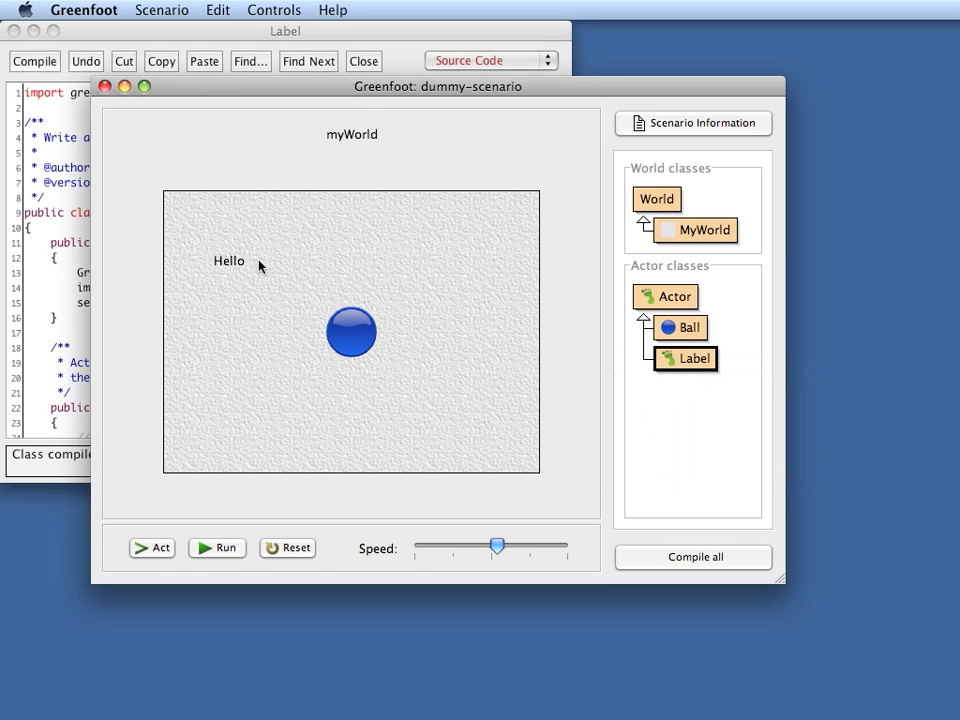
mouse_move(232, 272)
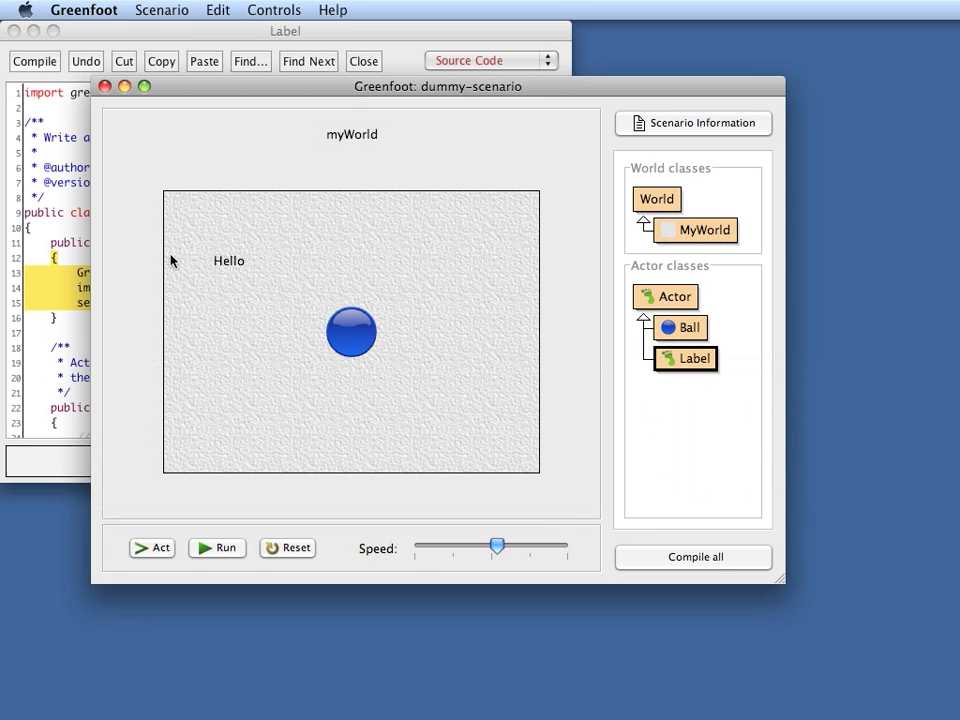
mouse_move(460, 388)
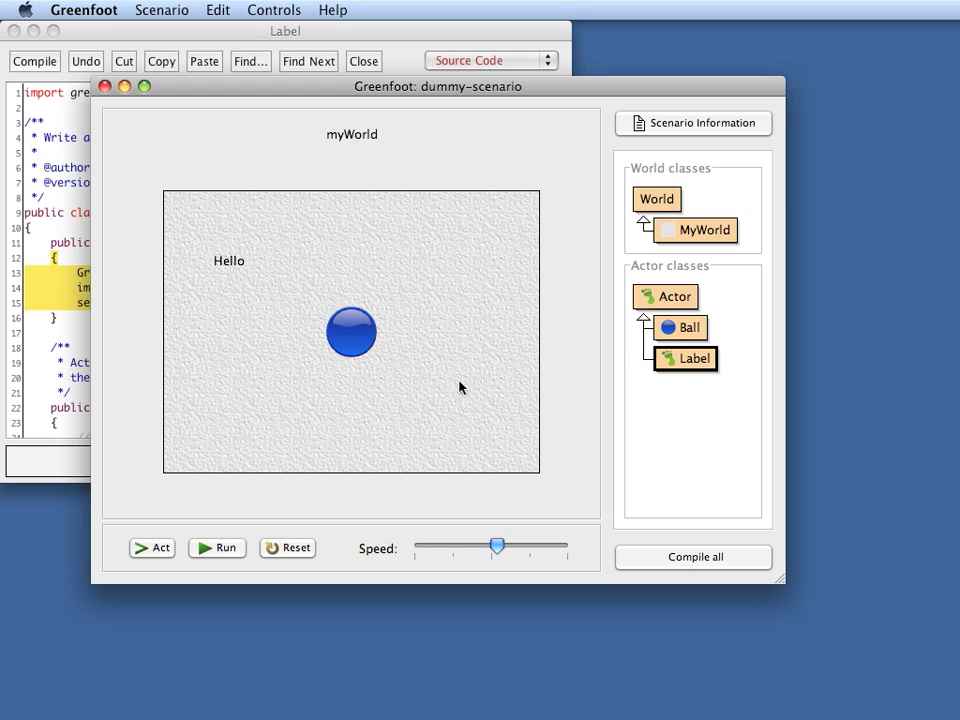
right_click(690, 358)
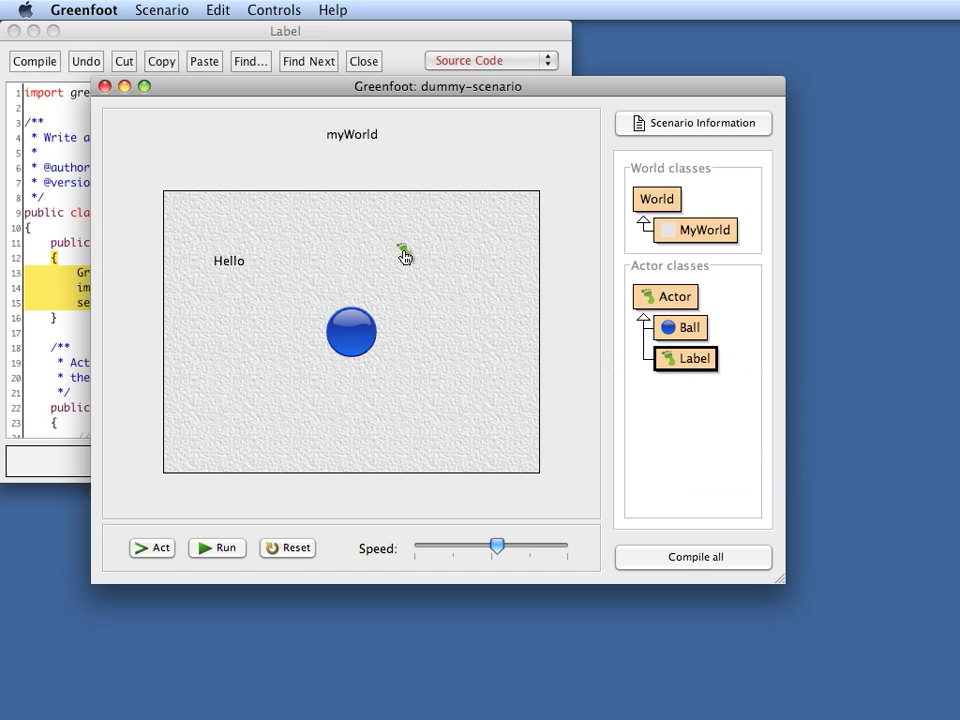
left_click(404, 256)
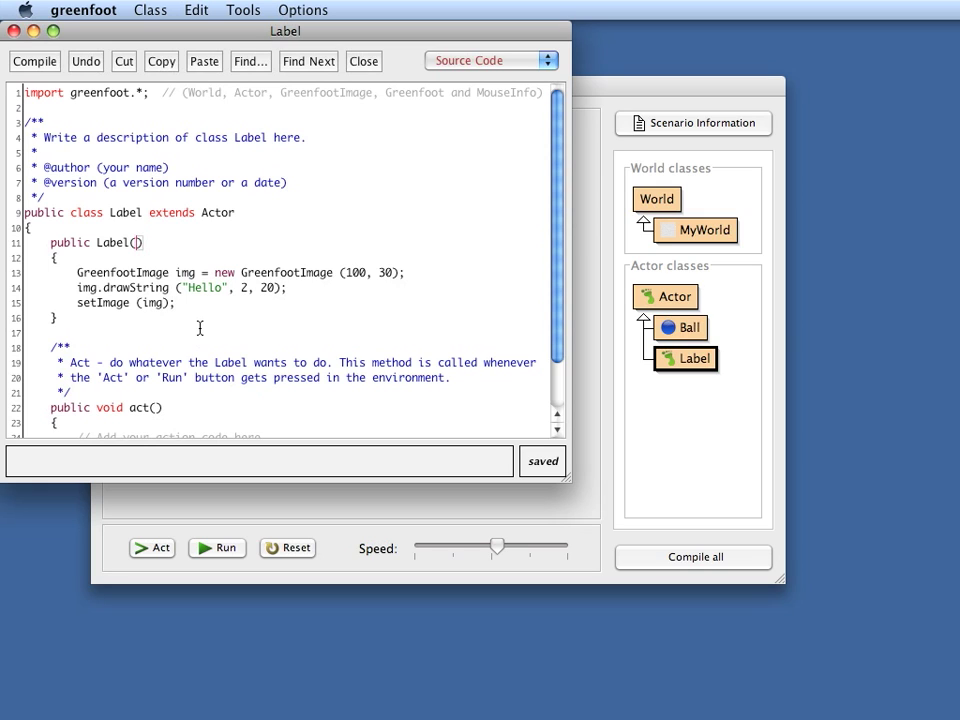
Change the constructor to Label(String text) drawing text instead of "Hello", and recompile
type("String")
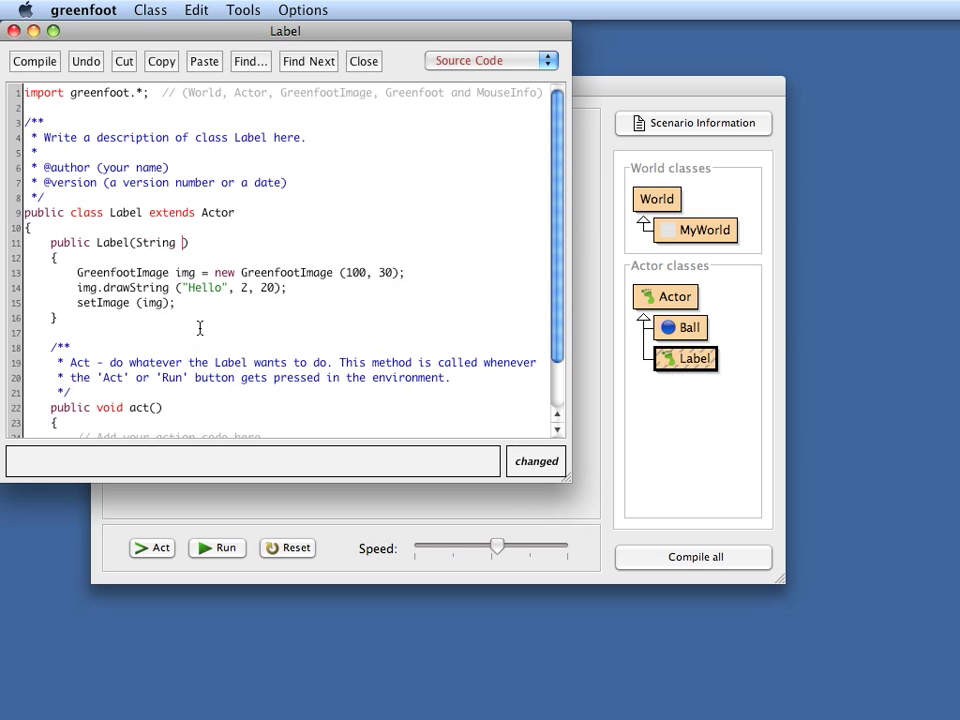
type("text")
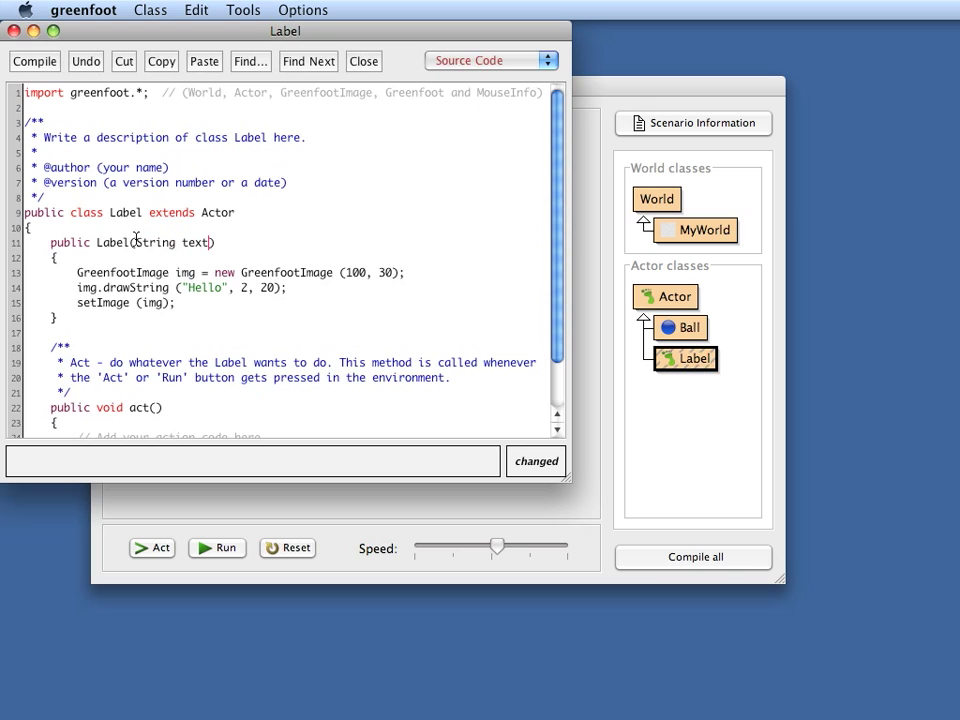
left_click_drag(136, 242, 210, 242)
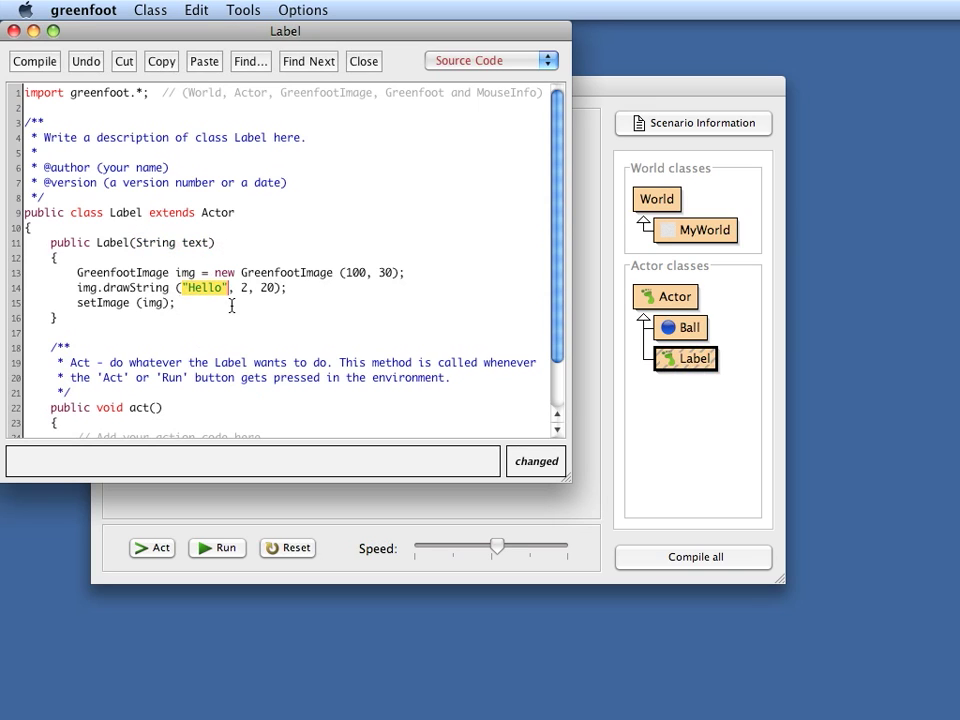
type("text")
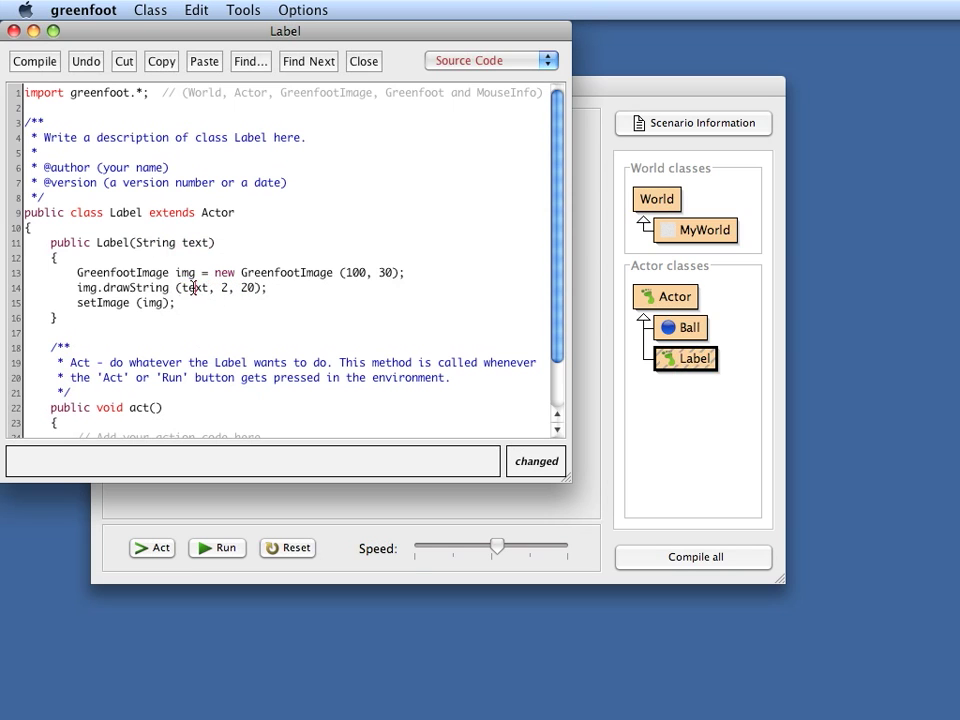
double_click(194, 288)
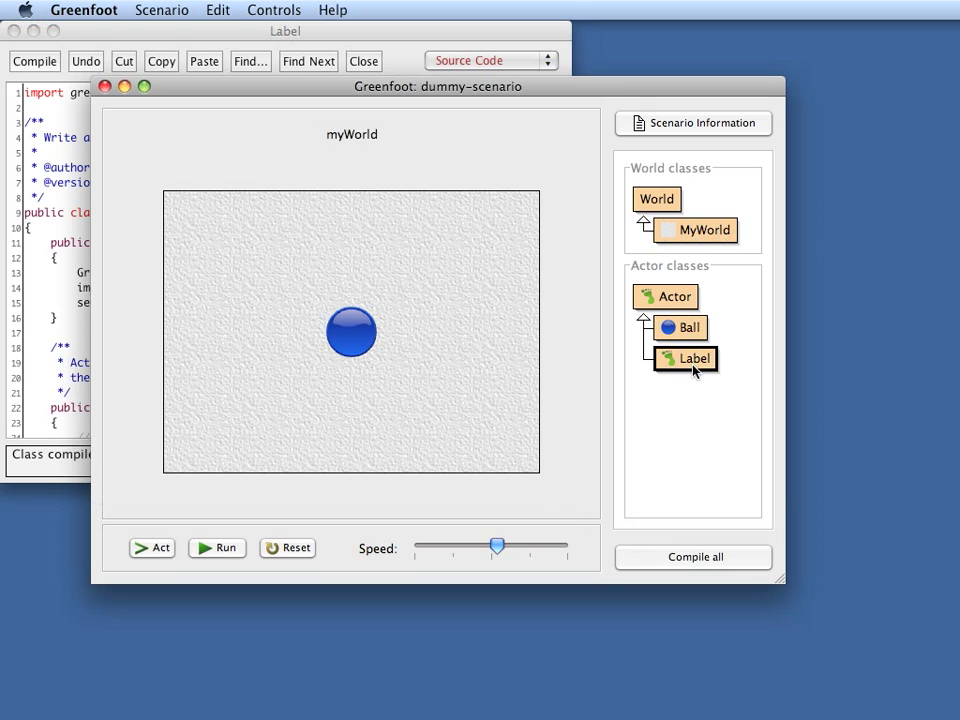
right_click(684, 358)
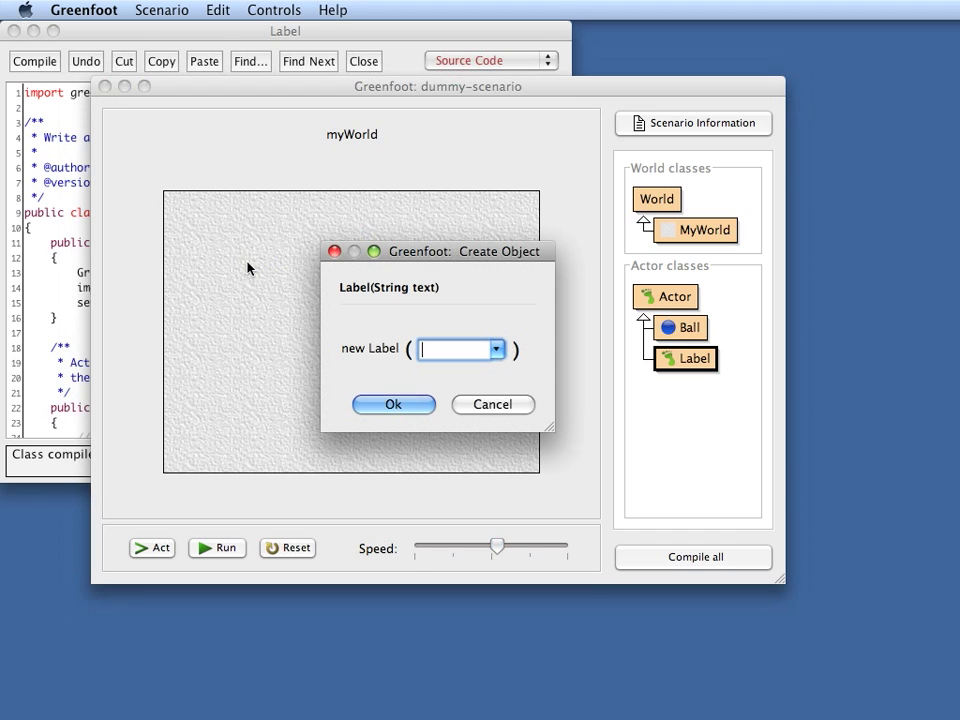
Create a Label with text "a new label" and place it in the world
type("\"")
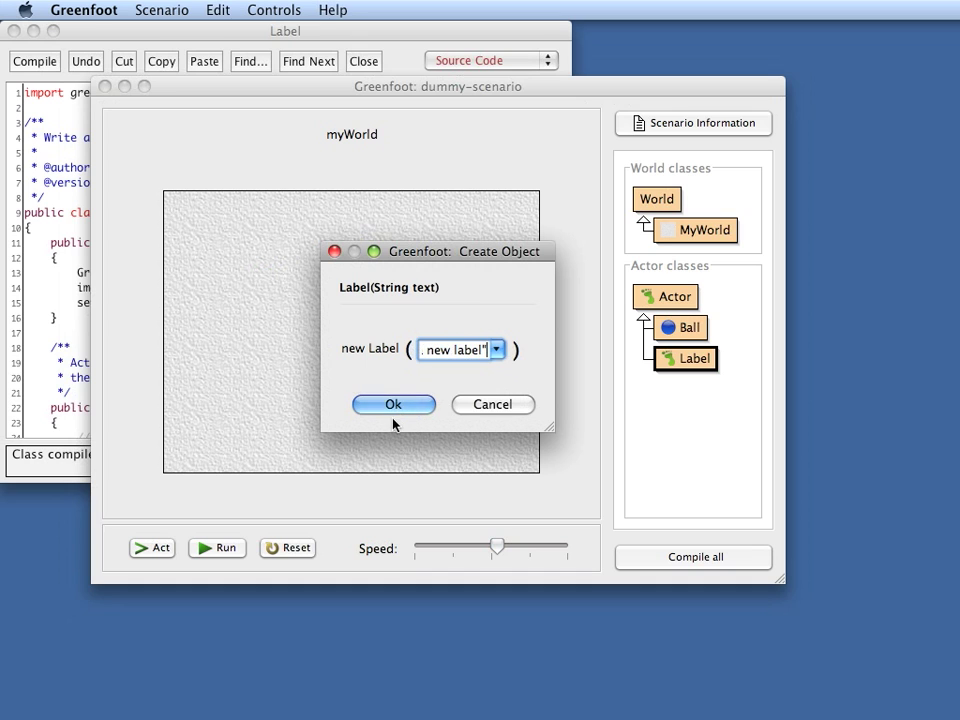
left_click(392, 404)
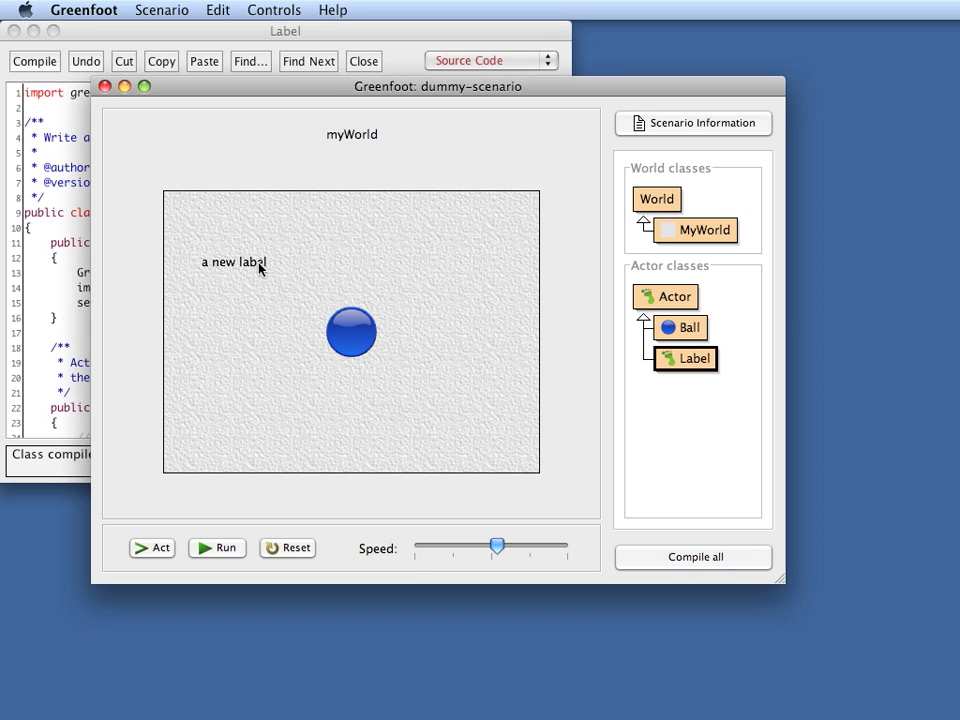
mouse_move(128, 324)
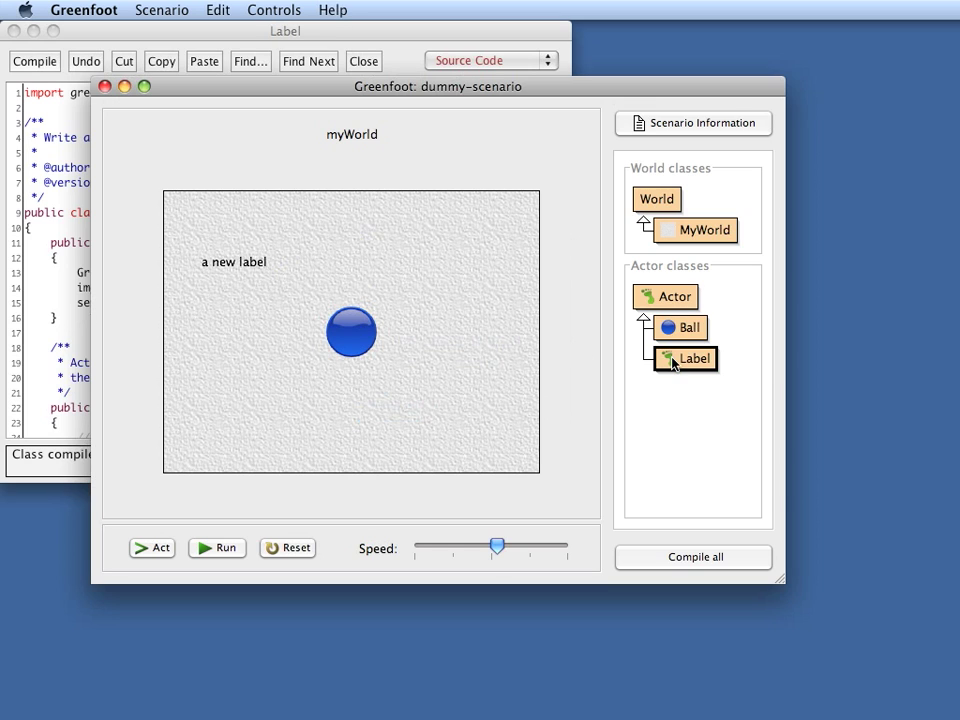
mouse_move(382, 374)
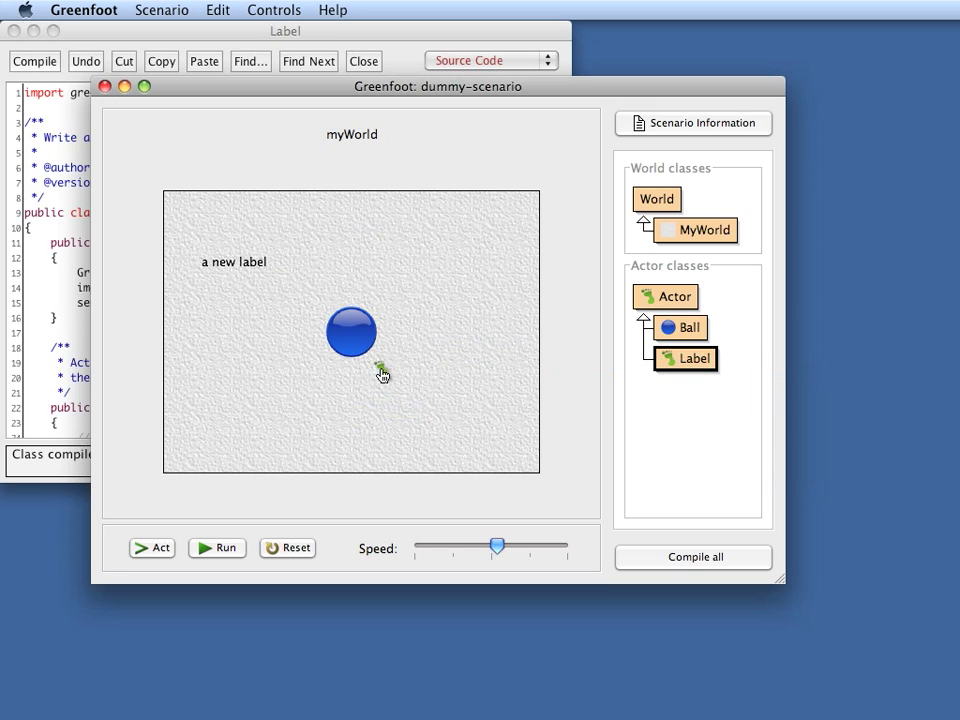
Create a new Label with the text 'a longer bit of text', which shows cut off
left_click(686, 358)
type("\"")
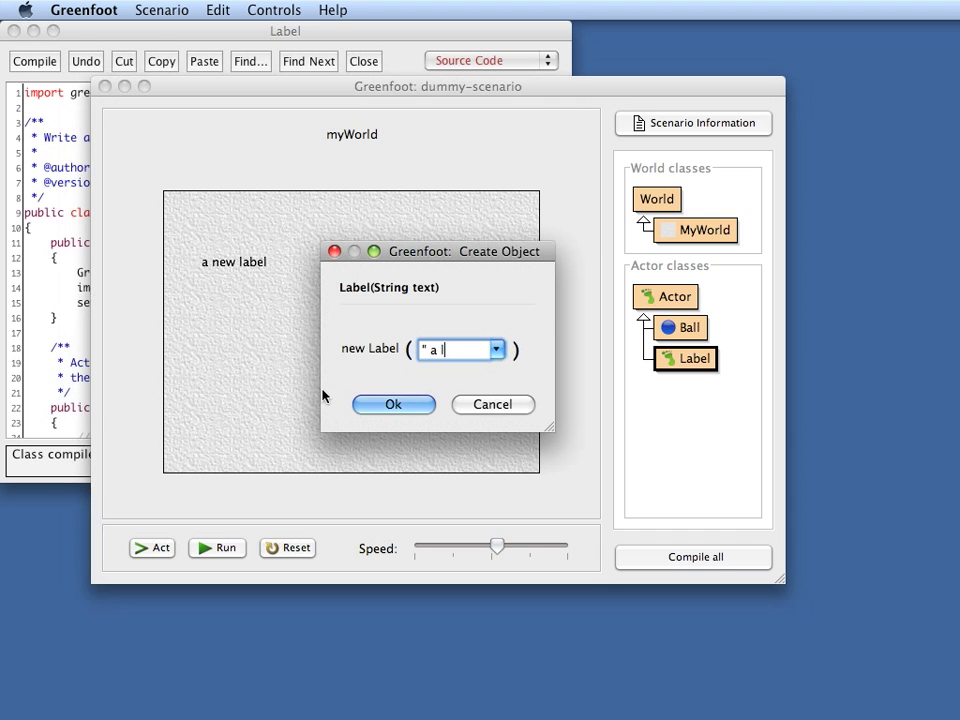
type("a longer bi")
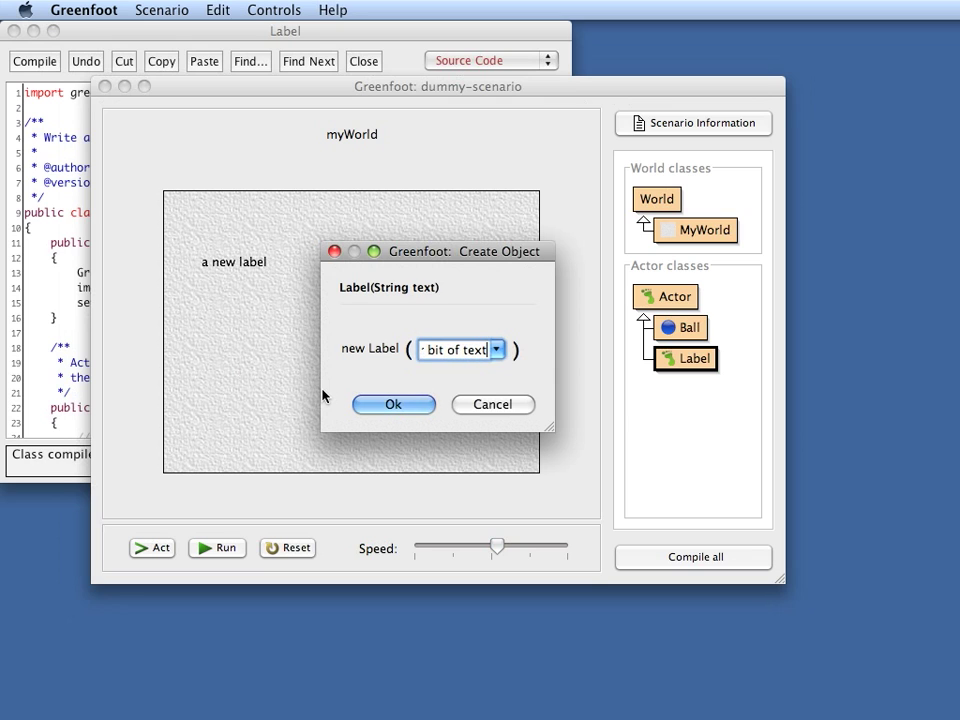
left_click(392, 404)
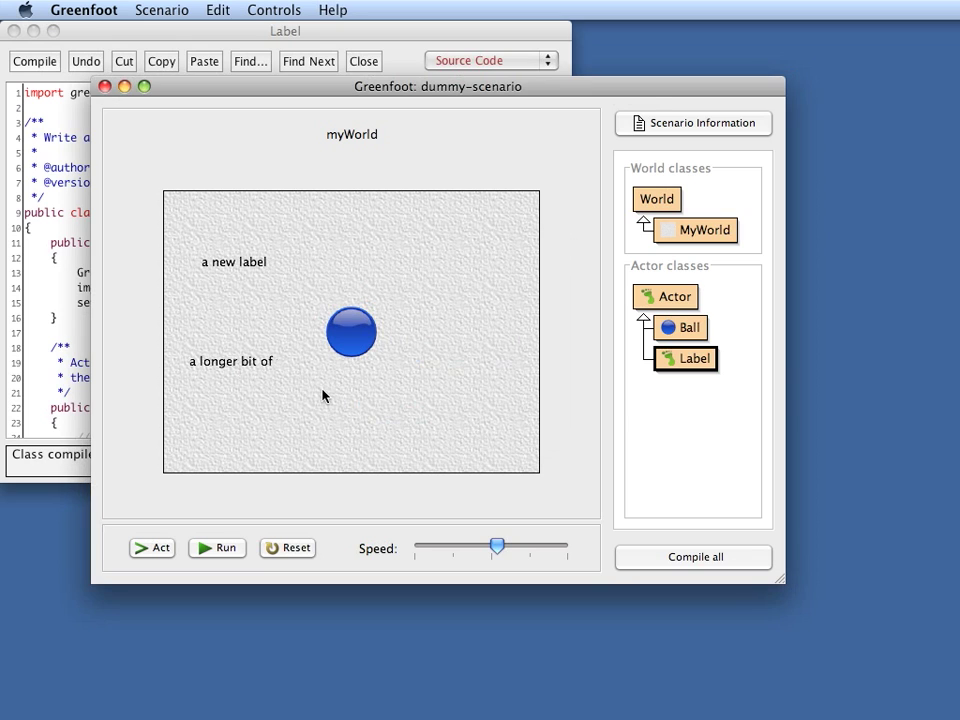
mouse_move(224, 368)
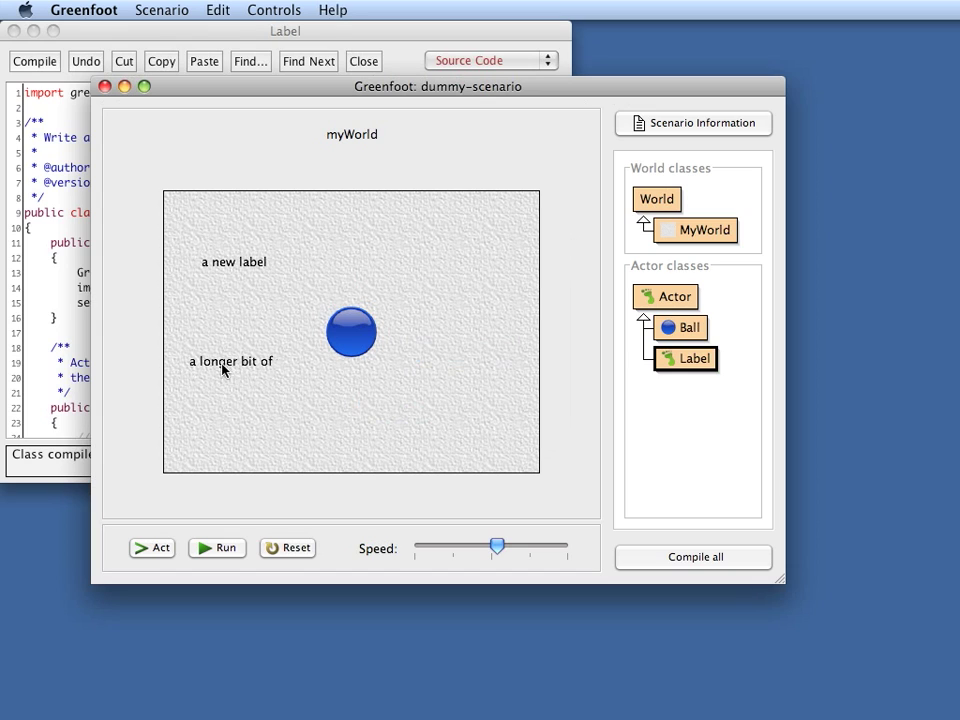
mouse_move(316, 370)
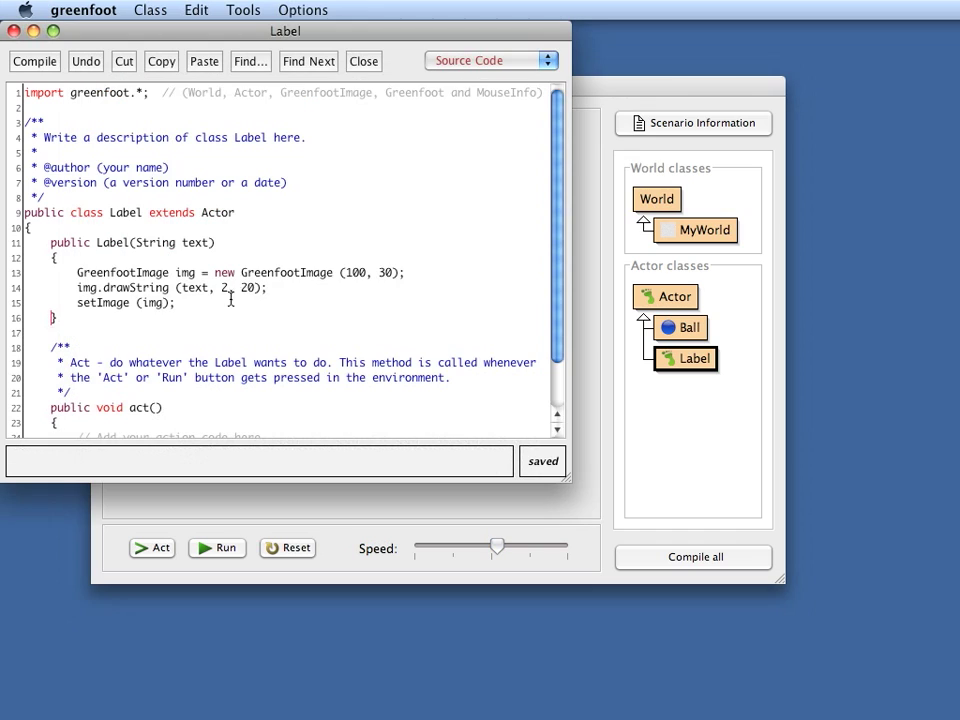
mouse_move(358, 272)
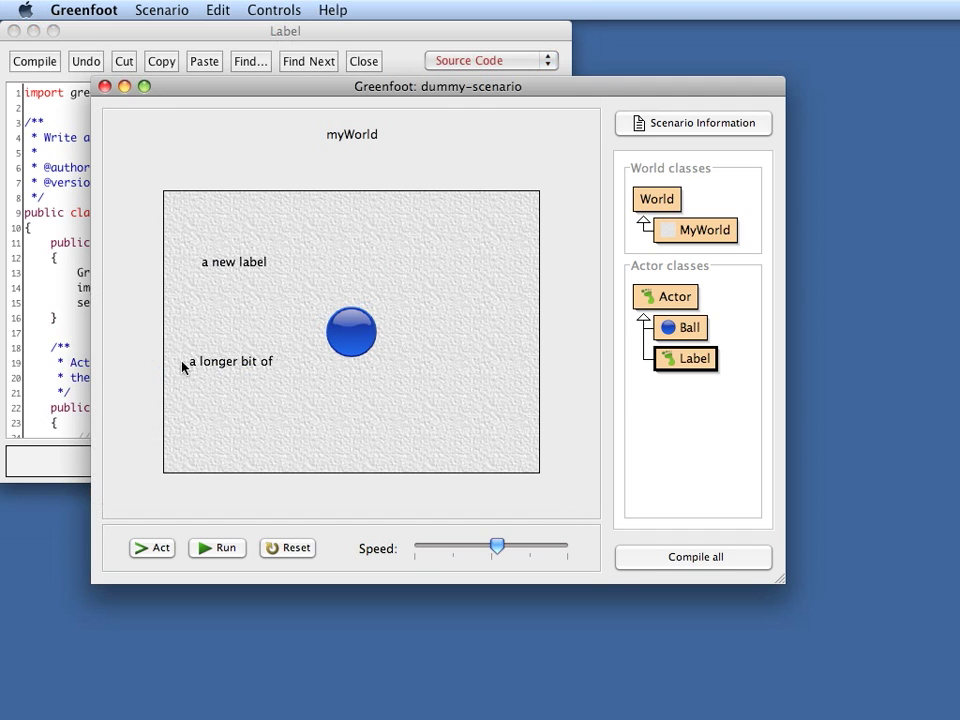
mouse_move(276, 362)
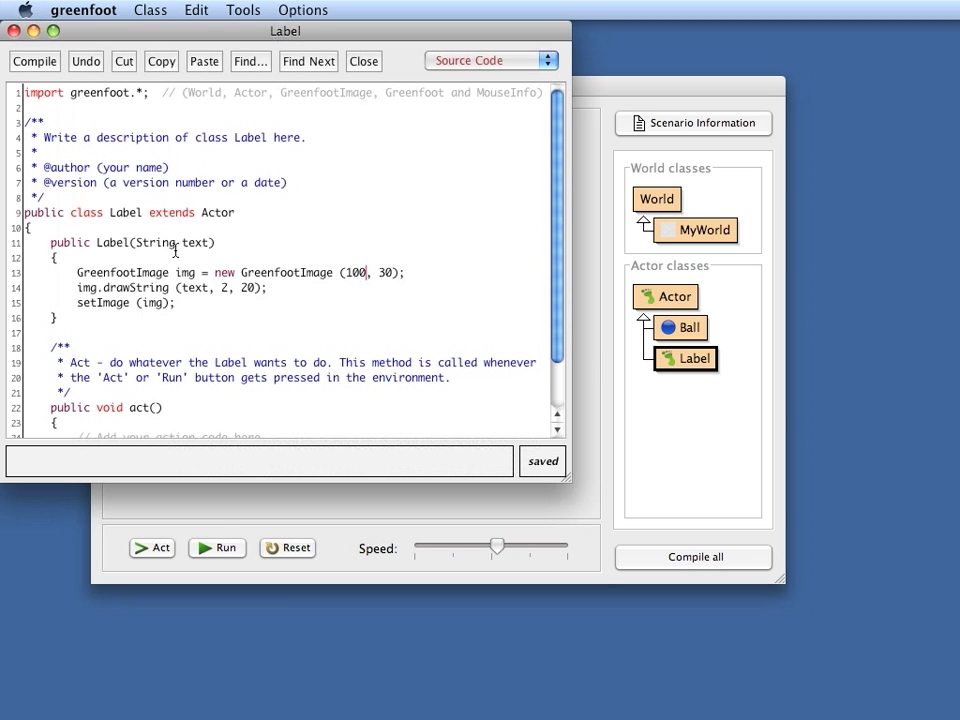
Replace the fixed width 100 with text.getLength(); compiling reports the method cannot be found
key("backspace")
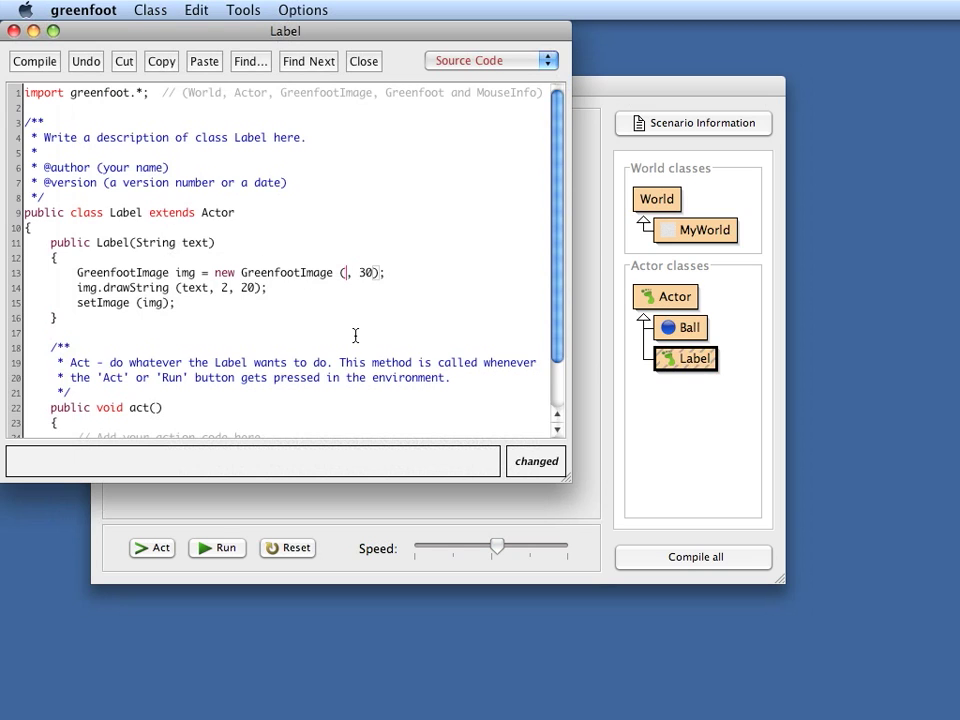
type("text.")
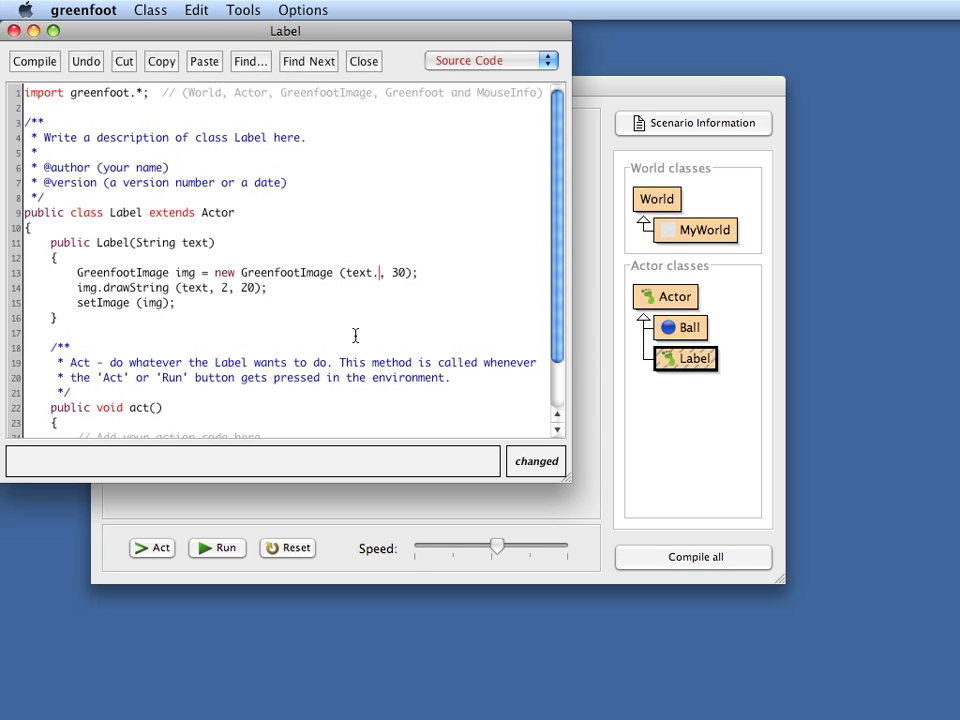
type("get")
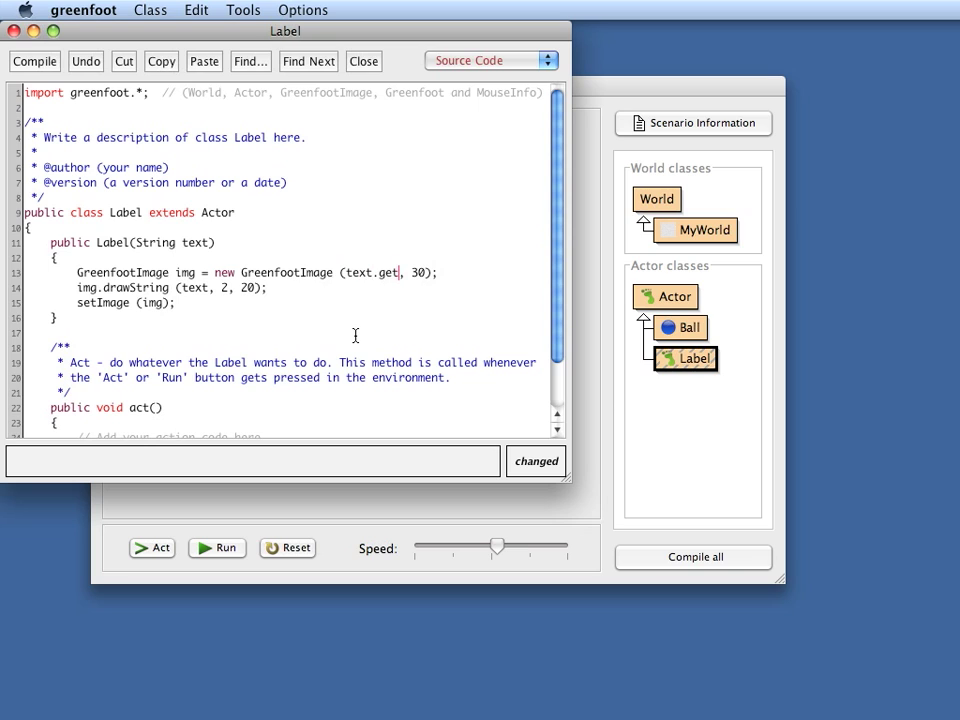
type("Size")
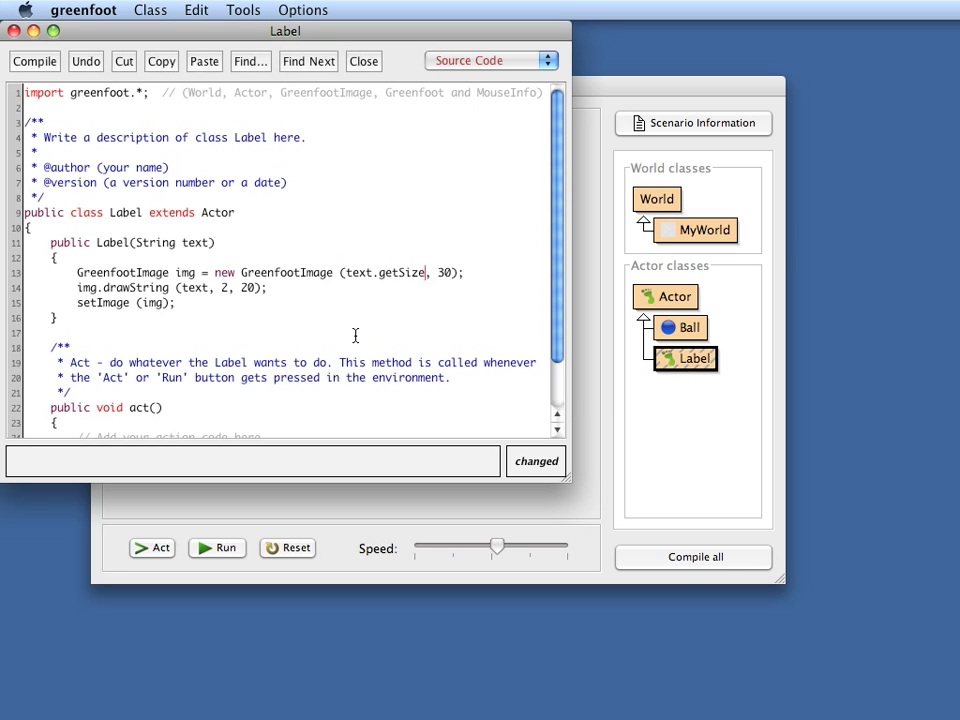
left_click(34, 60)
type("Length()")
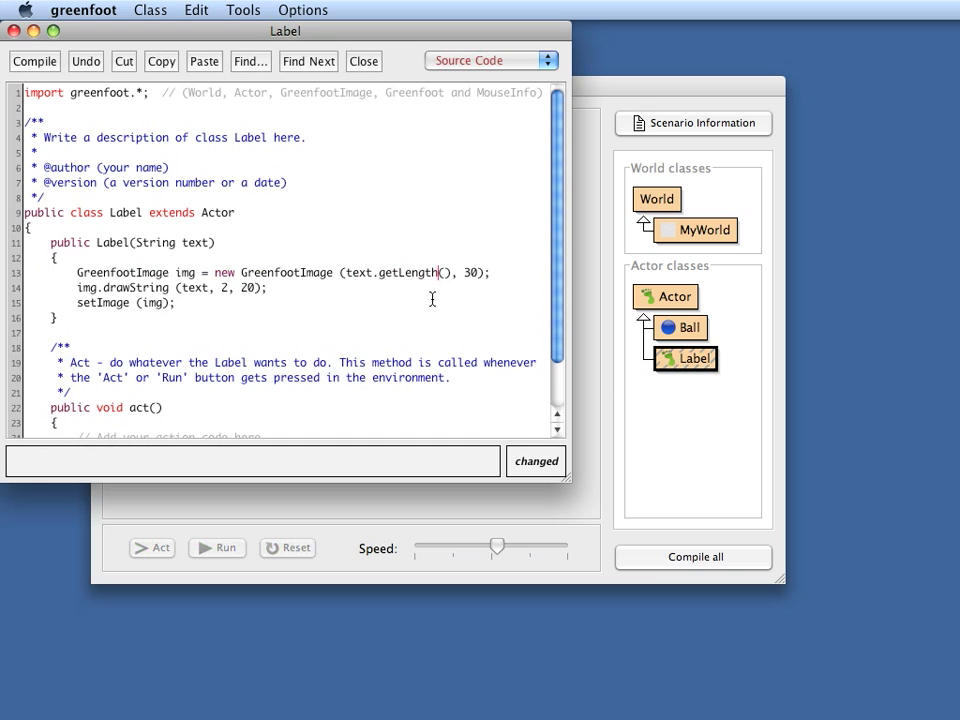
left_click(34, 60)
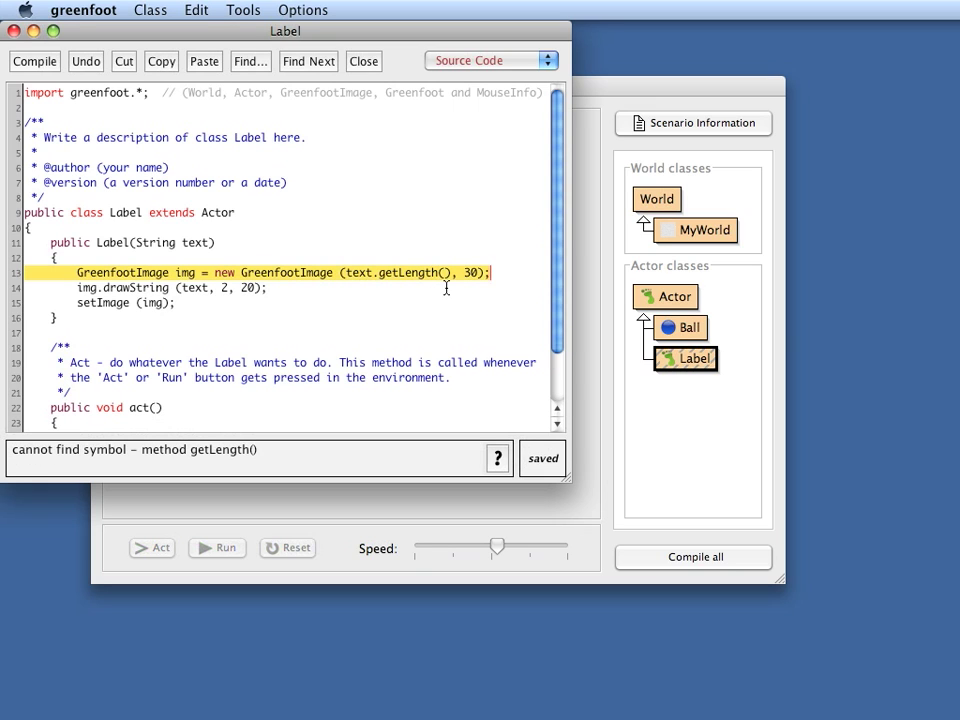
mouse_move(596, 320)
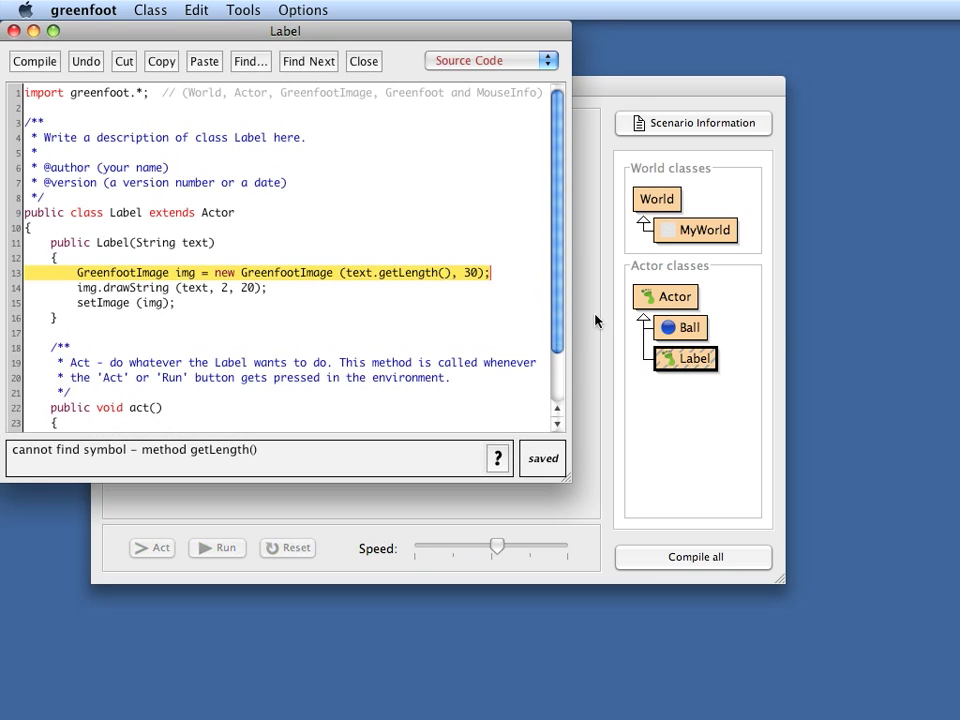
left_click(332, 10)
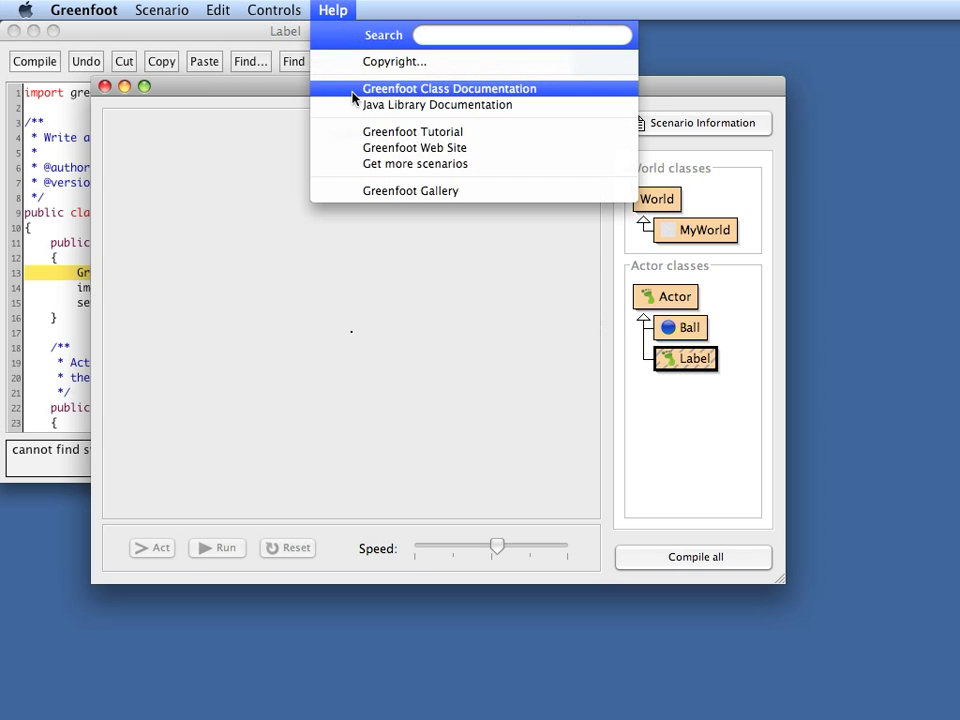
Locate the String class in the Java library documentation's All Classes list
left_click(448, 88)
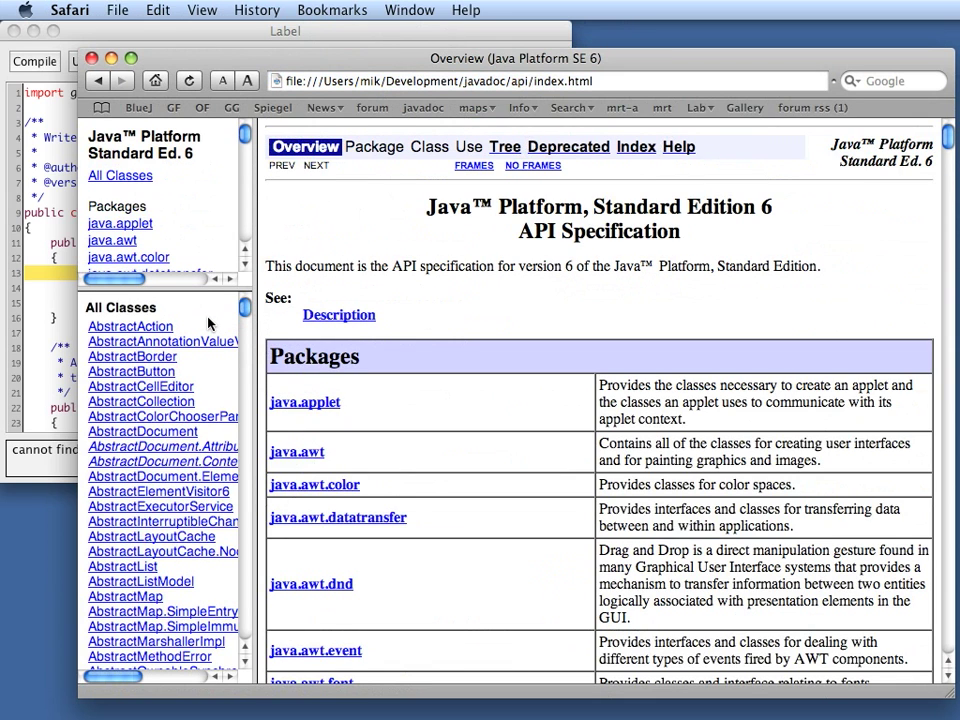
type("String")
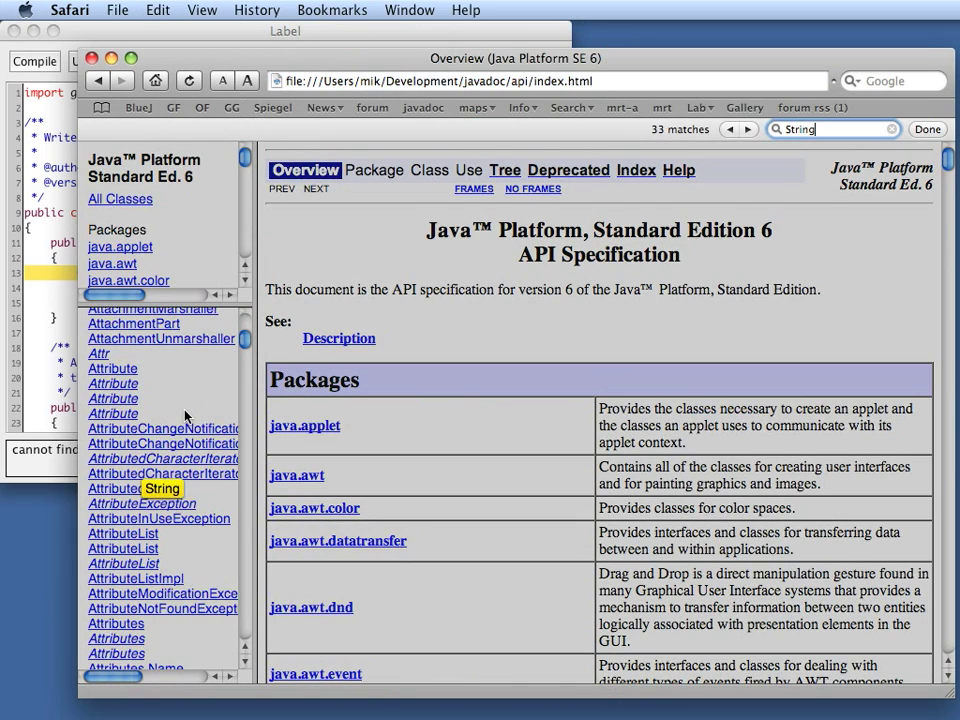
scroll("down", 3)
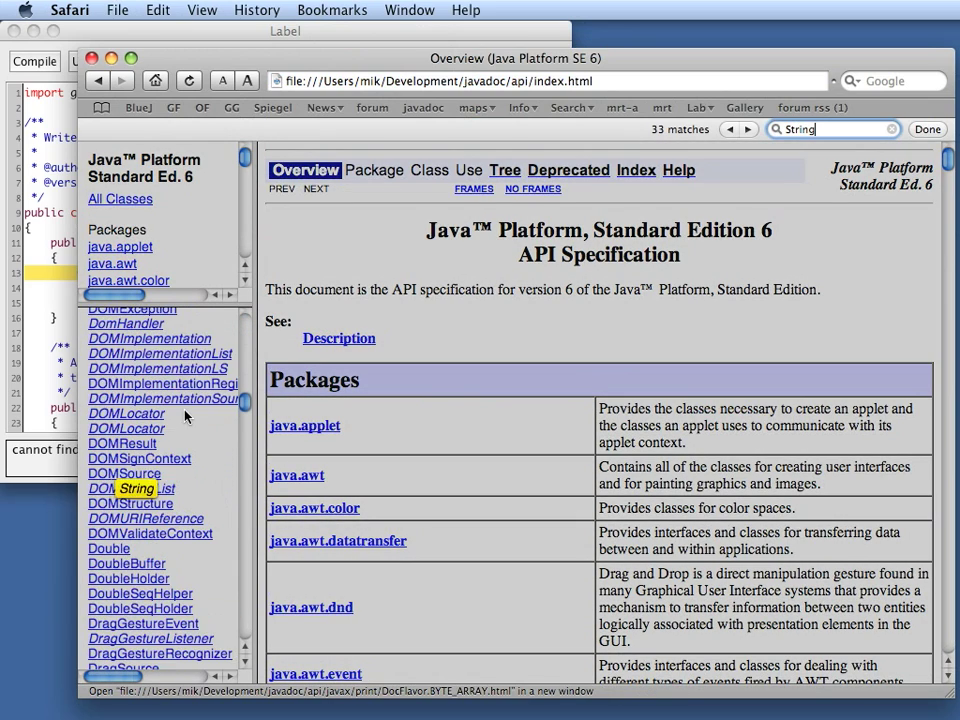
scroll("down", 3)
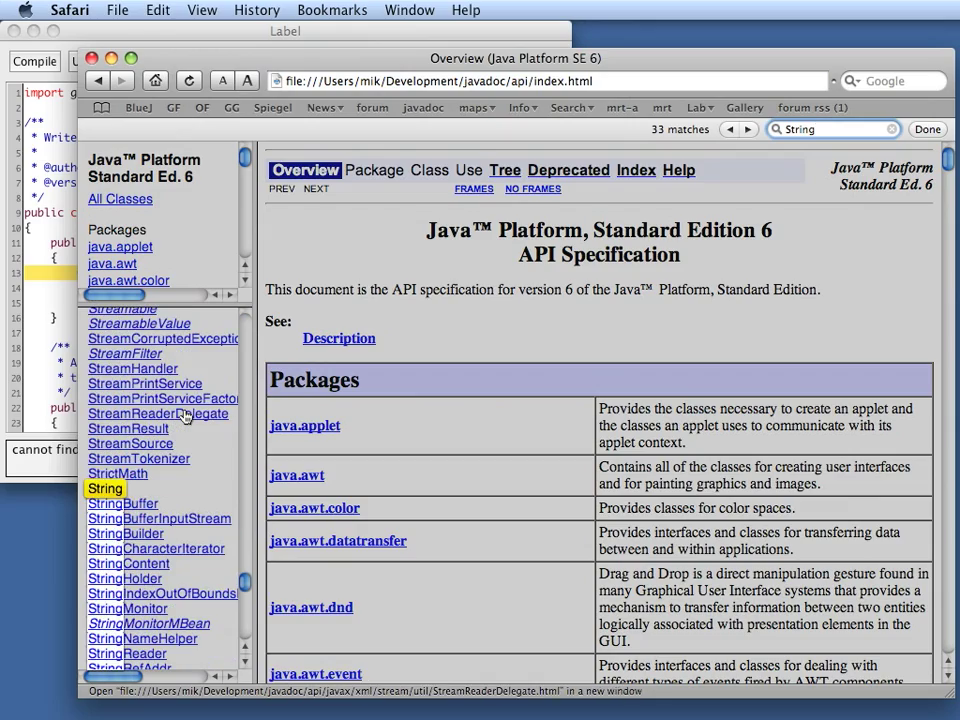
left_click(104, 488)
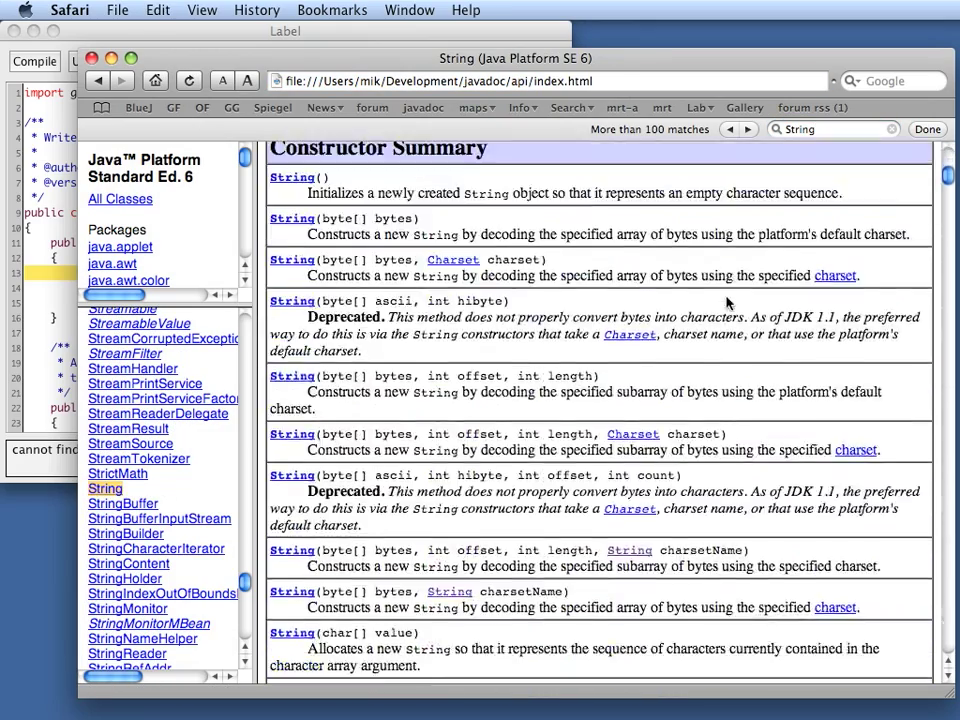
Look through String's Method Summary to find the length() method
scroll("down", 3)
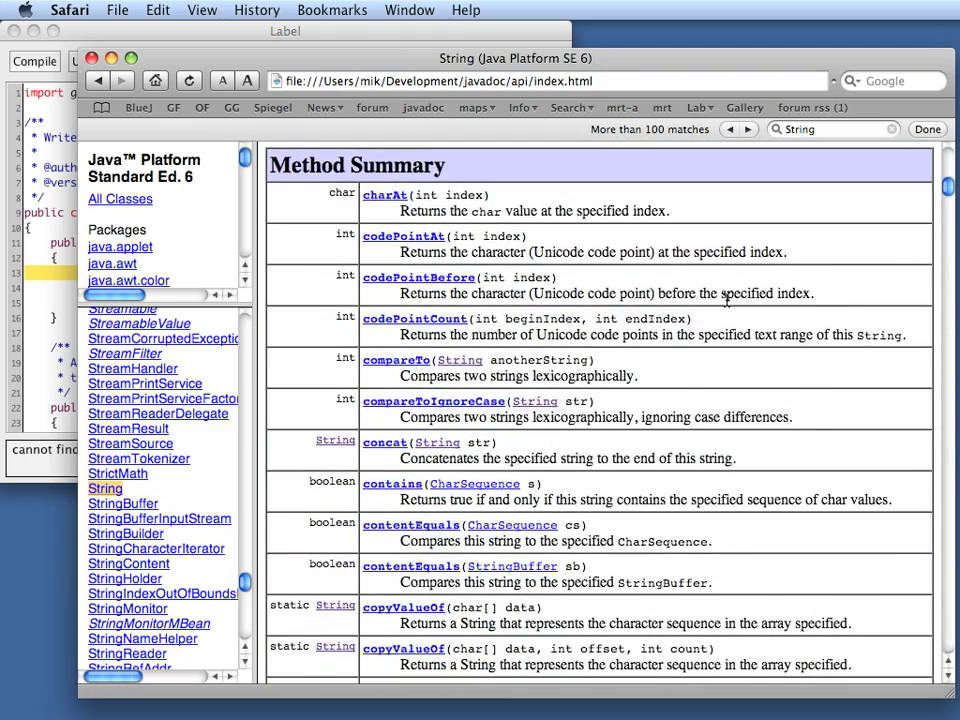
scroll("down", 3)
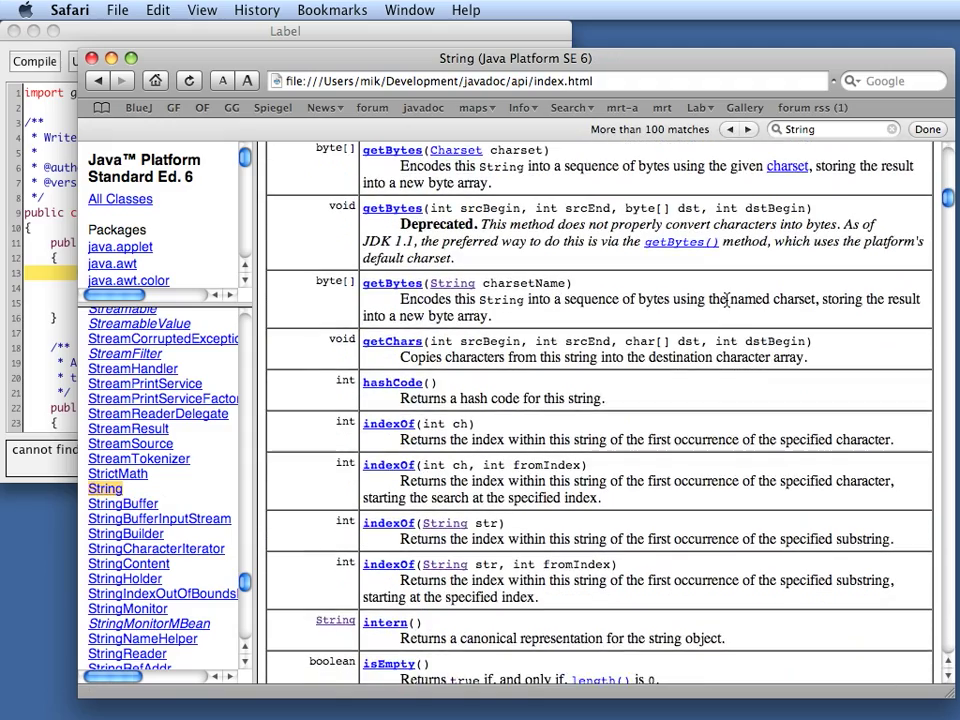
scroll("down", 3)
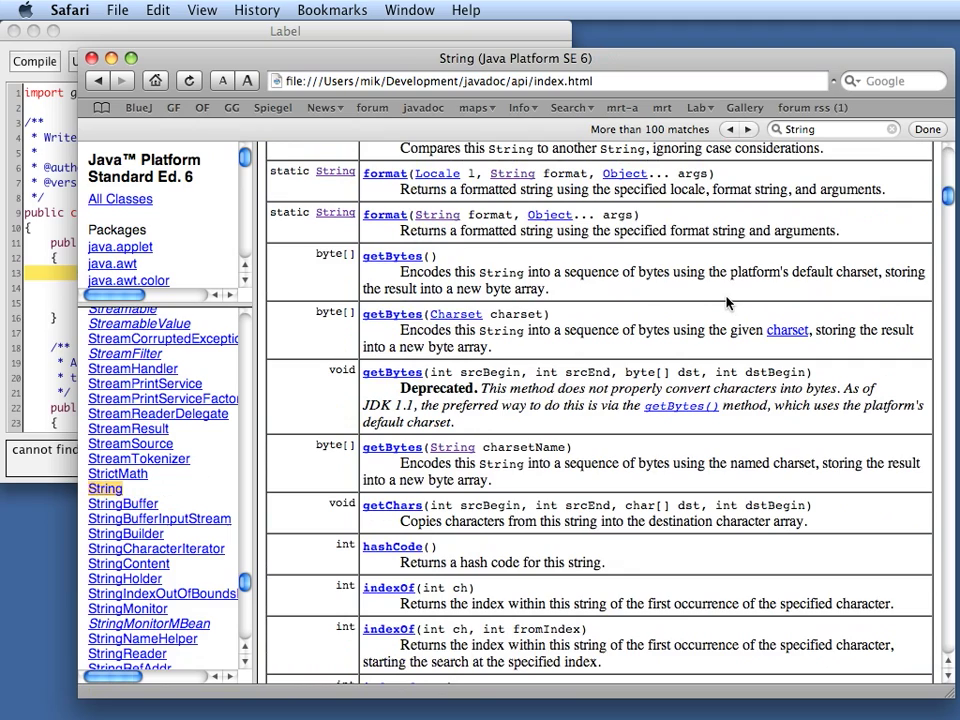
scroll("down", 3)
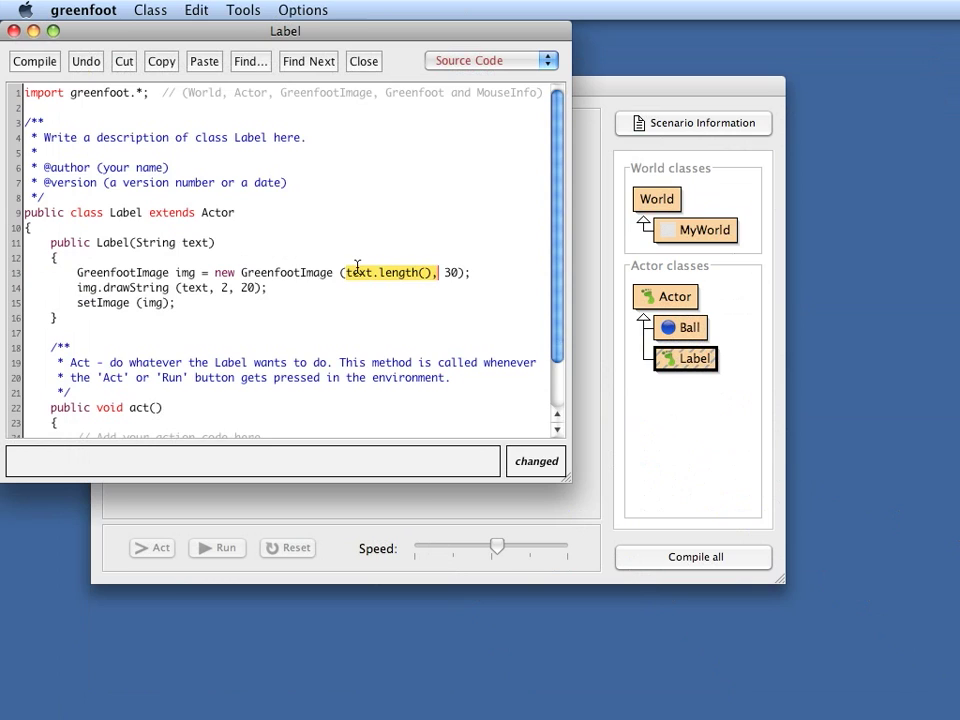
mouse_move(376, 282)
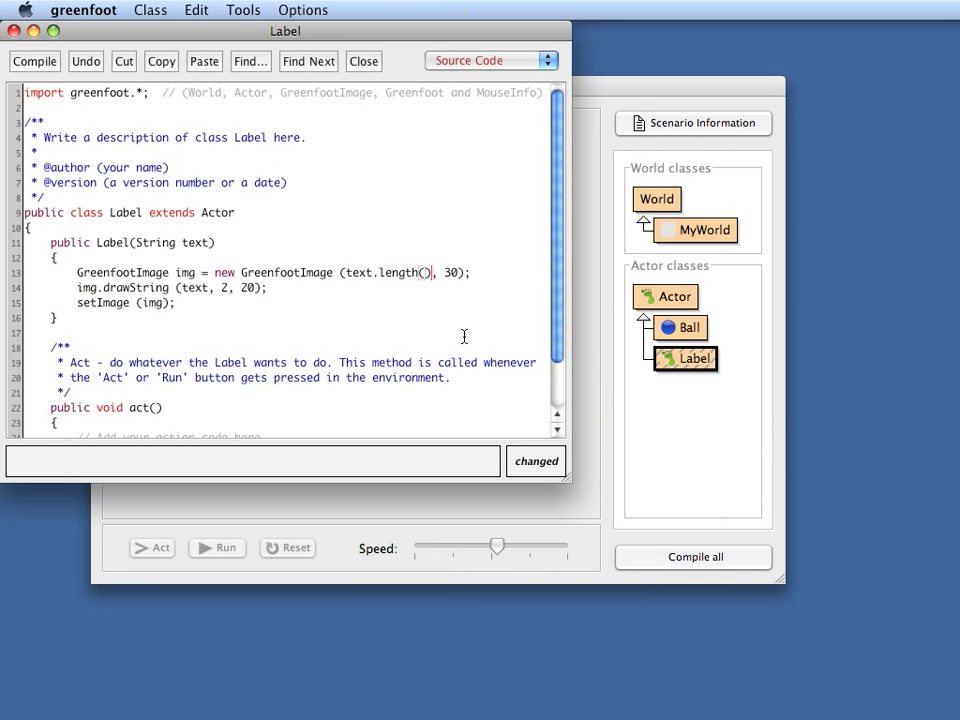
Make the image width text.length()*20 in the Label constructor
type("*20")
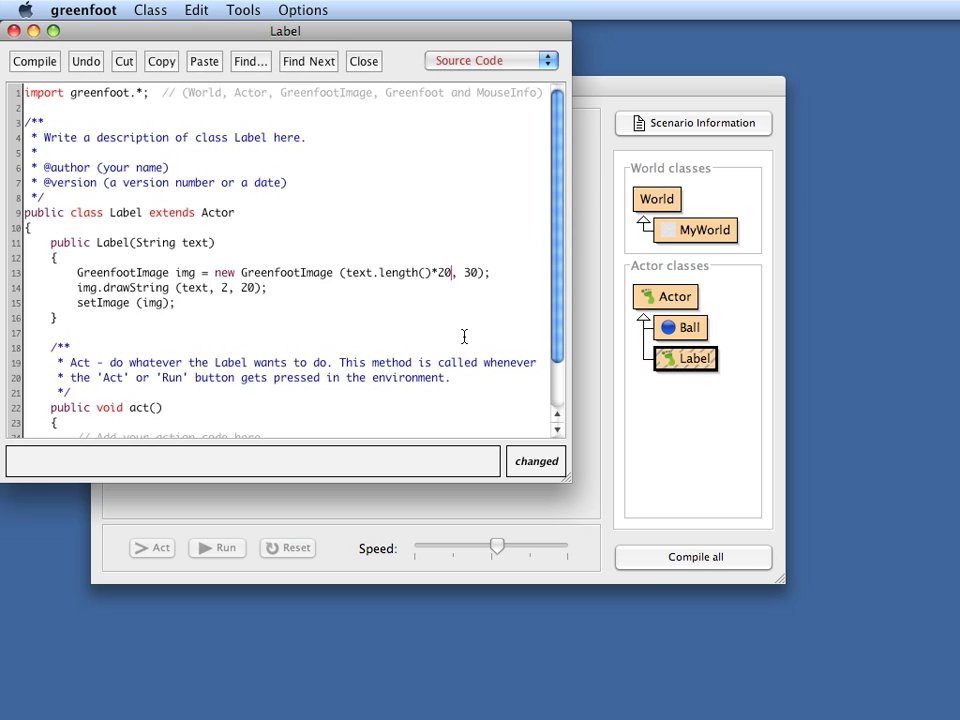
mouse_move(402, 278)
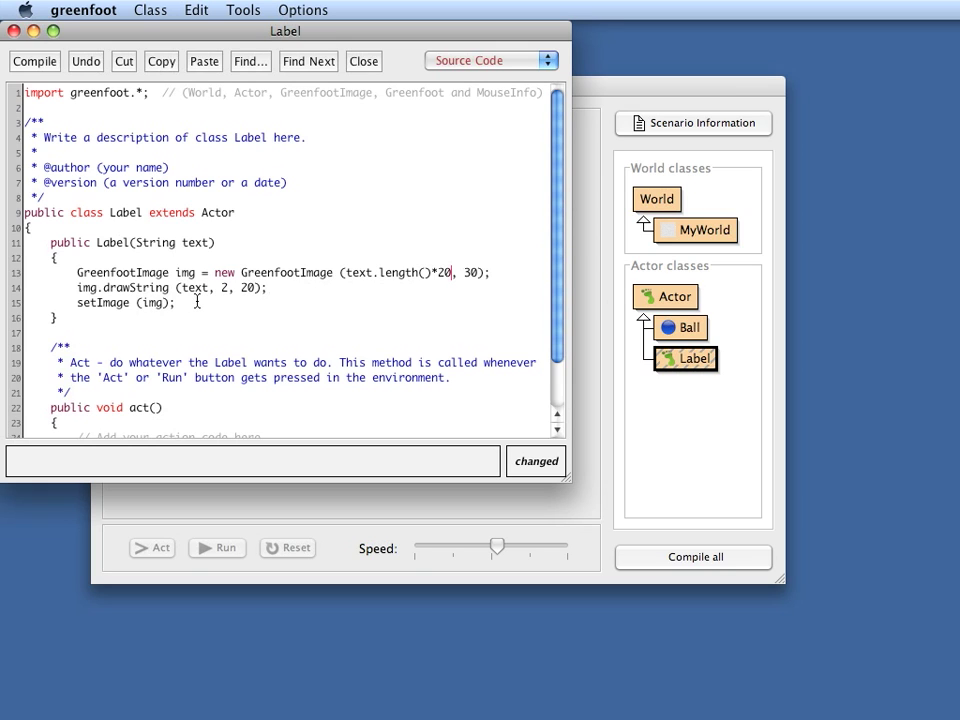
mouse_move(690, 540)
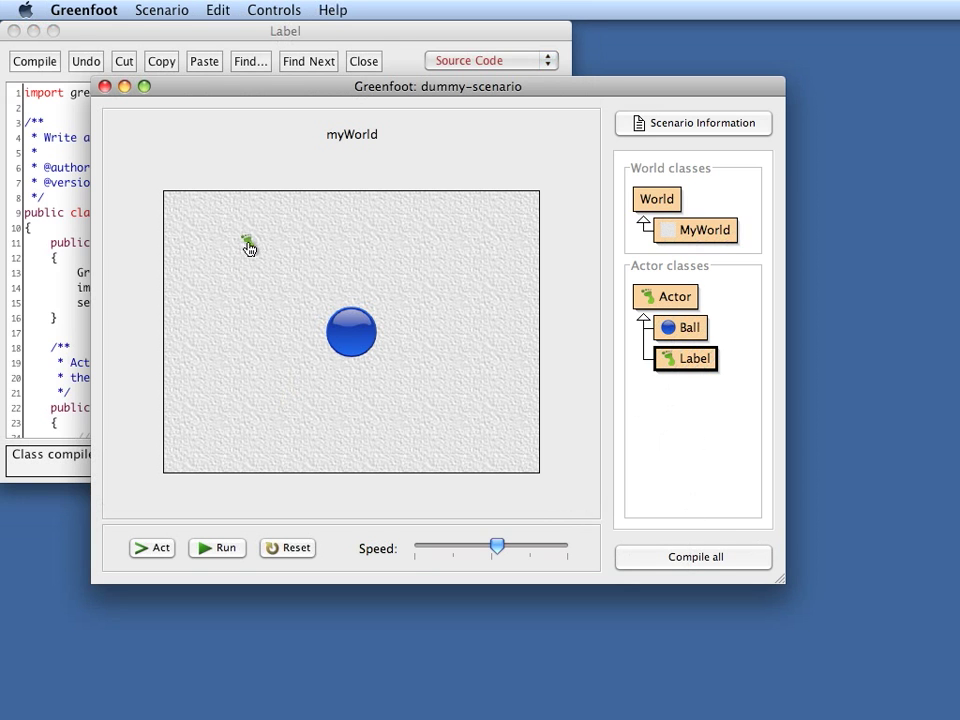
mouse_move(564, 324)
type("\"a ")
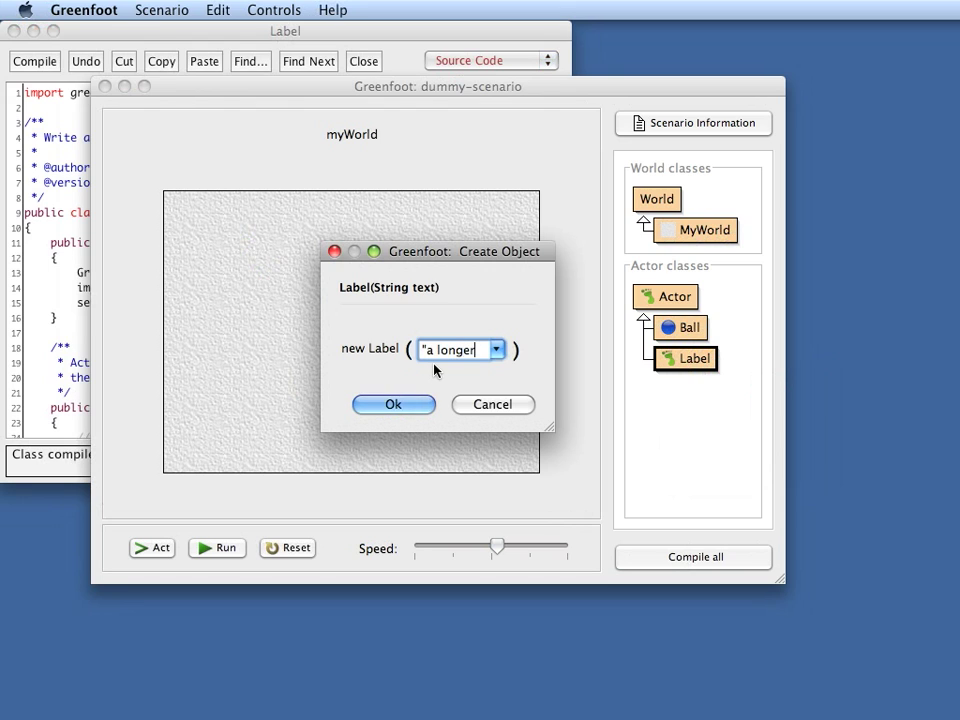
Create a Label reading 'a longer bit of text', now displayed in full
type("longer bit")
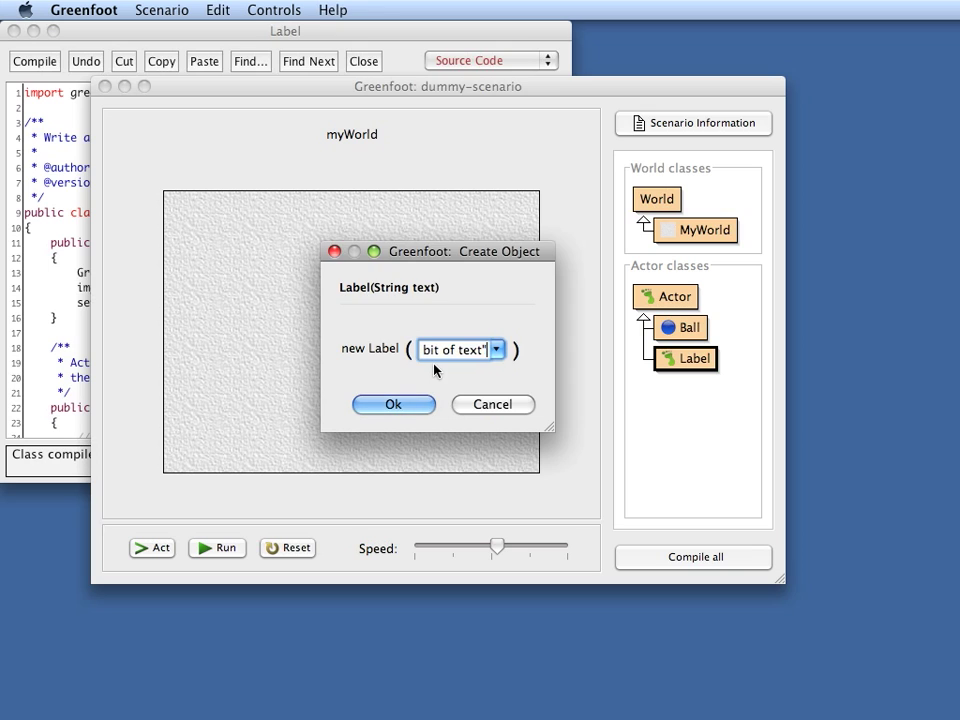
left_click(392, 404)
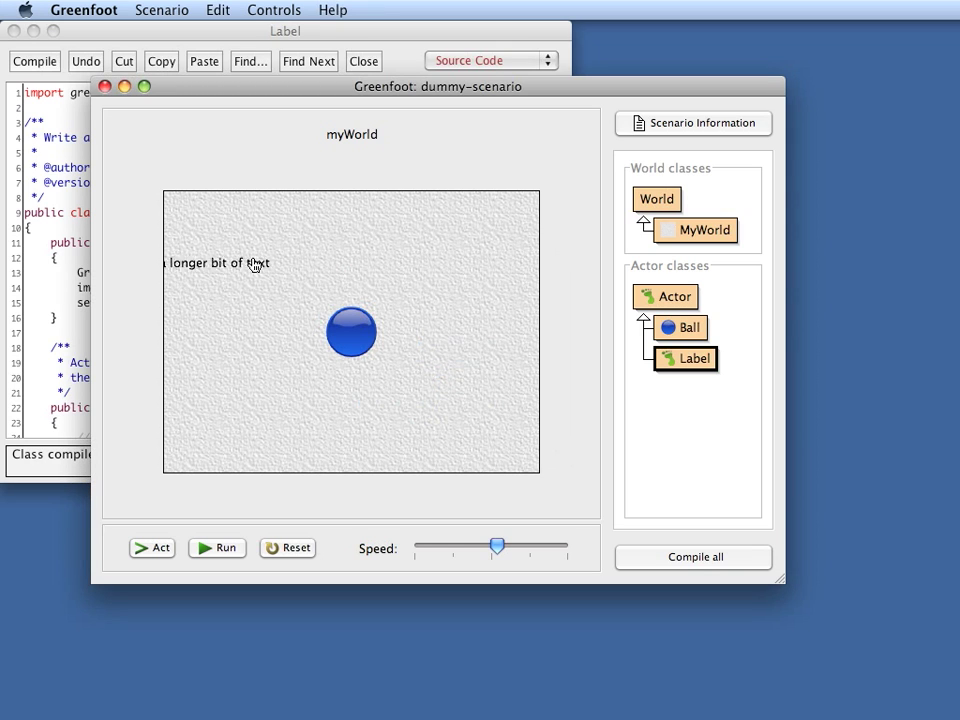